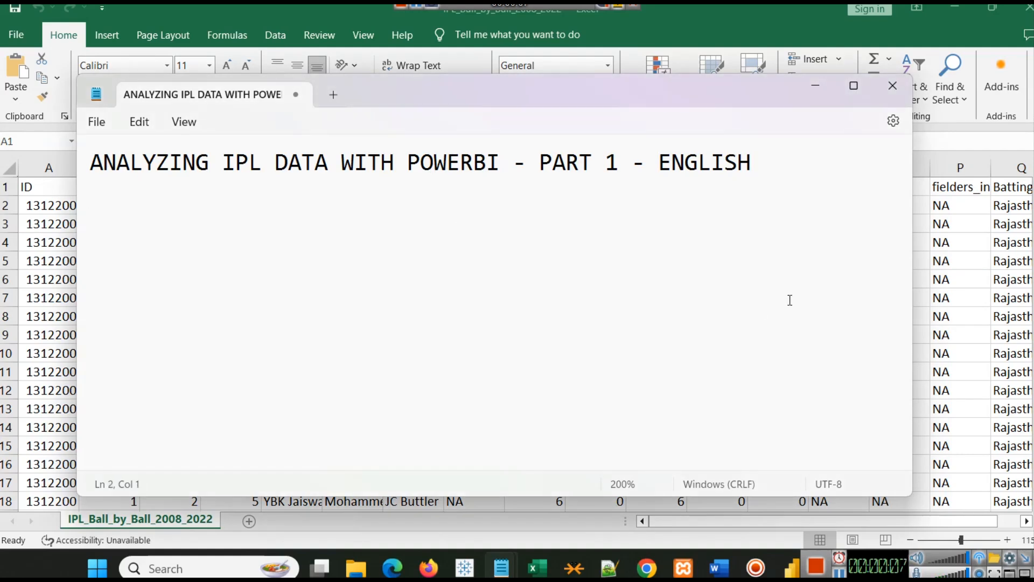
pyautogui.moveTo(326, 290)
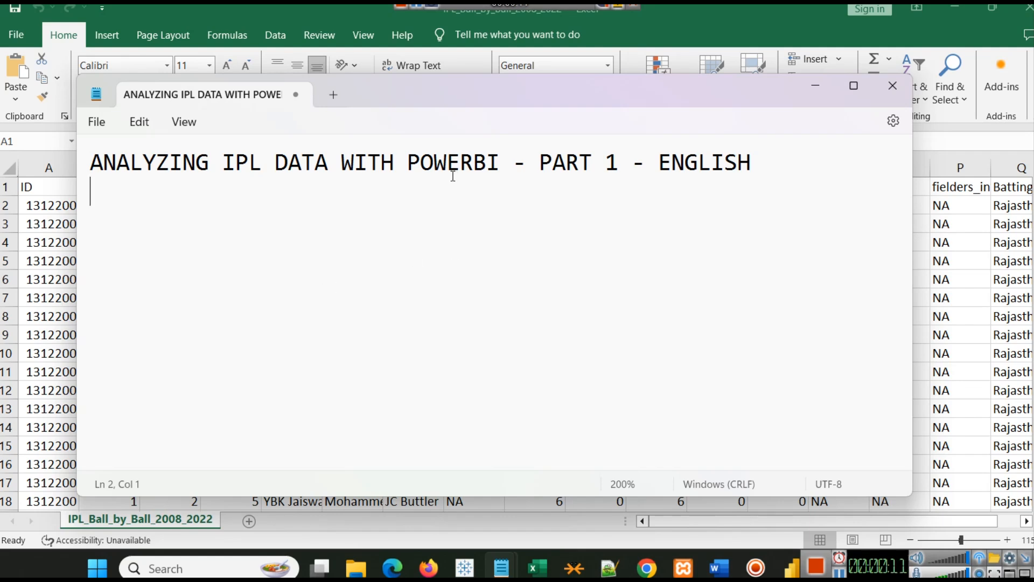
pyautogui.moveTo(836, 109)
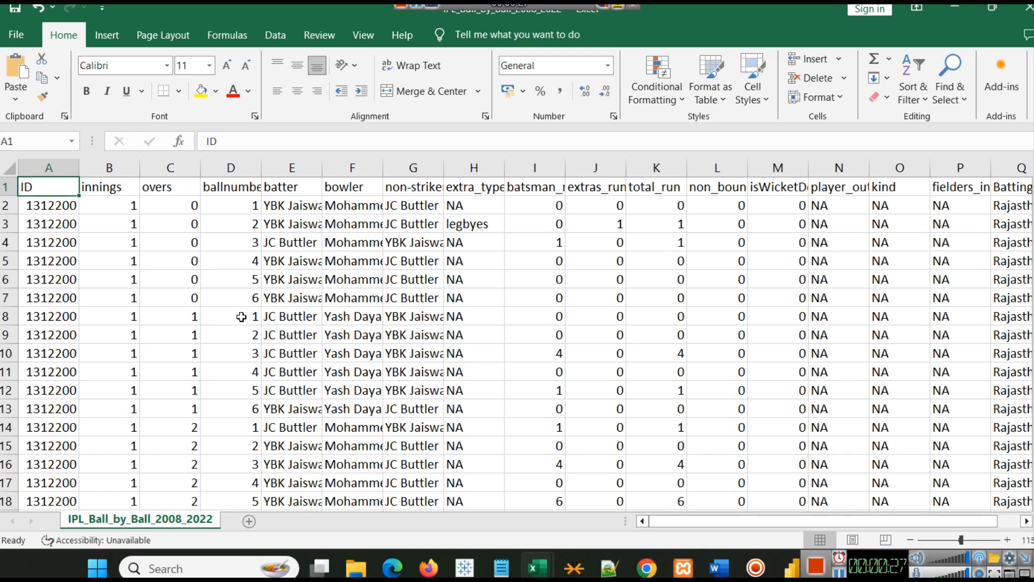
pyautogui.moveTo(236, 289)
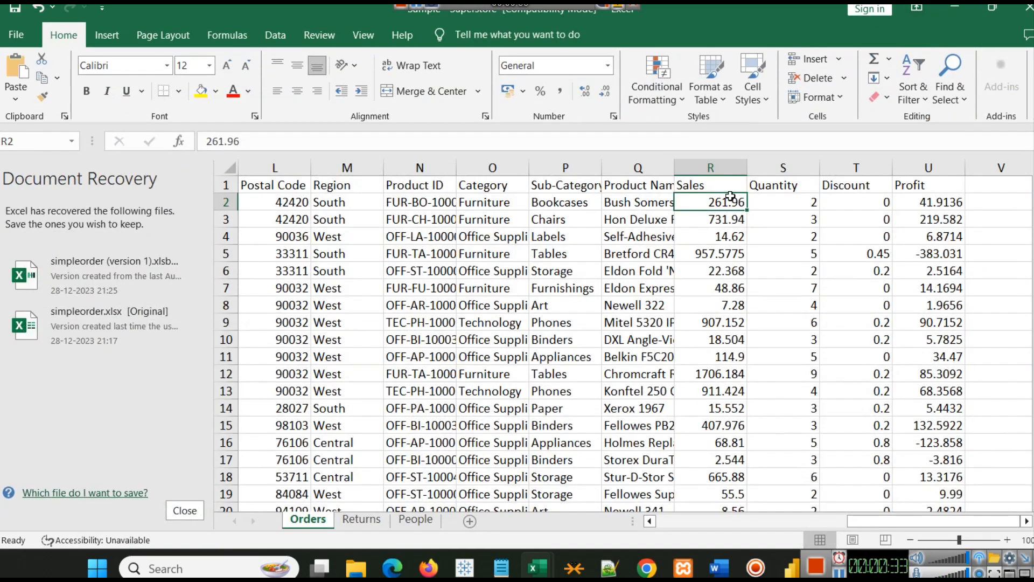
# Step: Bring up the ipl 2008-2022 folder holding the ball-by-ball and matches data files
pyautogui.click(355, 568)
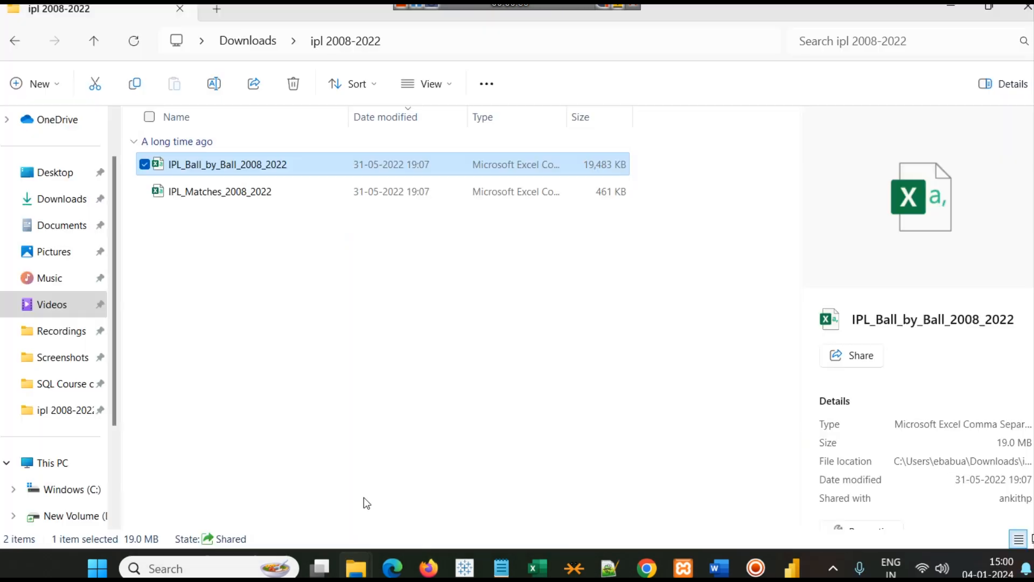
pyautogui.moveTo(227, 173)
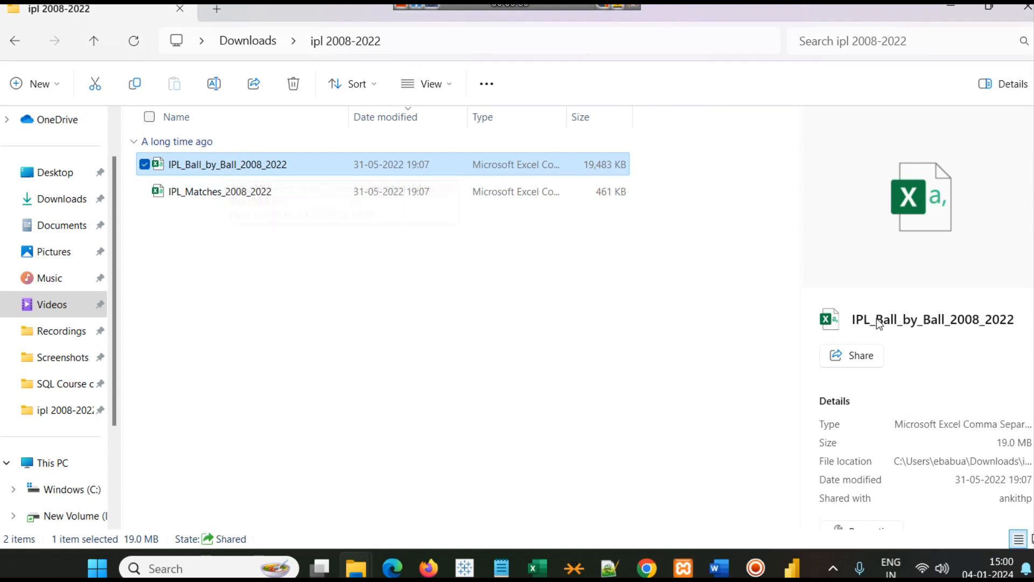
pyautogui.moveTo(963, 333)
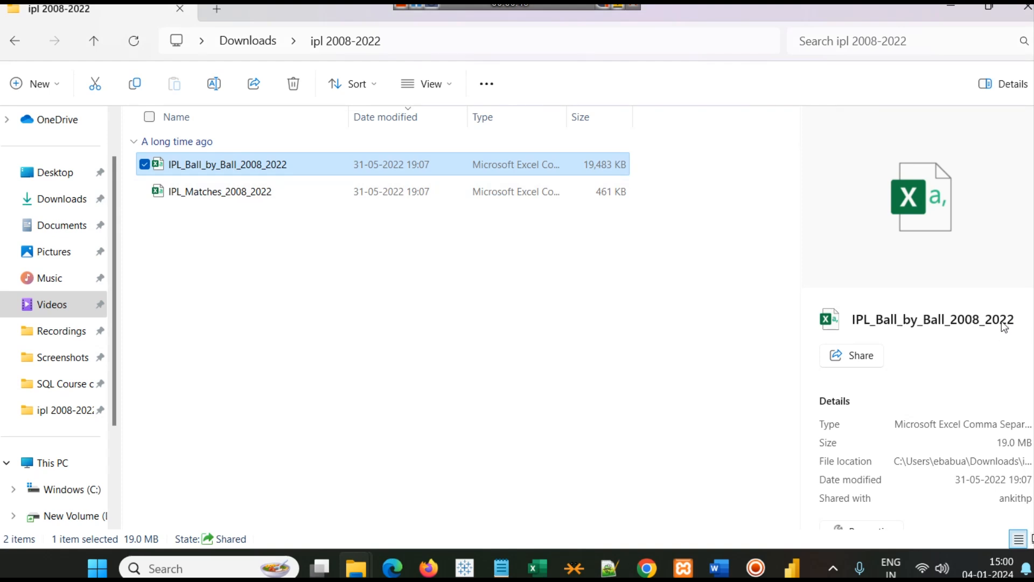
pyautogui.moveTo(1008, 332)
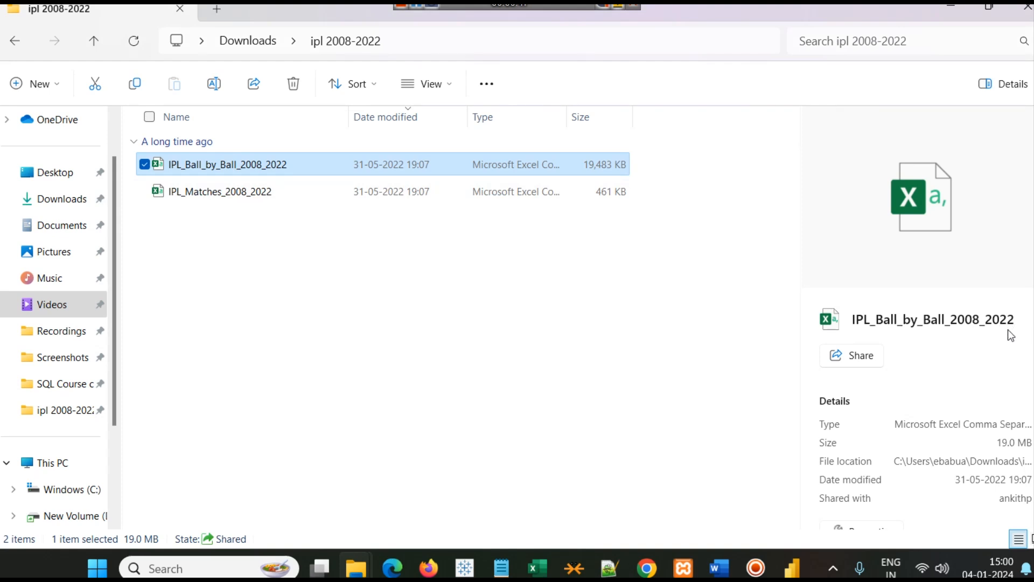
pyautogui.moveTo(1003, 331)
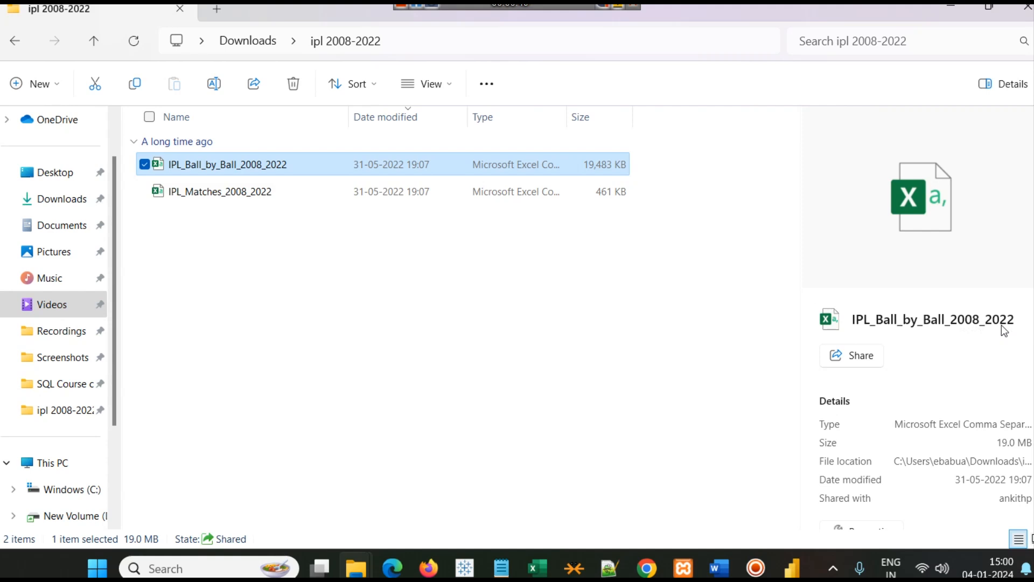
pyautogui.moveTo(833, 310)
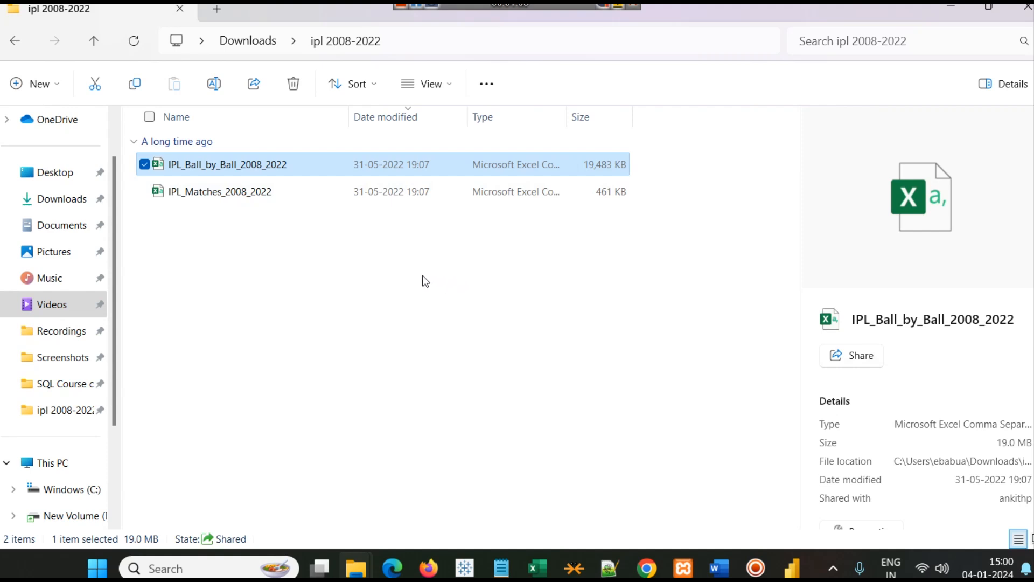
pyautogui.moveTo(237, 252)
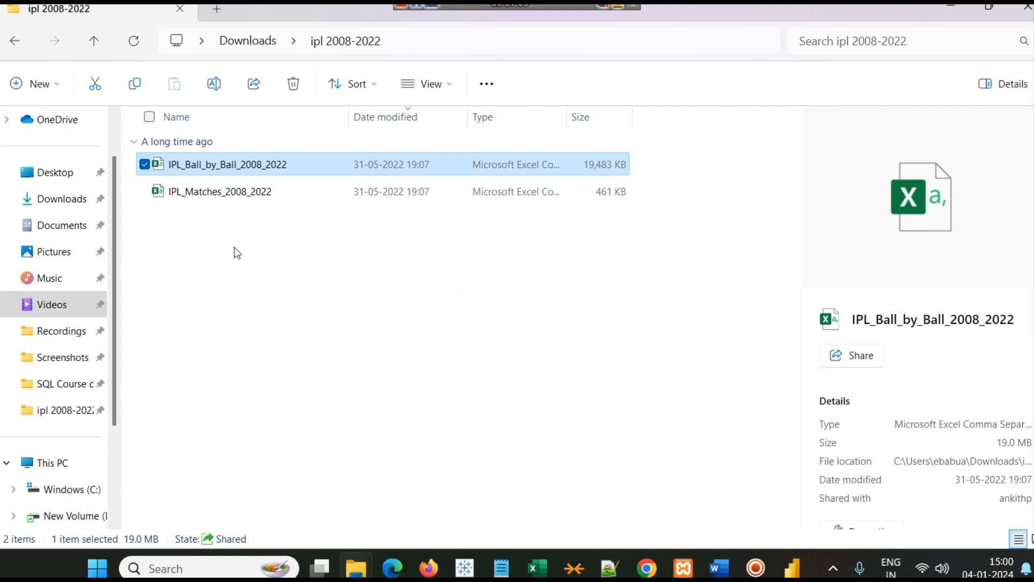
# Step: Open IPL_Matches_2008_2022, widen the Date and MatchNumber columns, and select the Venue column
pyautogui.click(220, 192)
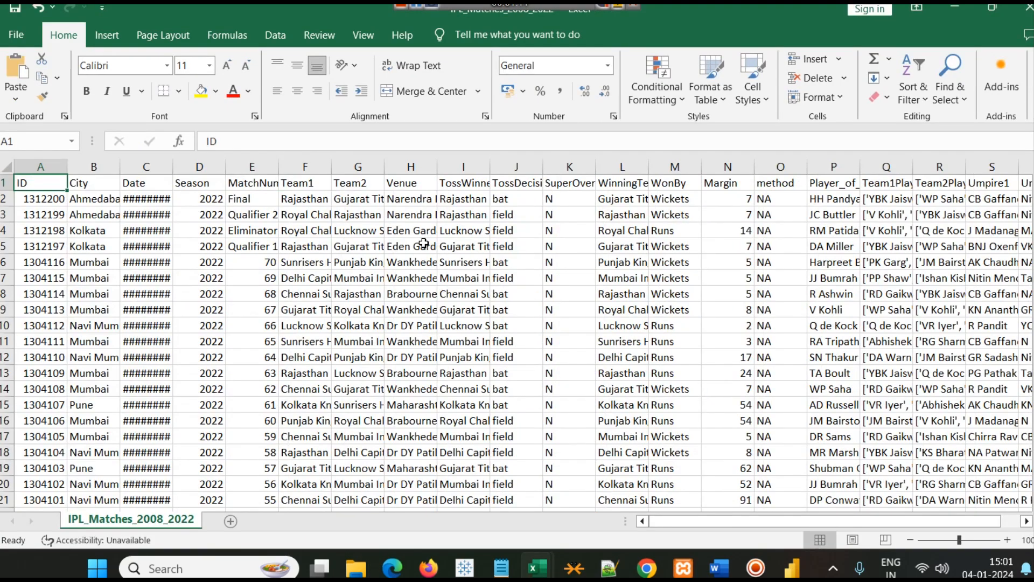
pyautogui.moveTo(122, 329)
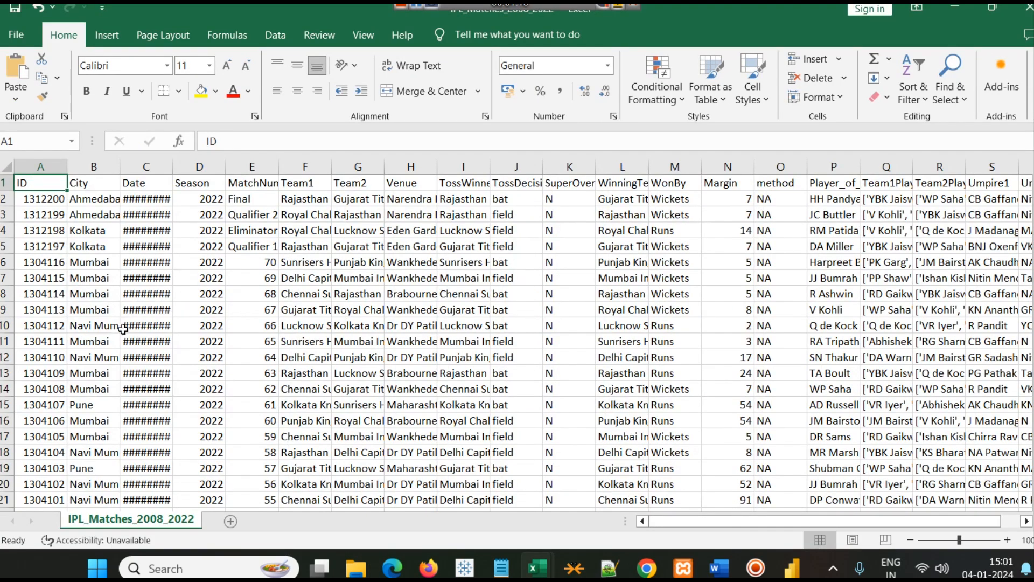
pyautogui.moveTo(164, 277)
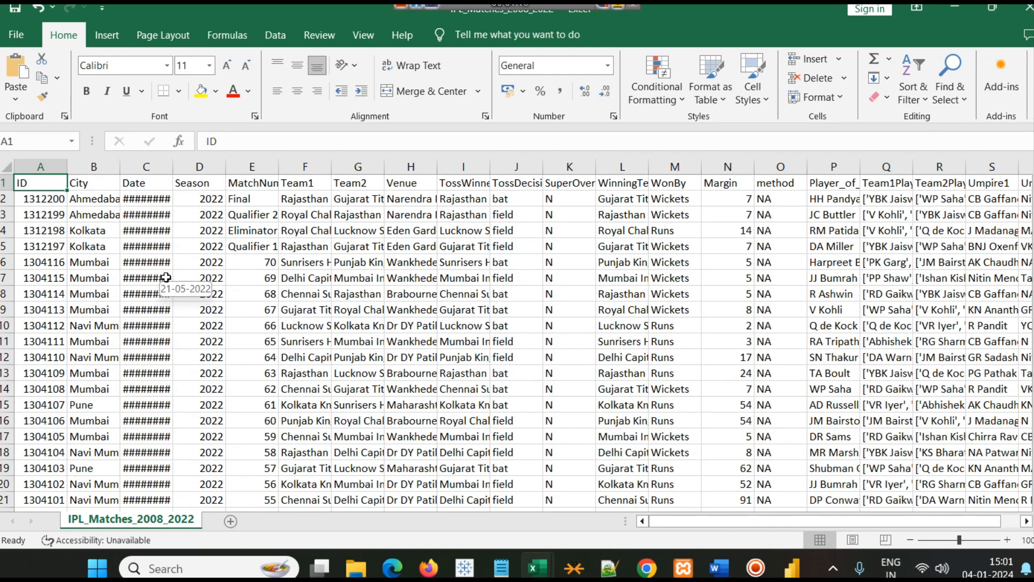
pyautogui.moveTo(121, 245)
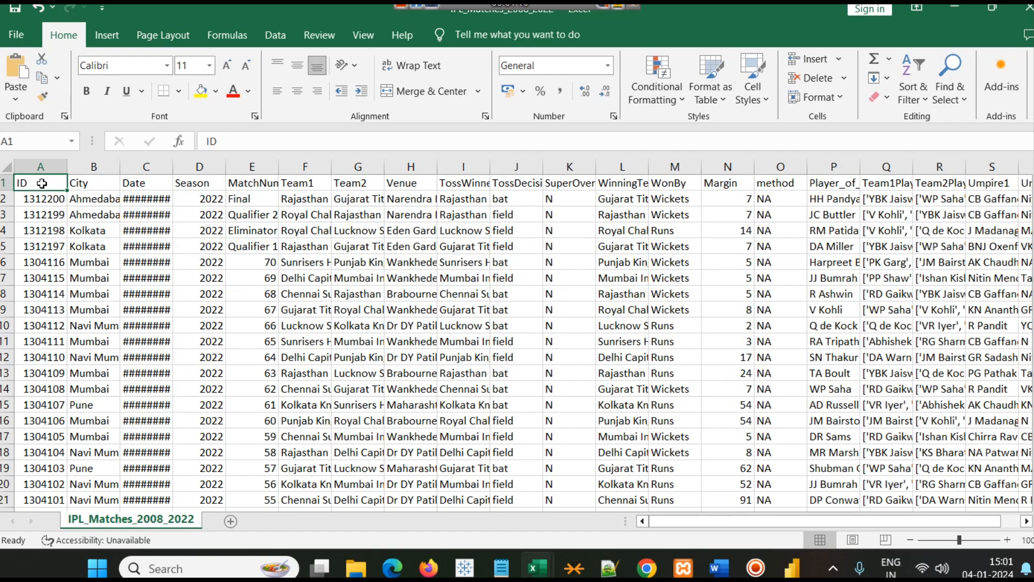
pyautogui.click(92, 198)
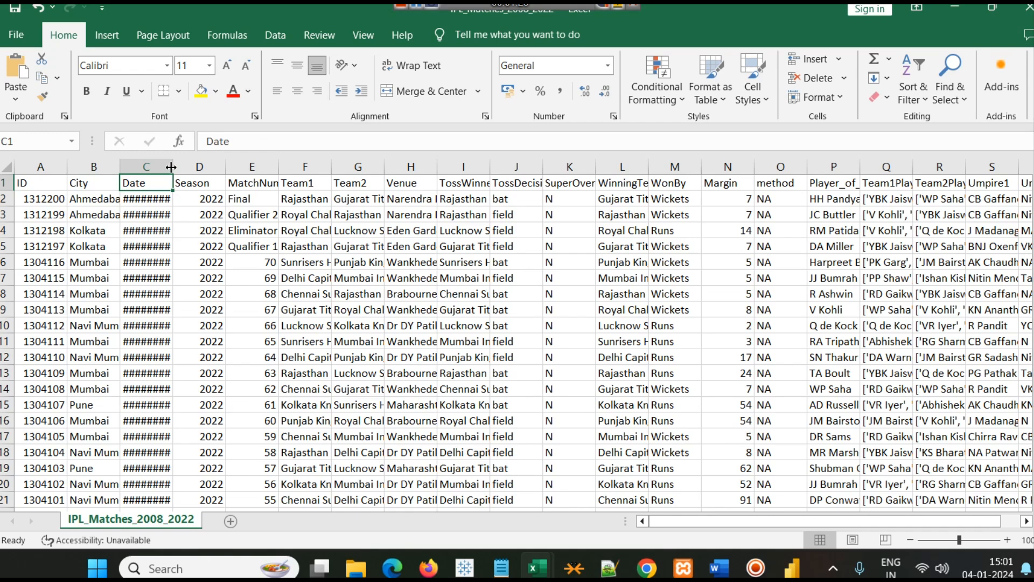
pyautogui.moveTo(171, 166); pyautogui.dragTo(180, 166)
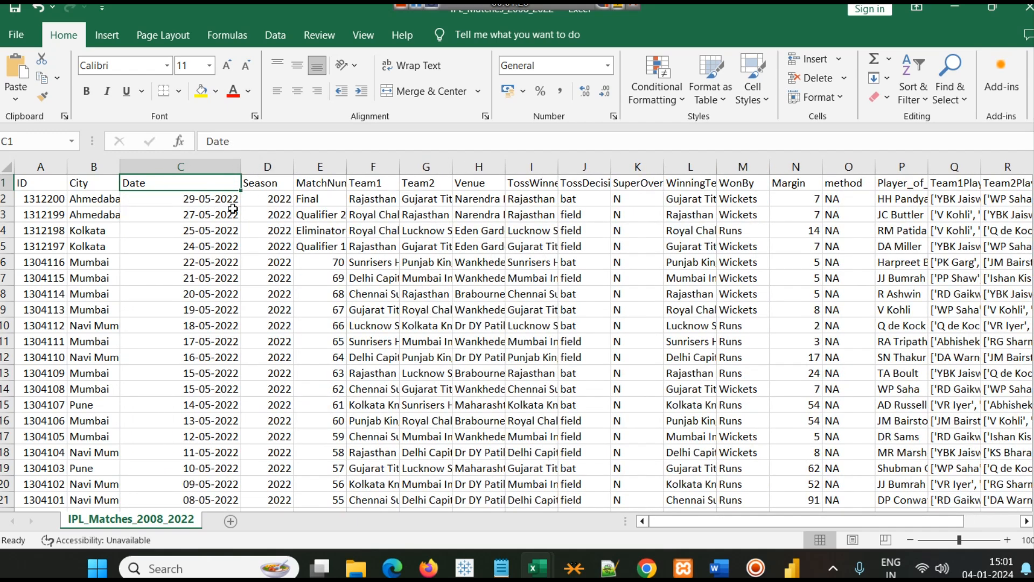
pyautogui.click(266, 198)
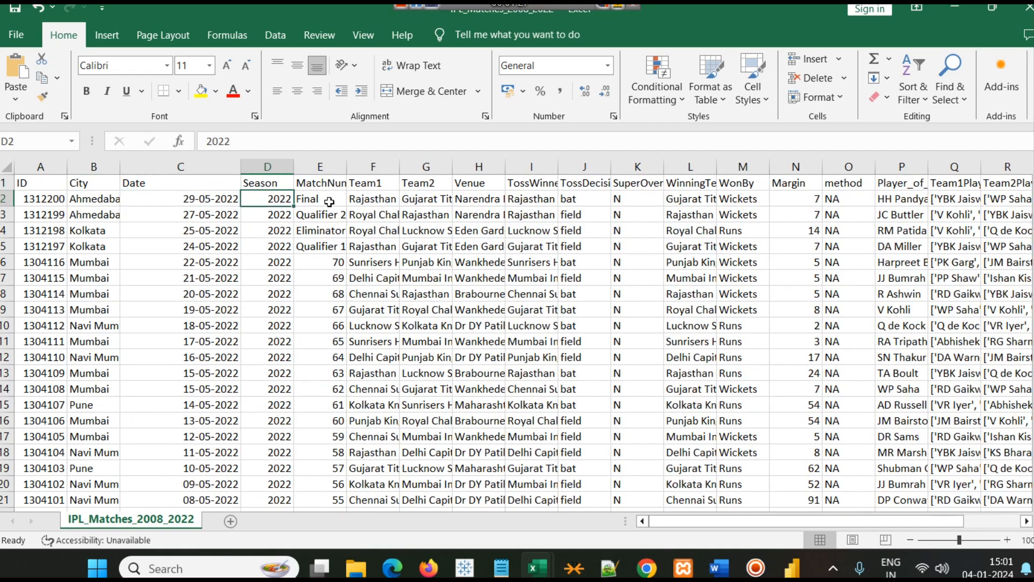
pyautogui.moveTo(346, 166); pyautogui.dragTo(425, 166)
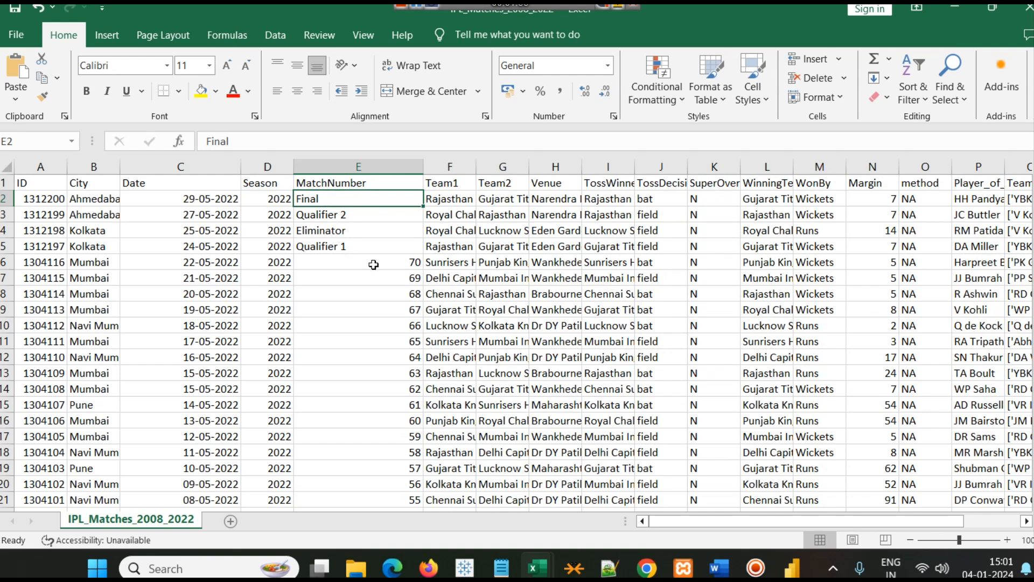
pyautogui.moveTo(335, 355)
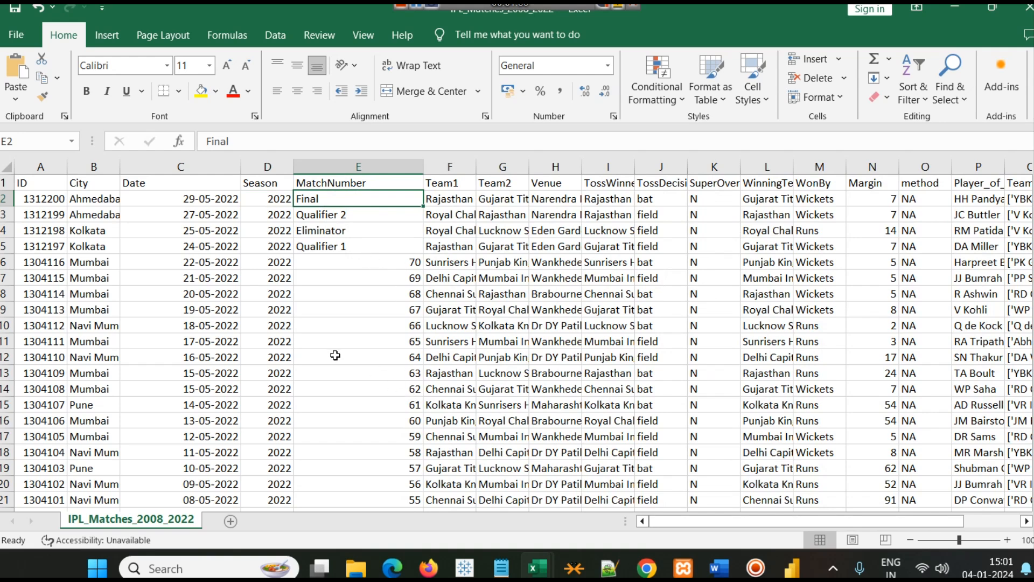
pyautogui.click(449, 166)
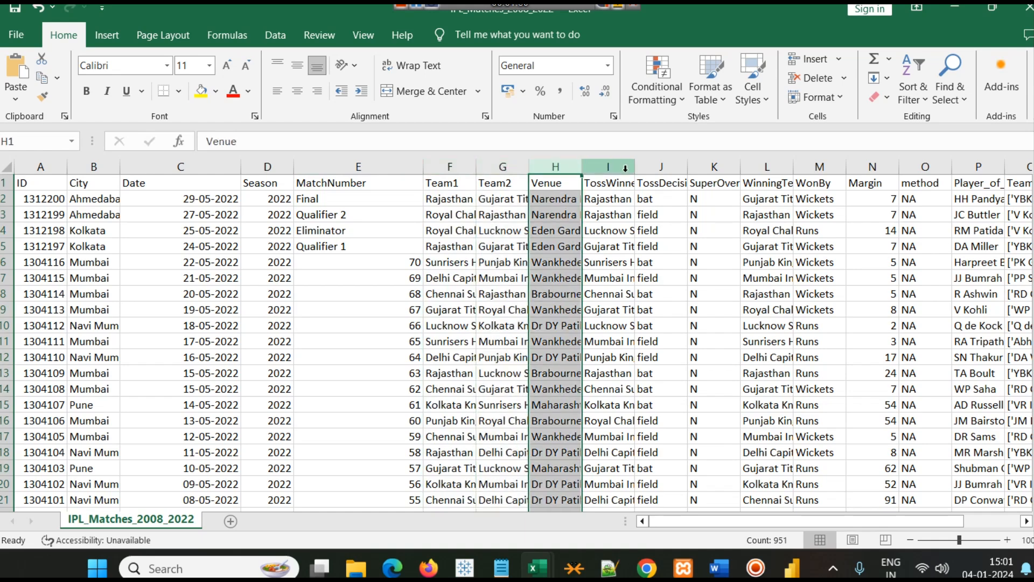
pyautogui.click(660, 183)
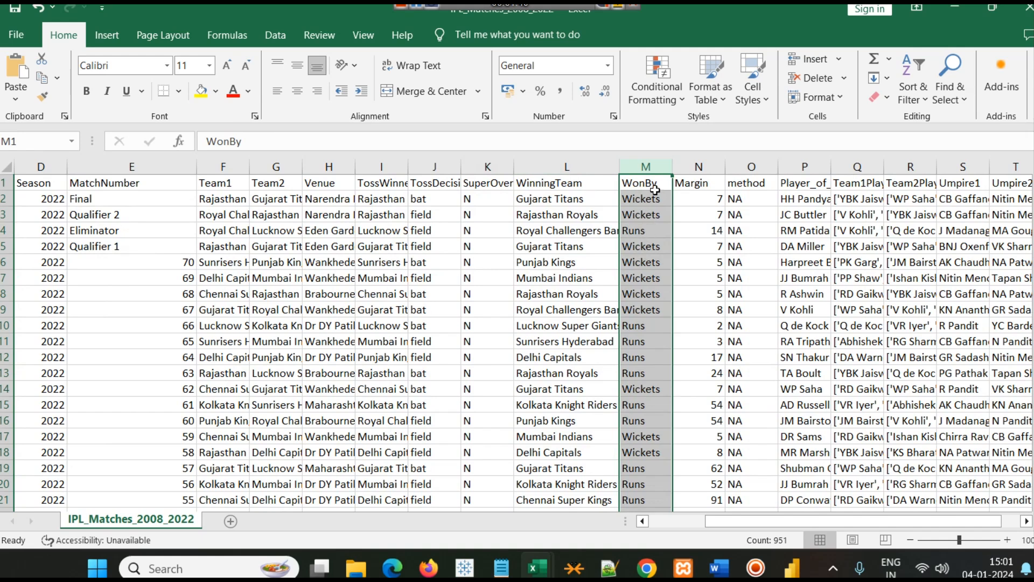
pyautogui.moveTo(640, 239)
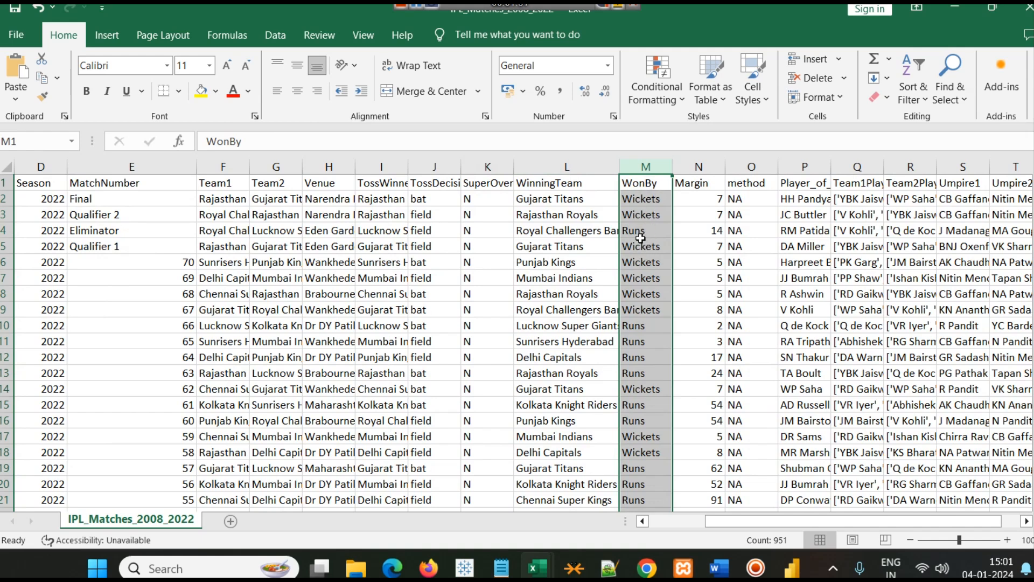
pyautogui.moveTo(646, 272)
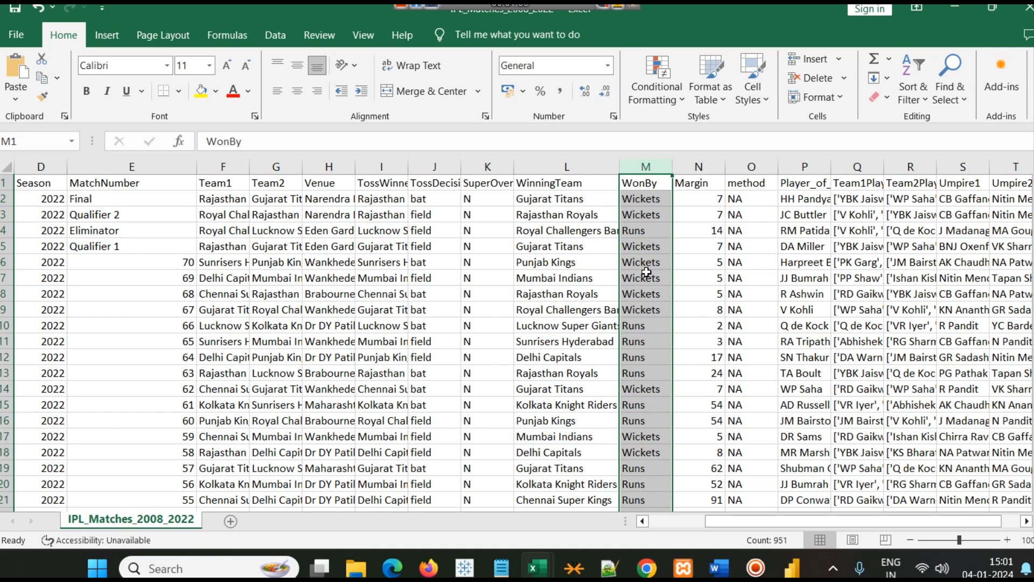
pyautogui.click(435, 198)
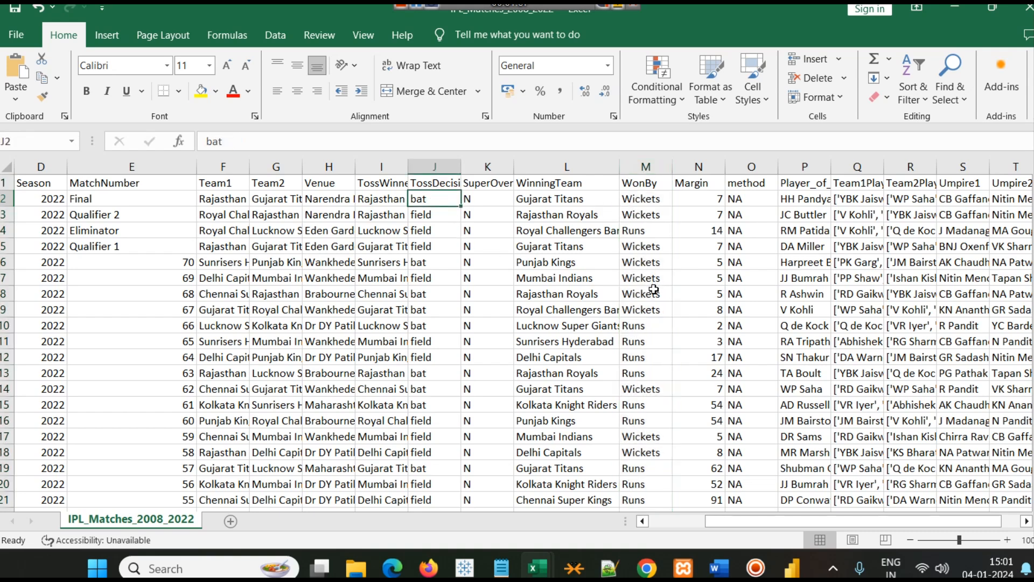
pyautogui.moveTo(721, 271)
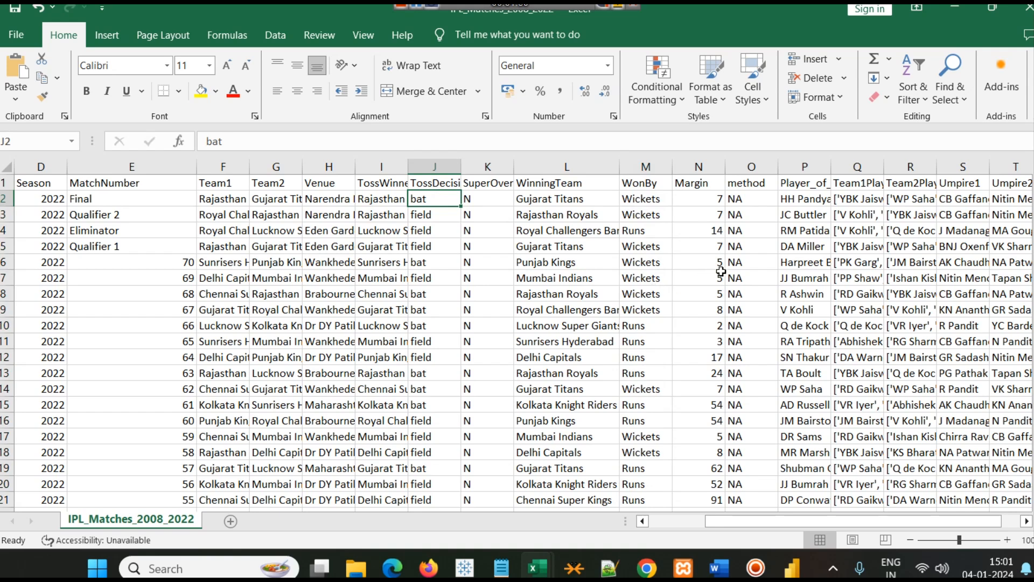
pyautogui.moveTo(854, 212)
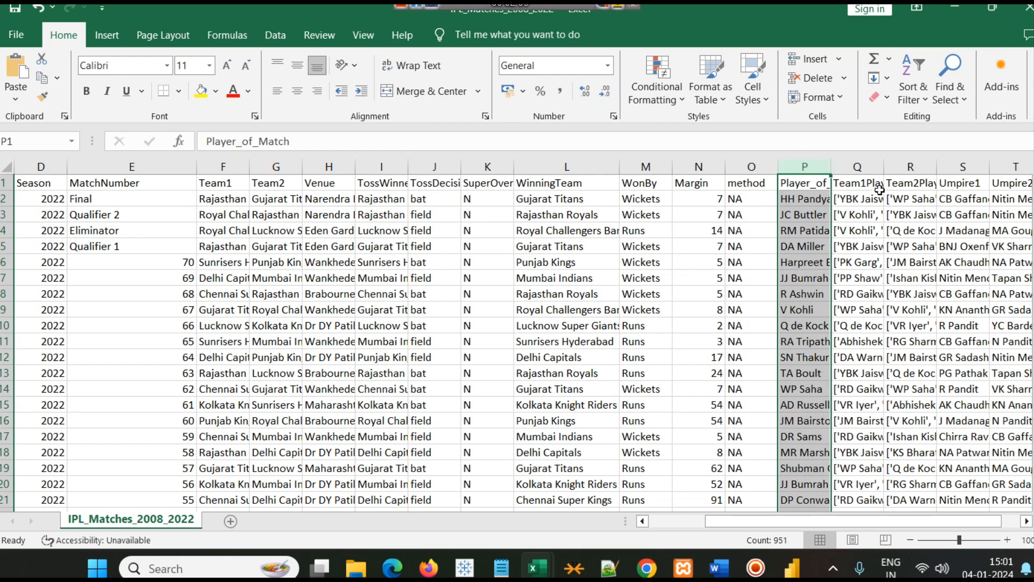
pyautogui.click(856, 183)
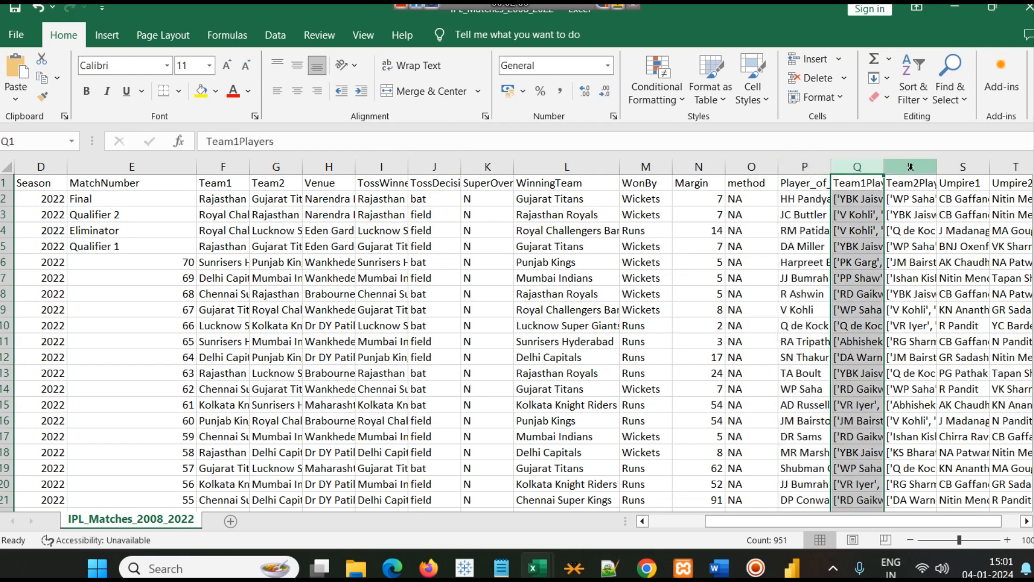
pyautogui.moveTo(884, 167)
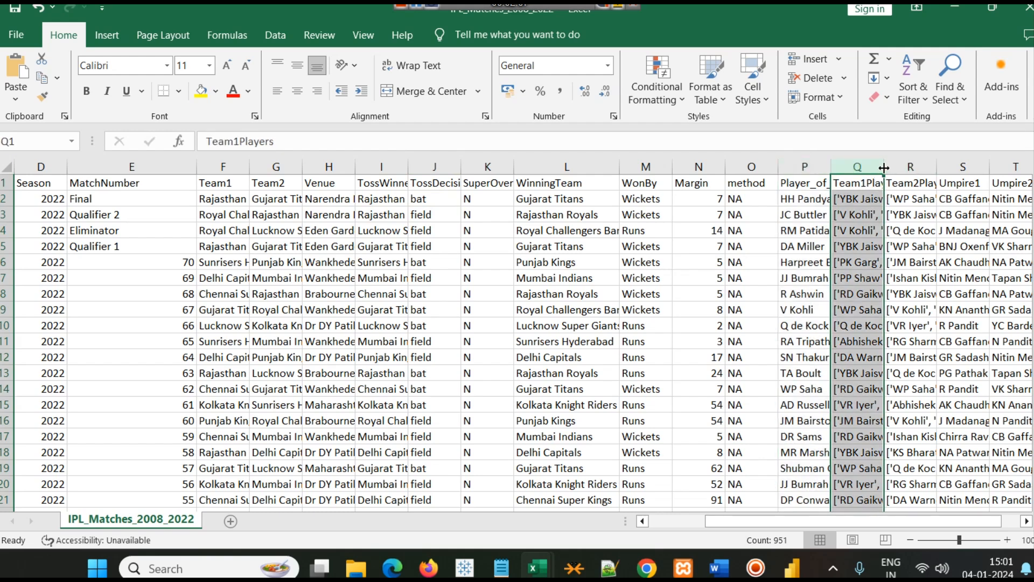
pyautogui.click(857, 198)
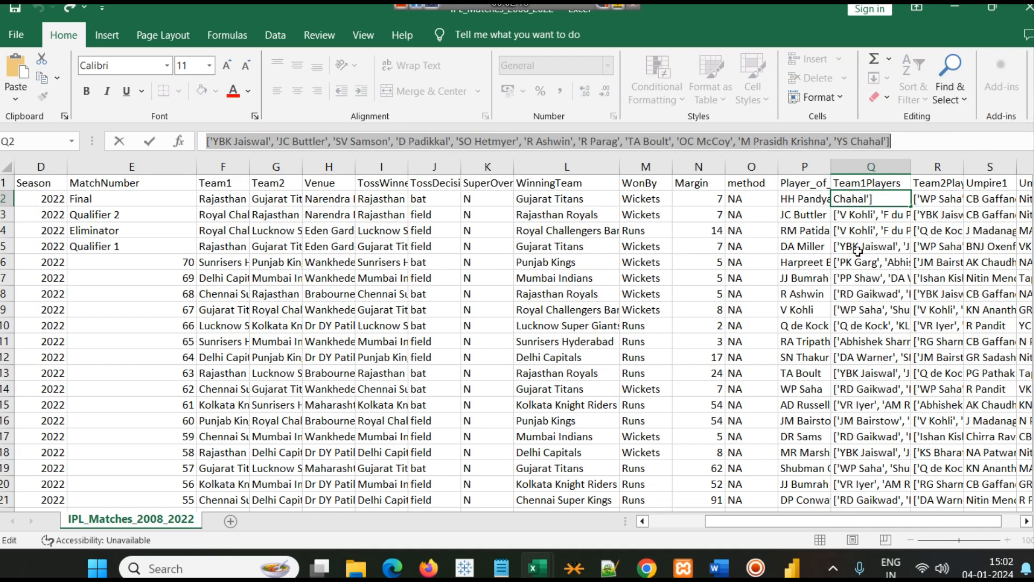
pyautogui.click(936, 166)
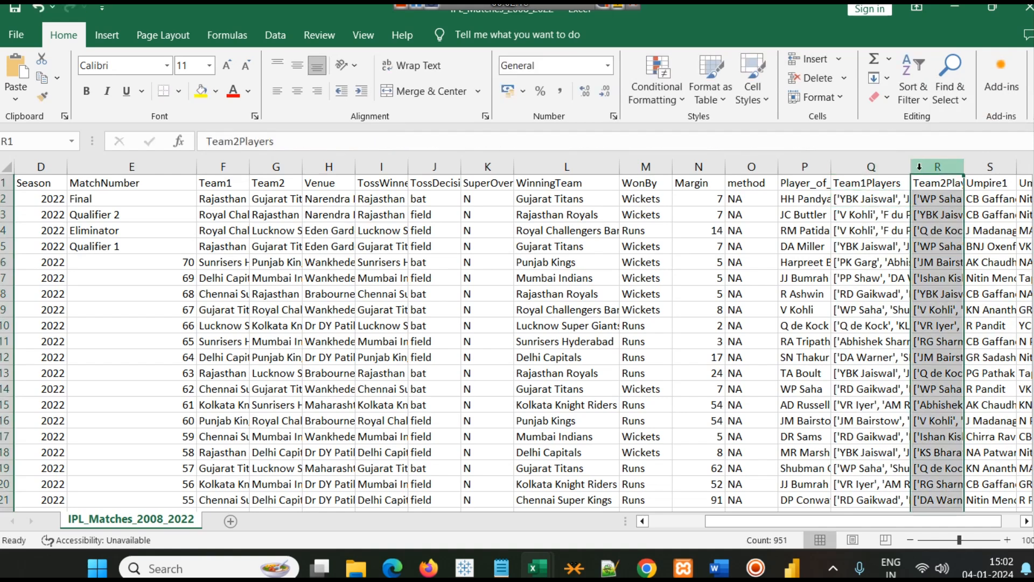
pyautogui.click(870, 293)
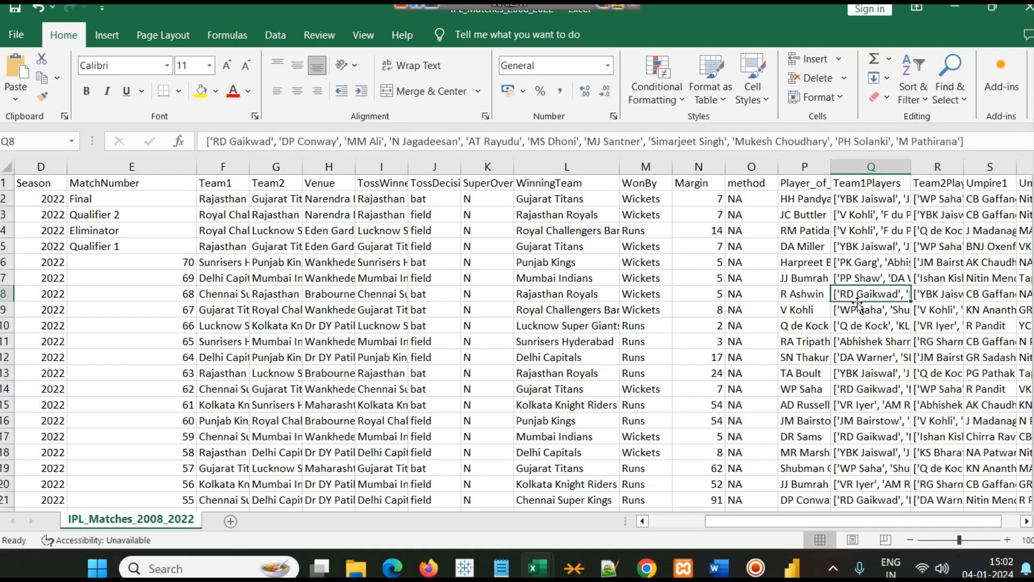
pyautogui.moveTo(675, 441)
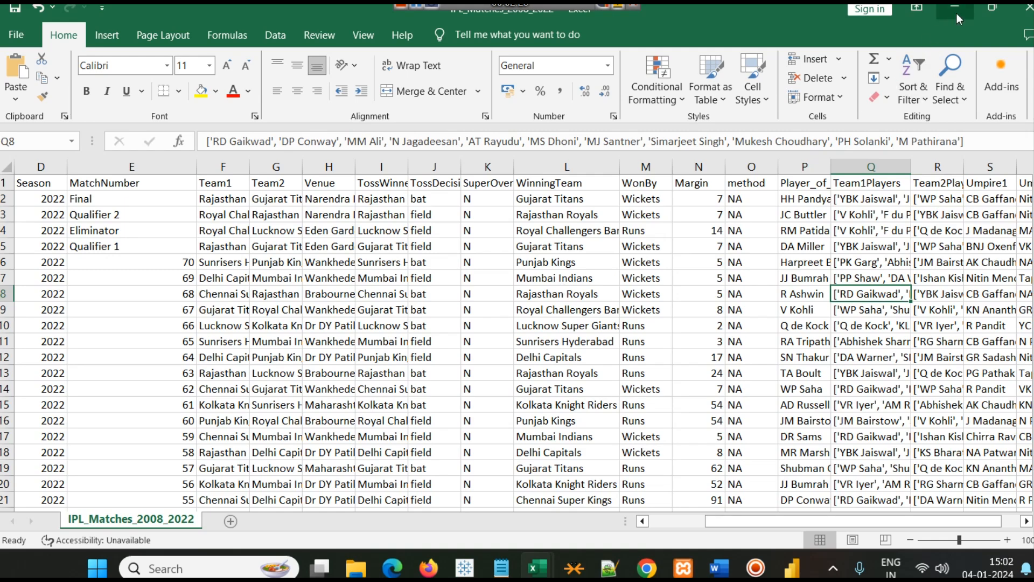
pyautogui.hscroll(-3)
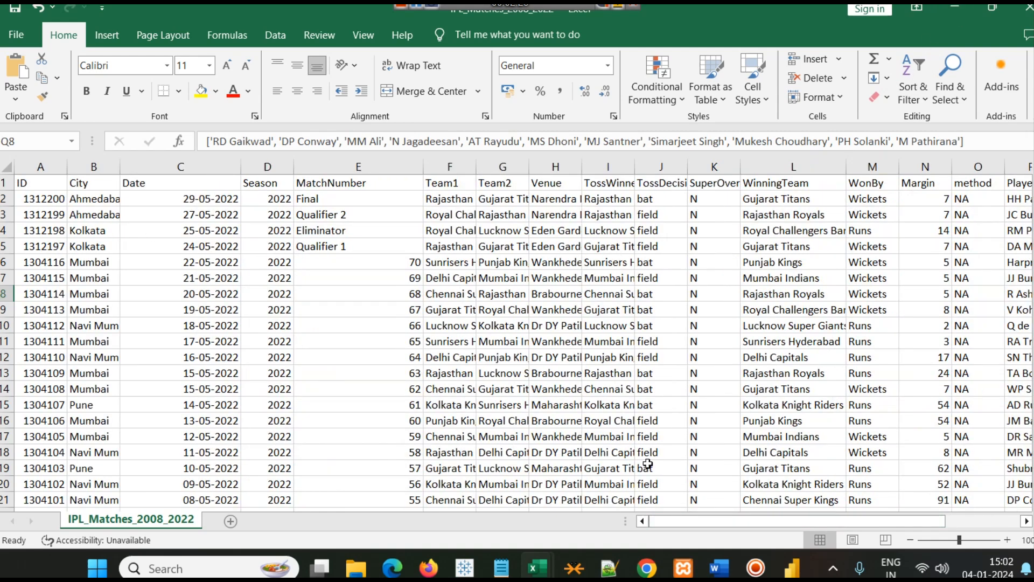
# Step: Compare the match ID column in the matches workbook with the first match ID in the ball-by-ball workbook
pyautogui.click(40, 166)
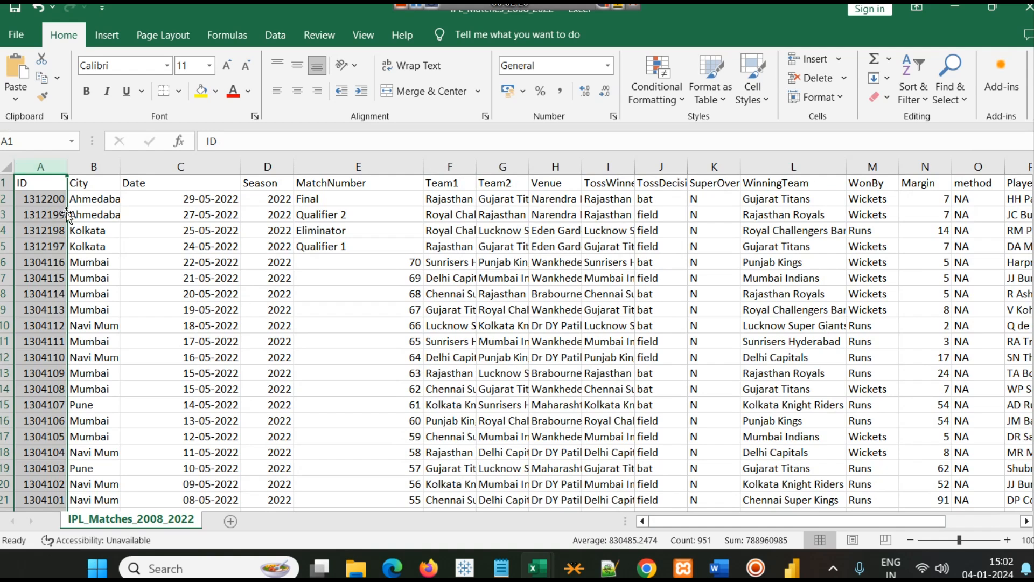
pyautogui.moveTo(43, 198)
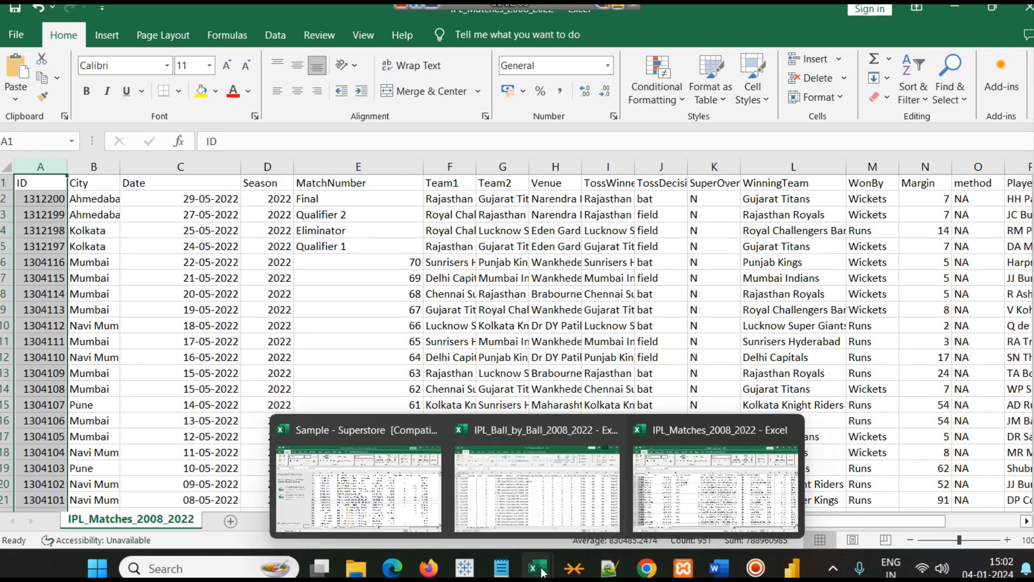
pyautogui.click(536, 430)
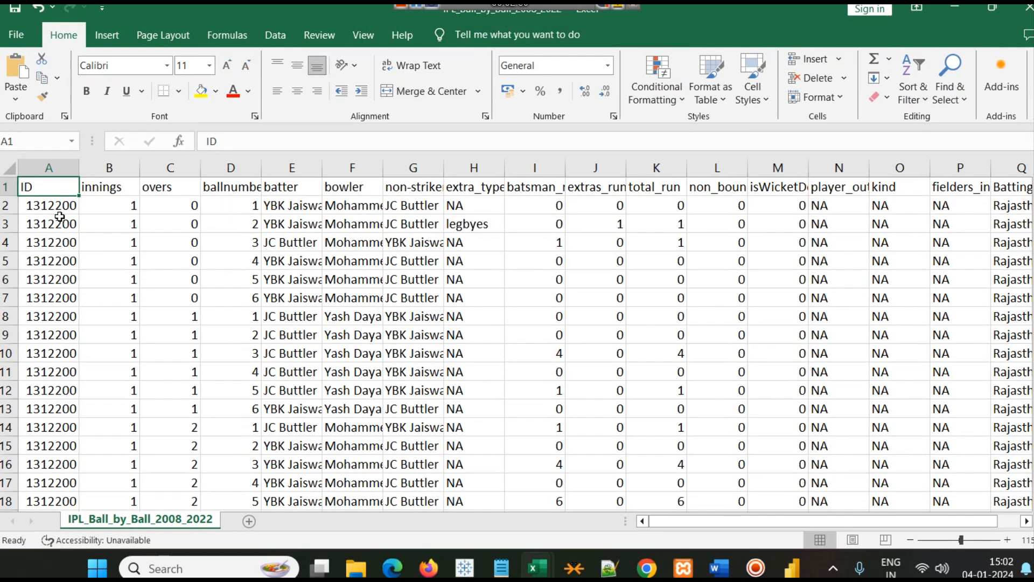
pyautogui.click(48, 205)
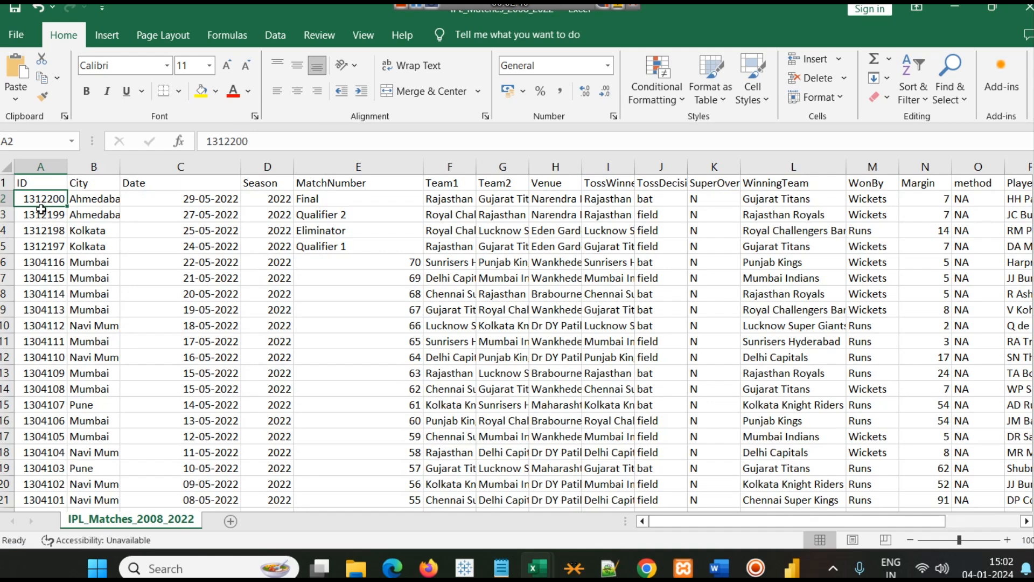
pyautogui.moveTo(45, 214)
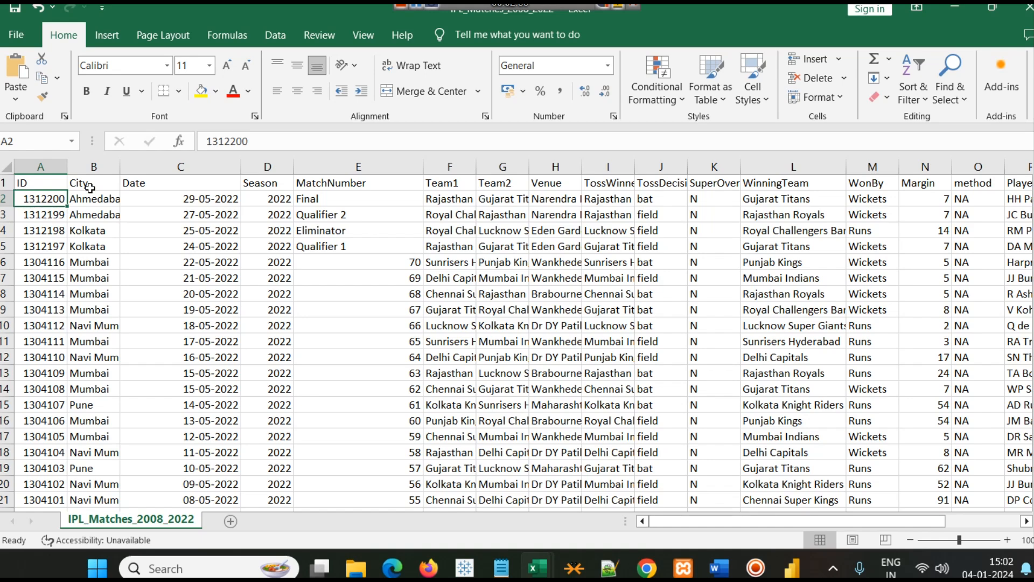
pyautogui.click(140, 518)
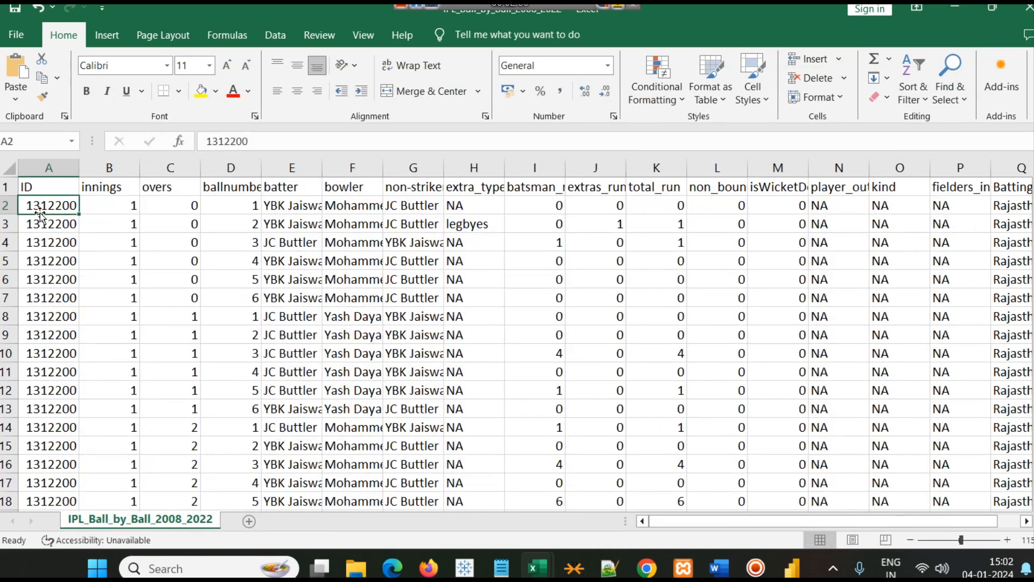
pyautogui.moveTo(52, 267)
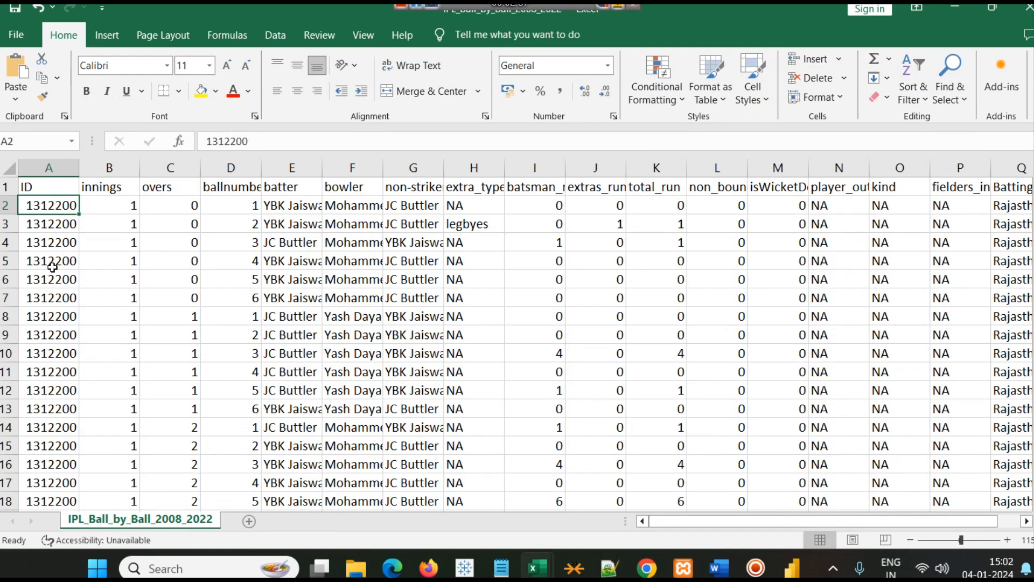
# Step: Scroll through the ball-by-ball rows to find the final delivery row of match 1312200
pyautogui.scroll(-3)
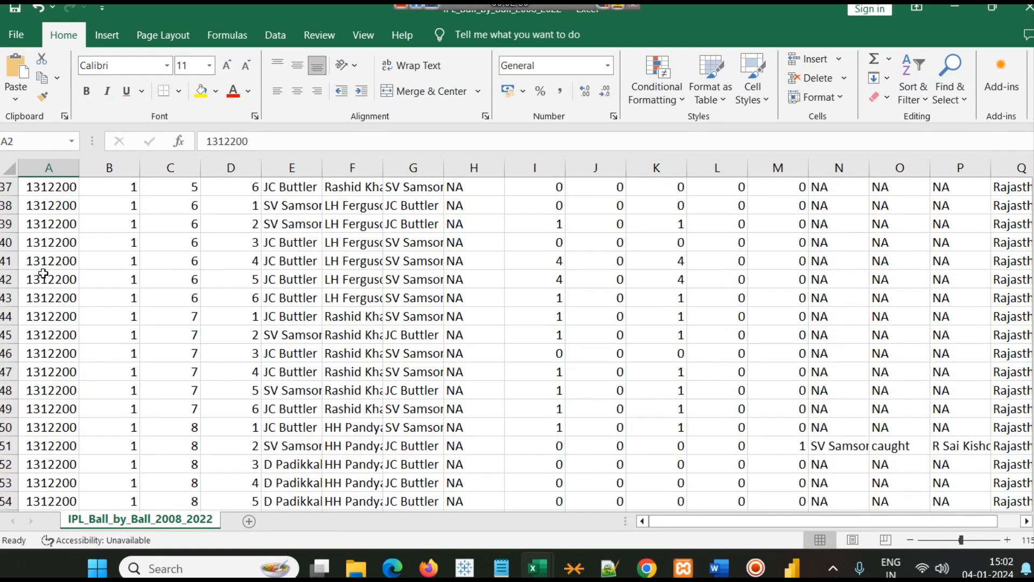
pyautogui.scroll(-3)
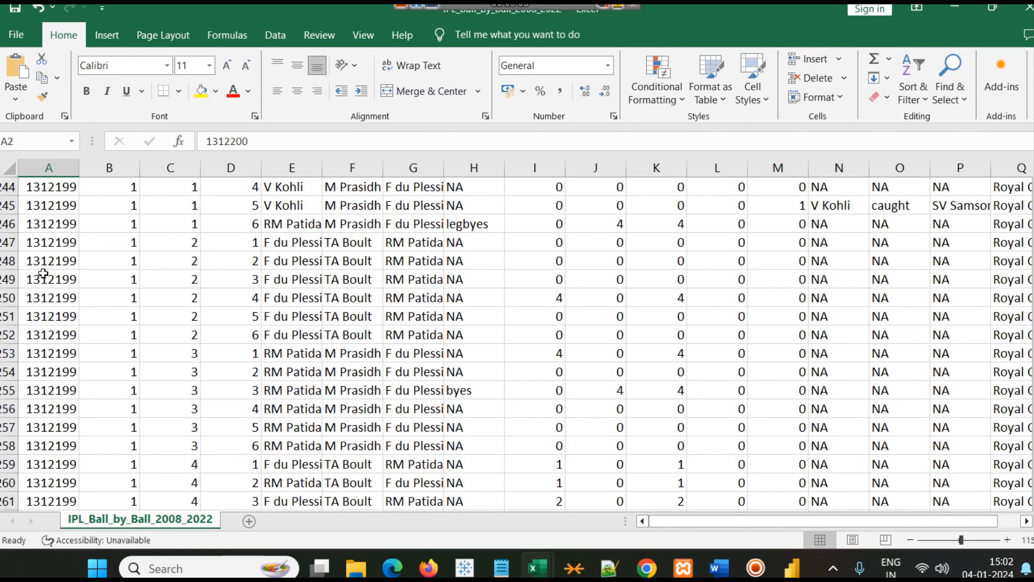
pyautogui.scroll(-3)
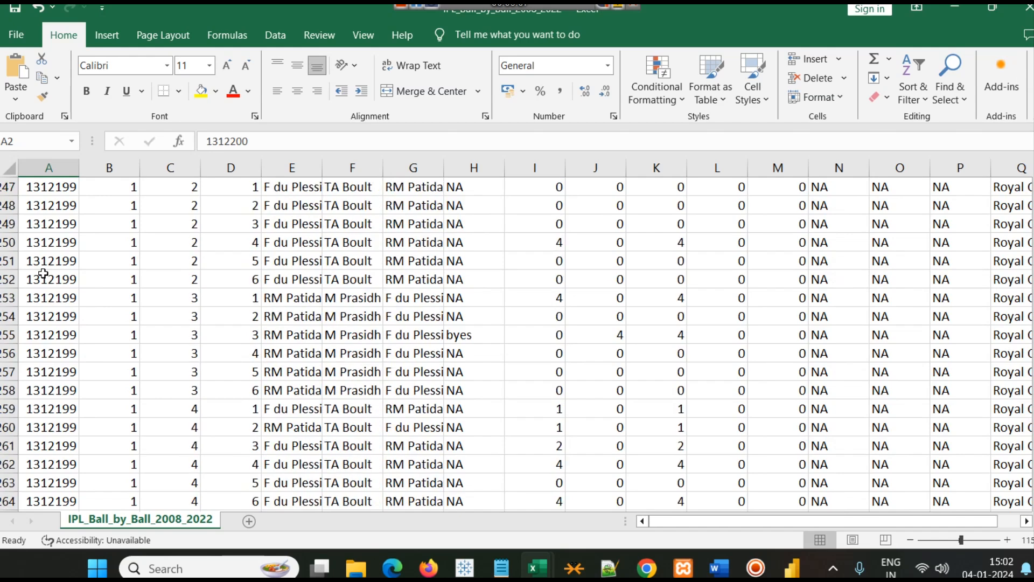
pyautogui.scroll(-3)
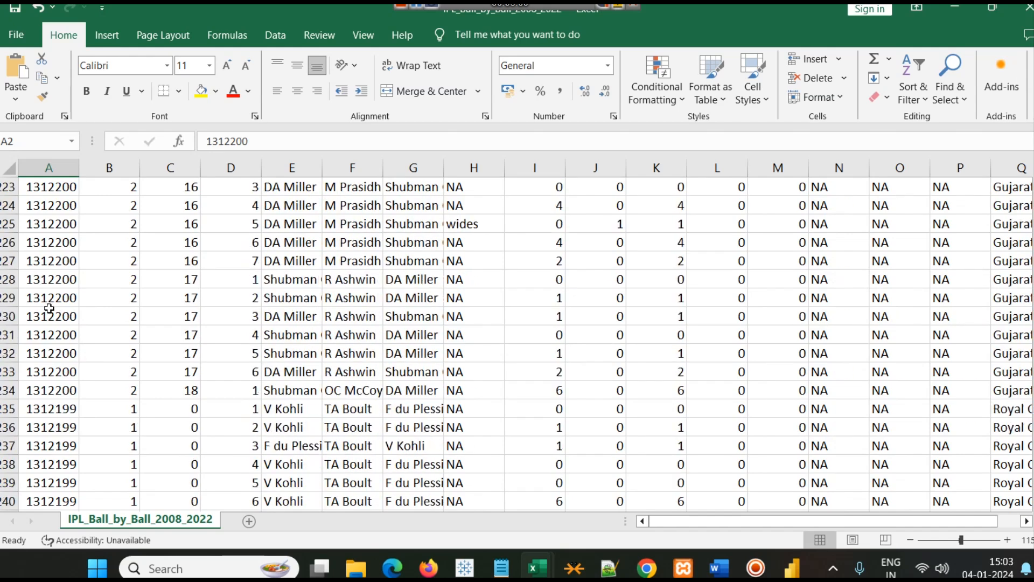
pyautogui.moveTo(46, 427)
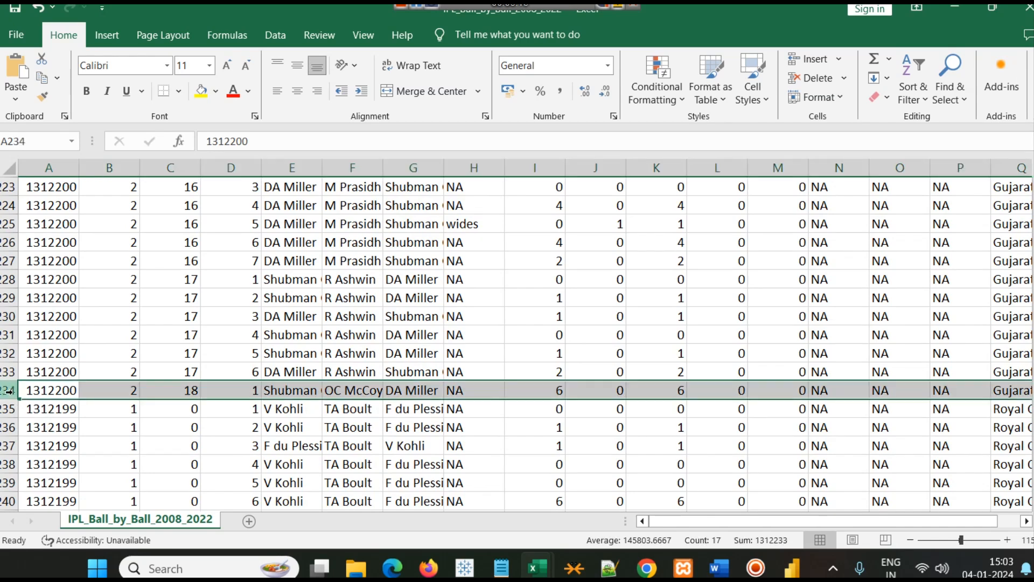
pyautogui.click(48, 444)
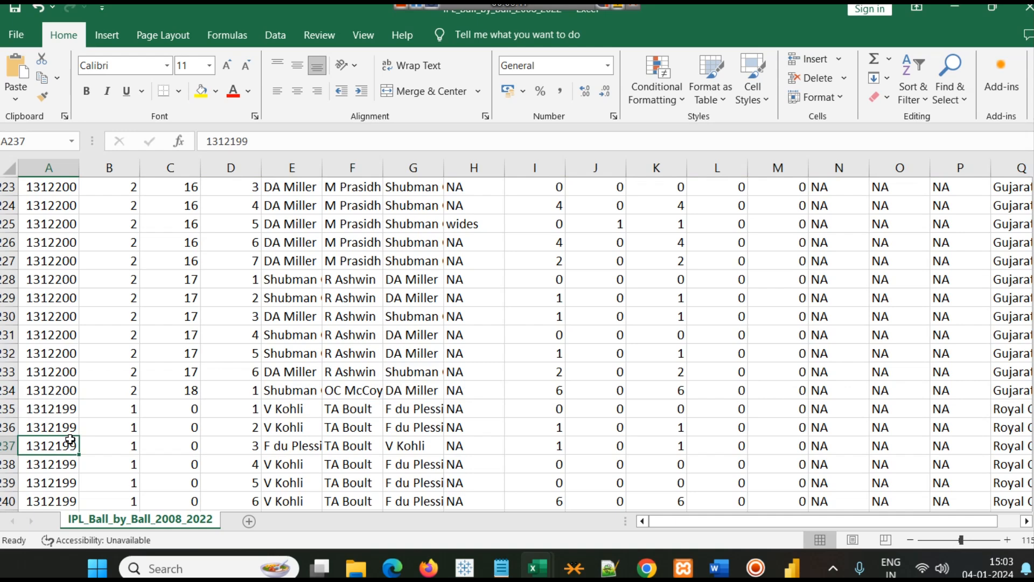
pyautogui.moveTo(68, 419)
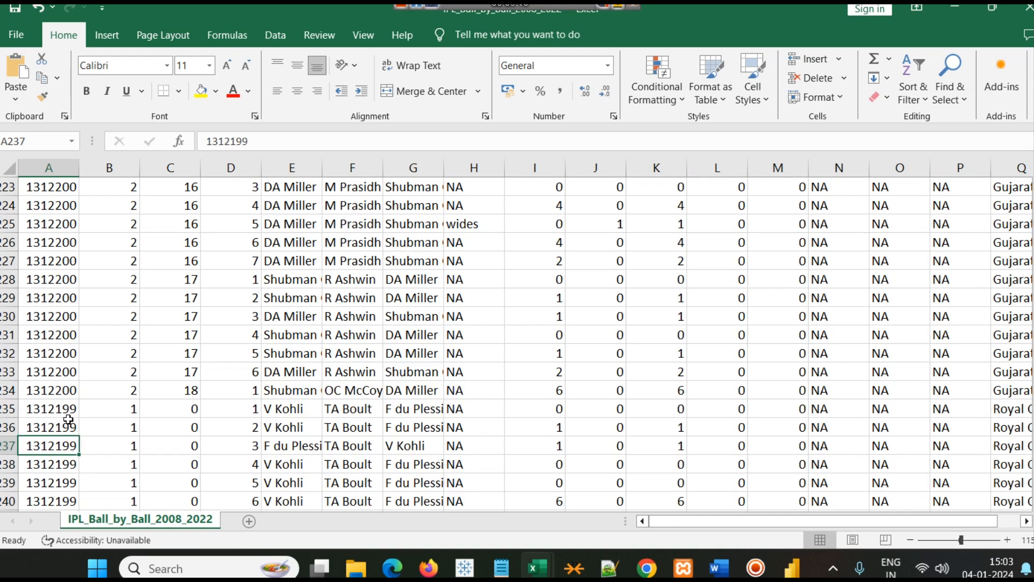
pyautogui.click(48, 390)
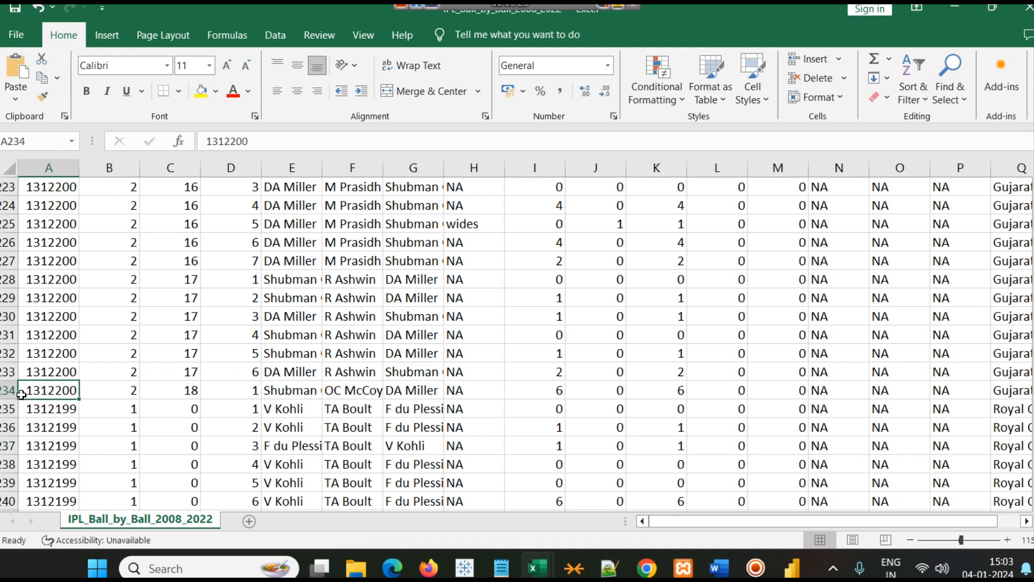
pyautogui.moveTo(52, 402)
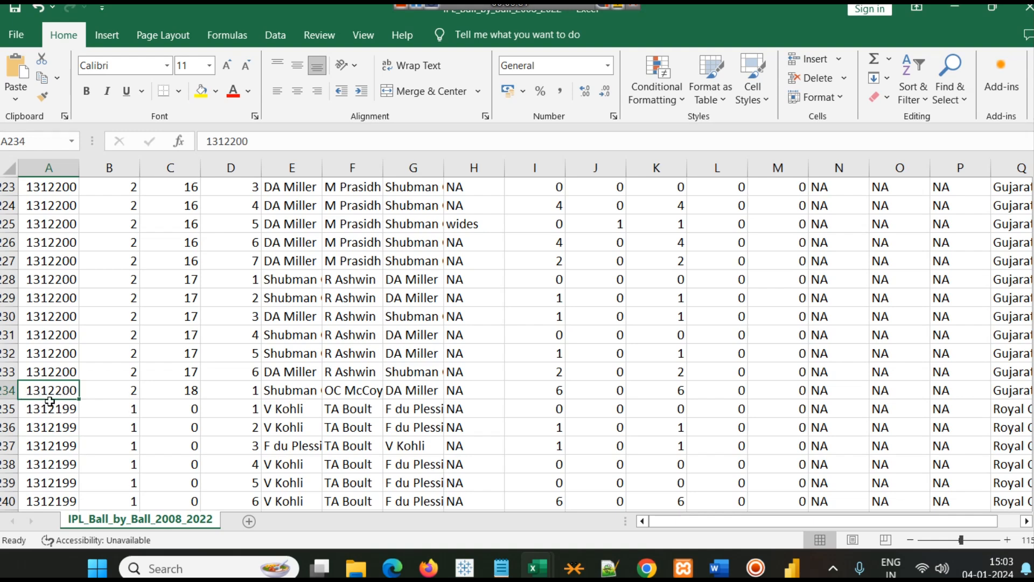
pyautogui.moveTo(86, 386)
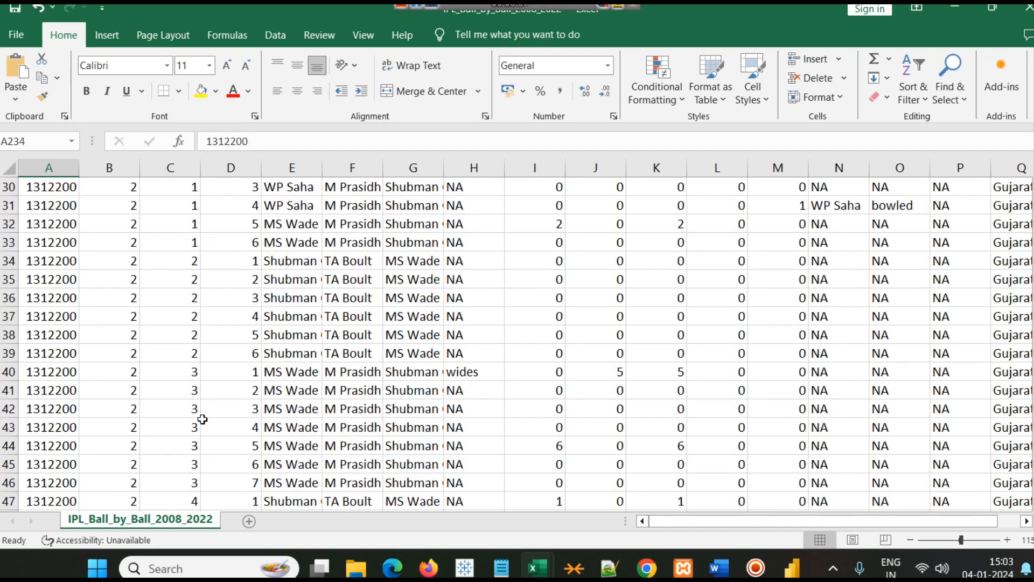
pyautogui.scroll(-3)
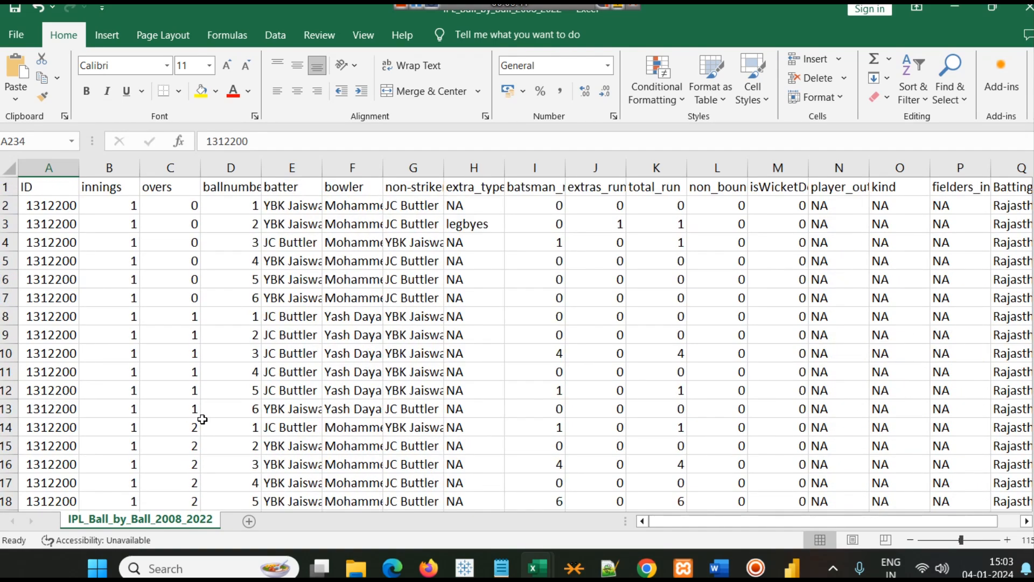
pyautogui.moveTo(284, 300)
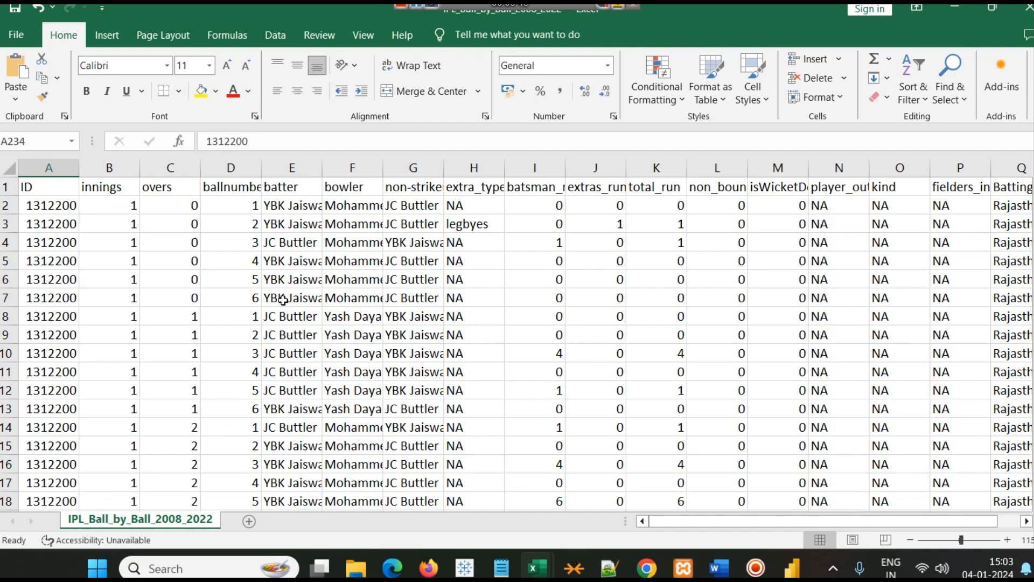
pyautogui.moveTo(298, 292)
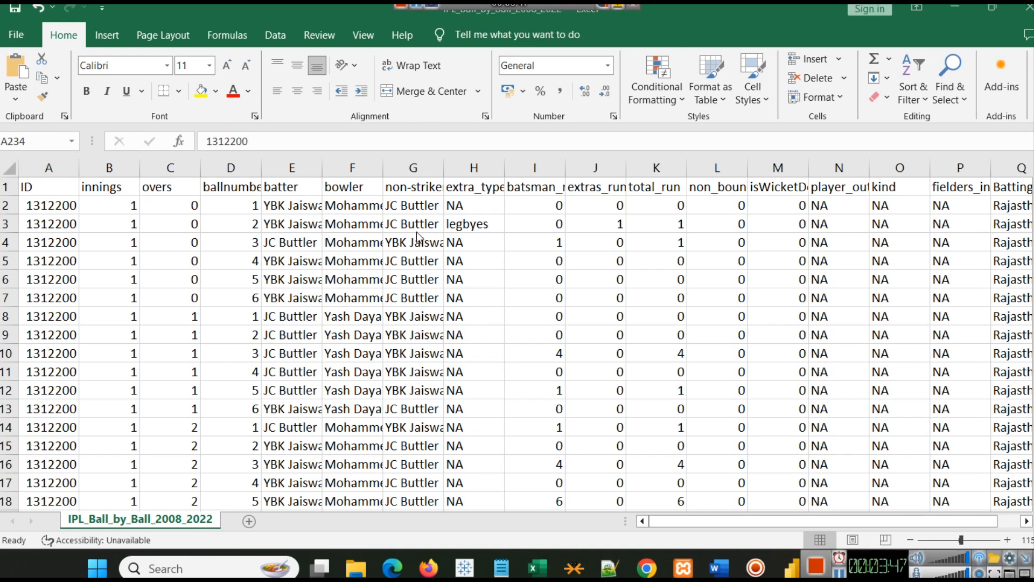
pyautogui.moveTo(803, 494)
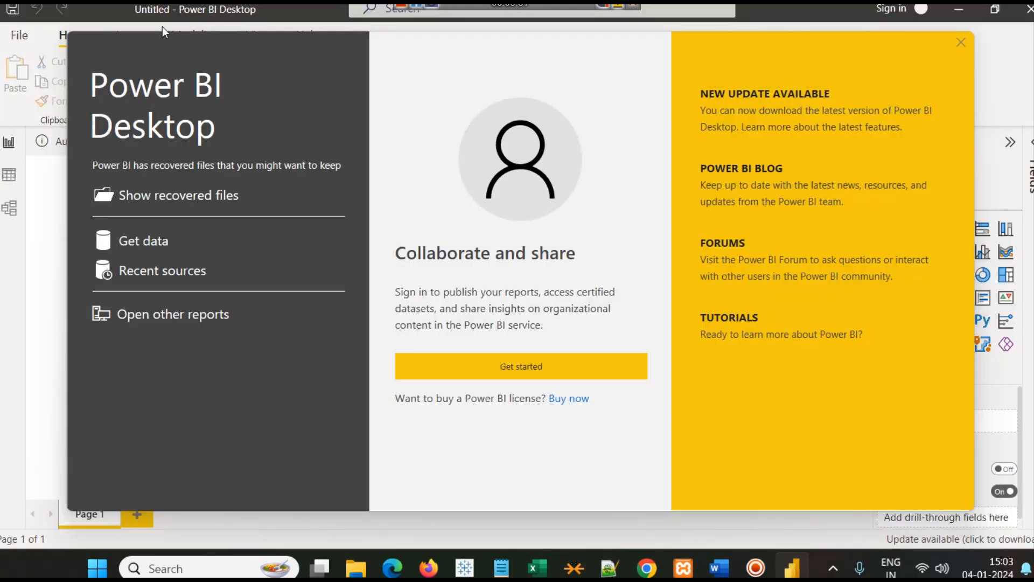
pyautogui.moveTo(207, 30)
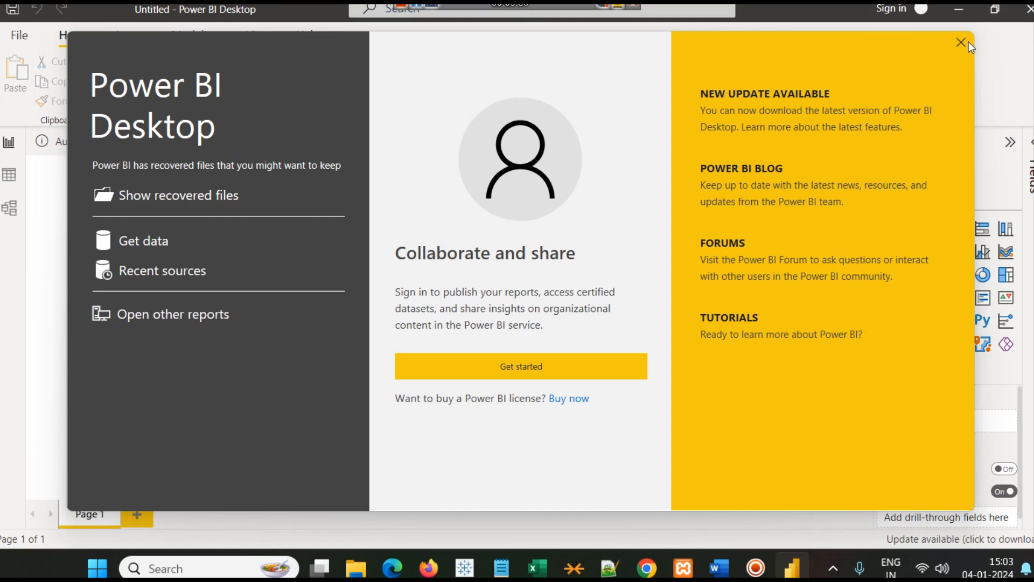
# Step: Dismiss the Power BI welcome screen to reveal the empty report page
pyautogui.click(961, 42)
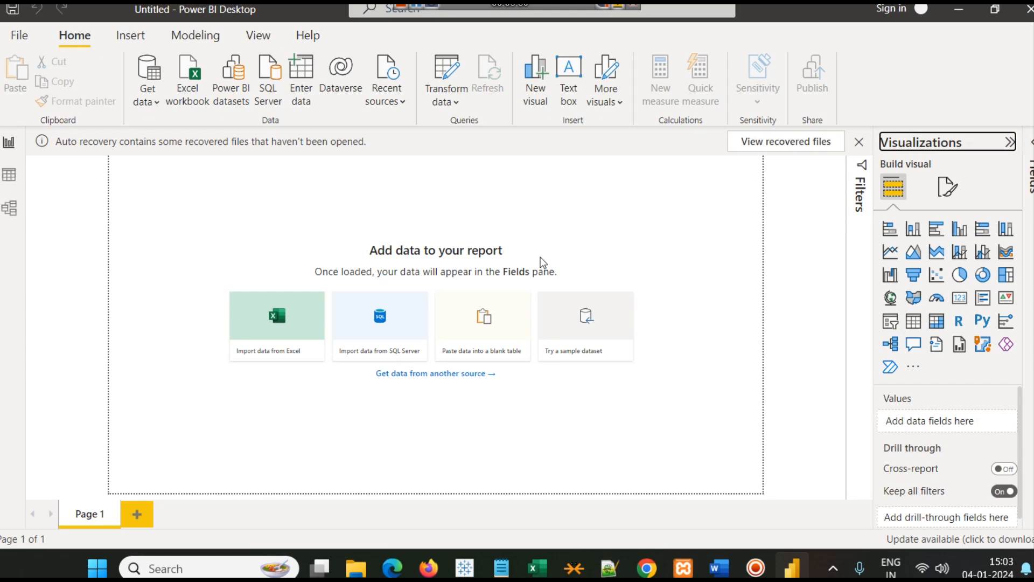
pyautogui.moveTo(457, 257)
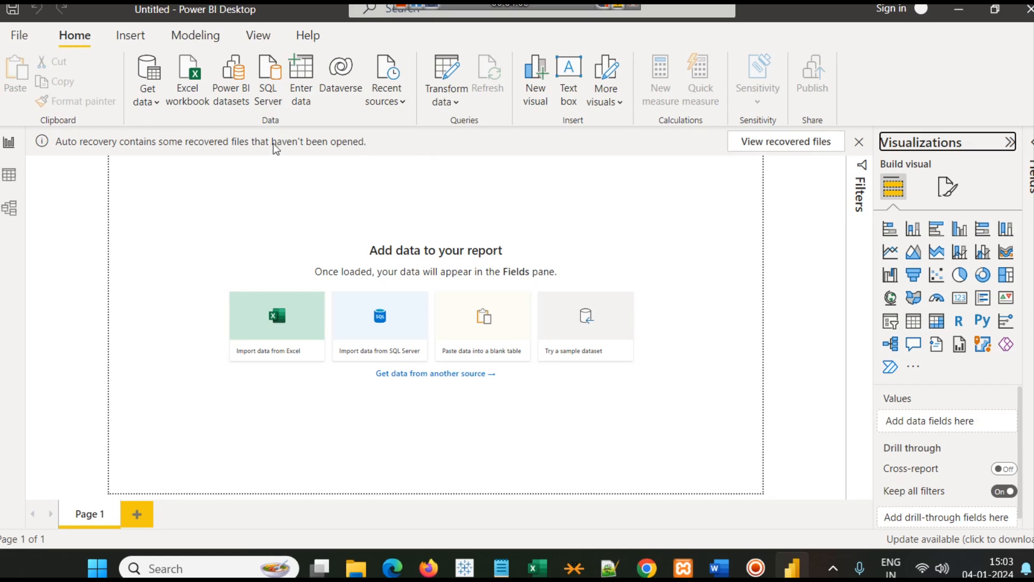
pyautogui.moveTo(148, 75)
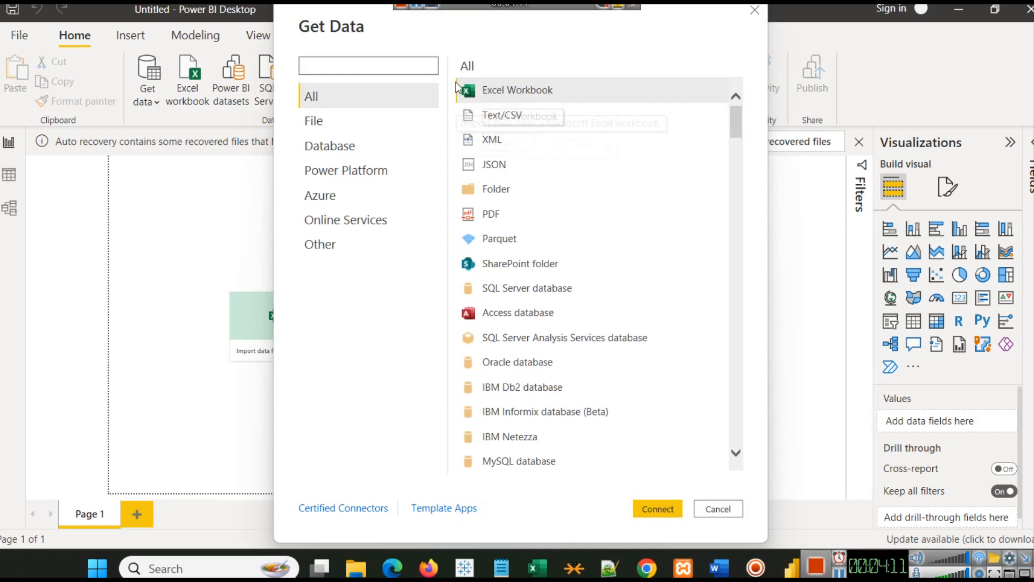
pyautogui.moveTo(696, 19)
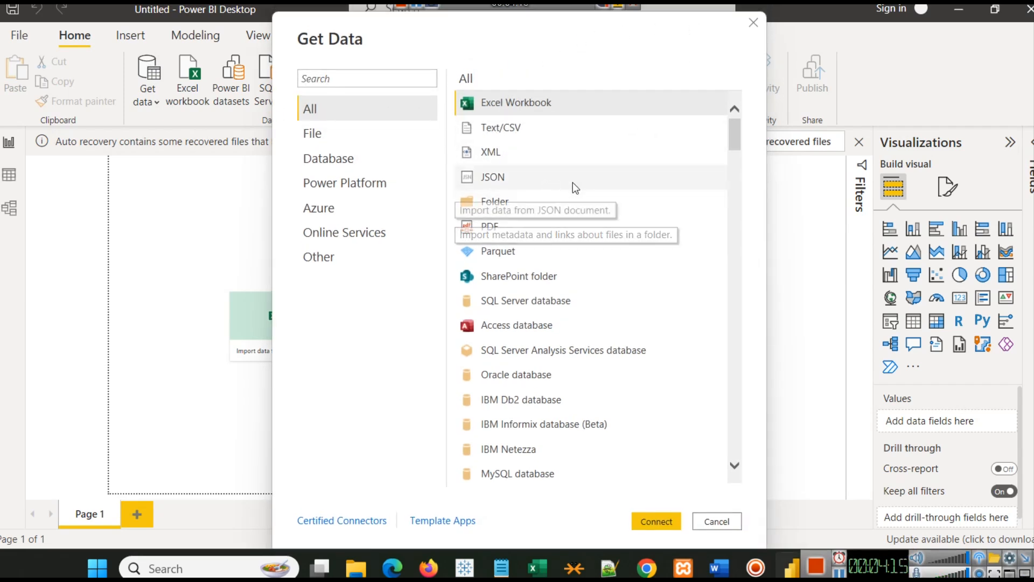
# Step: Scroll the Get Data connector list to review the available sources
pyautogui.scroll(-3)
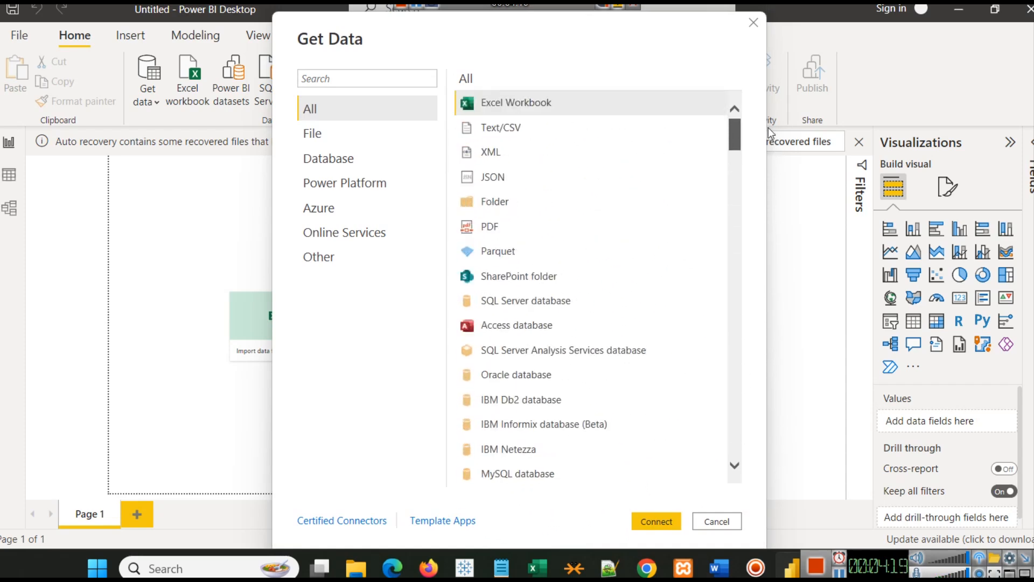
pyautogui.moveTo(453, 496)
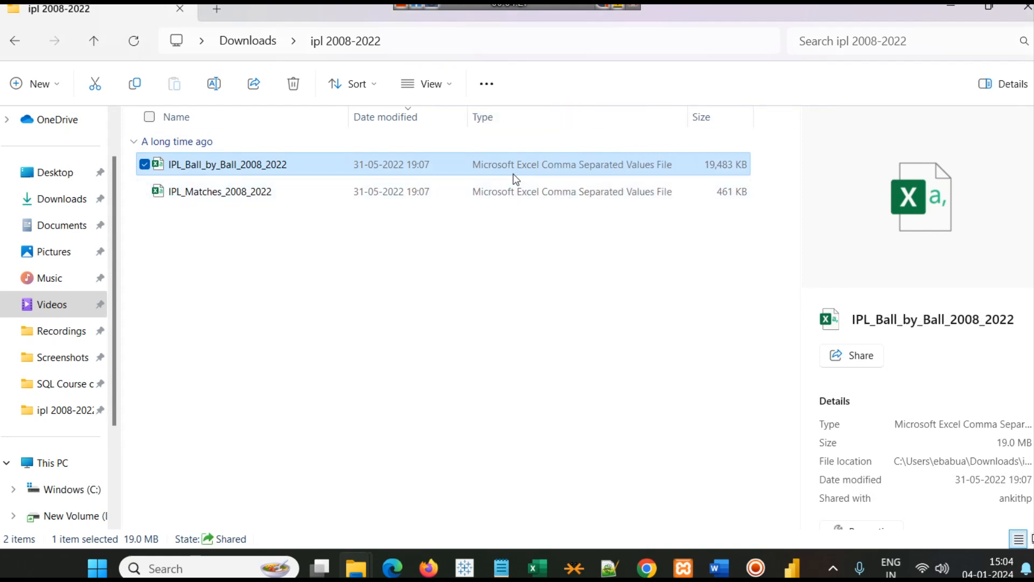
pyautogui.moveTo(671, 183)
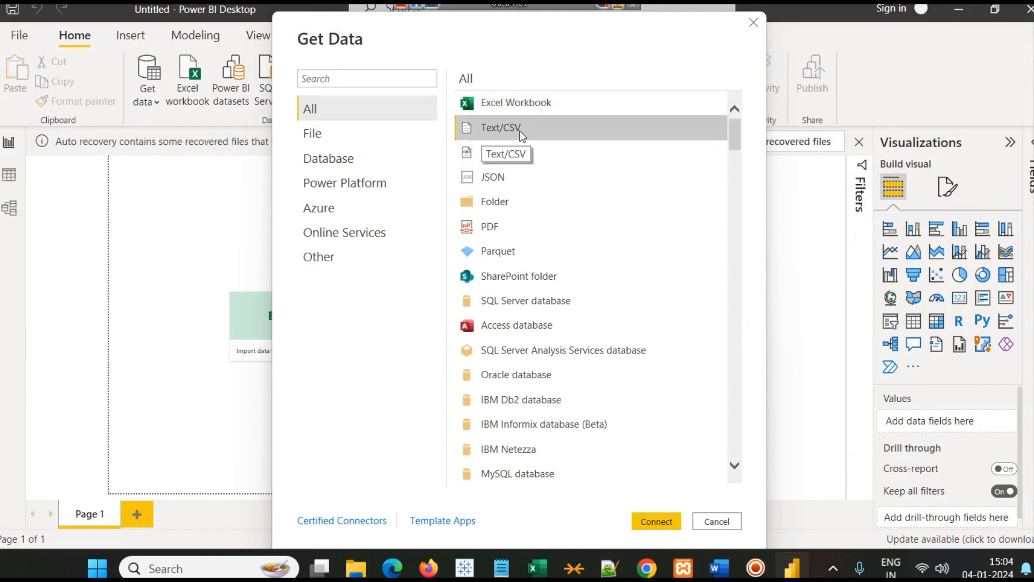
# Step: Choose the Text/CSV connector and browse to Downloads > ipl 2008-2022 for the matches file
pyautogui.click(655, 521)
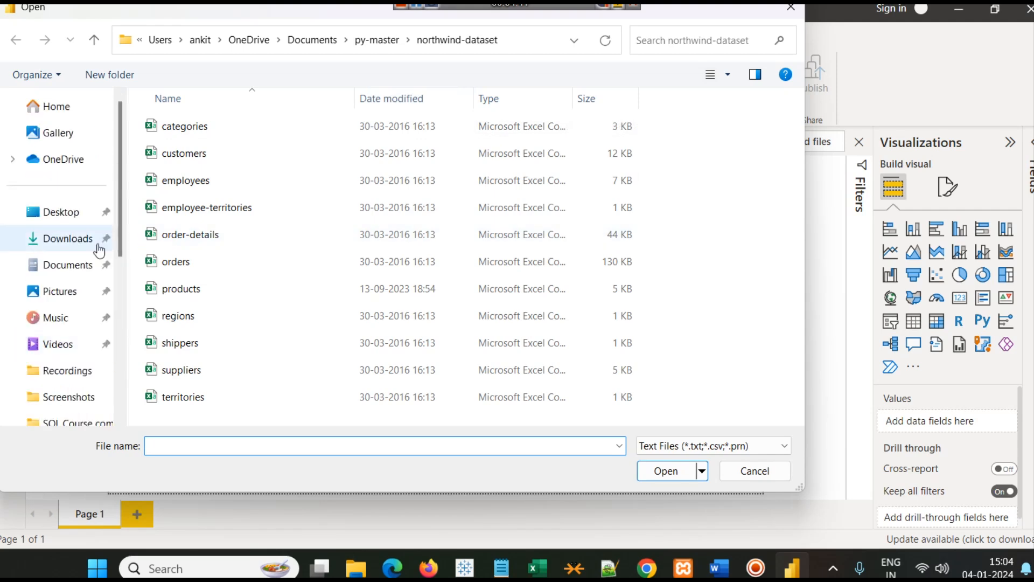
pyautogui.click(65, 238)
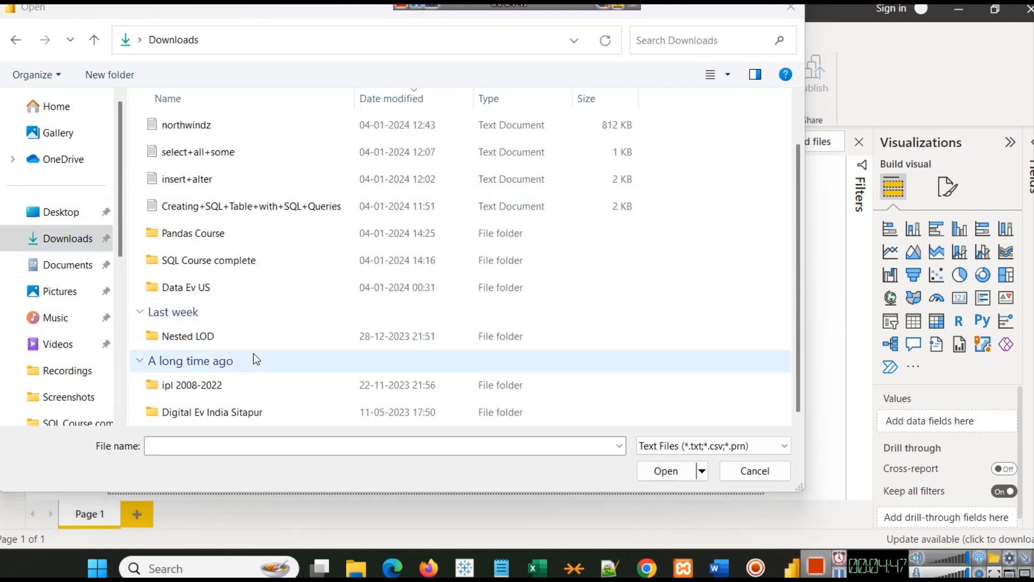
pyautogui.doubleClick(192, 385)
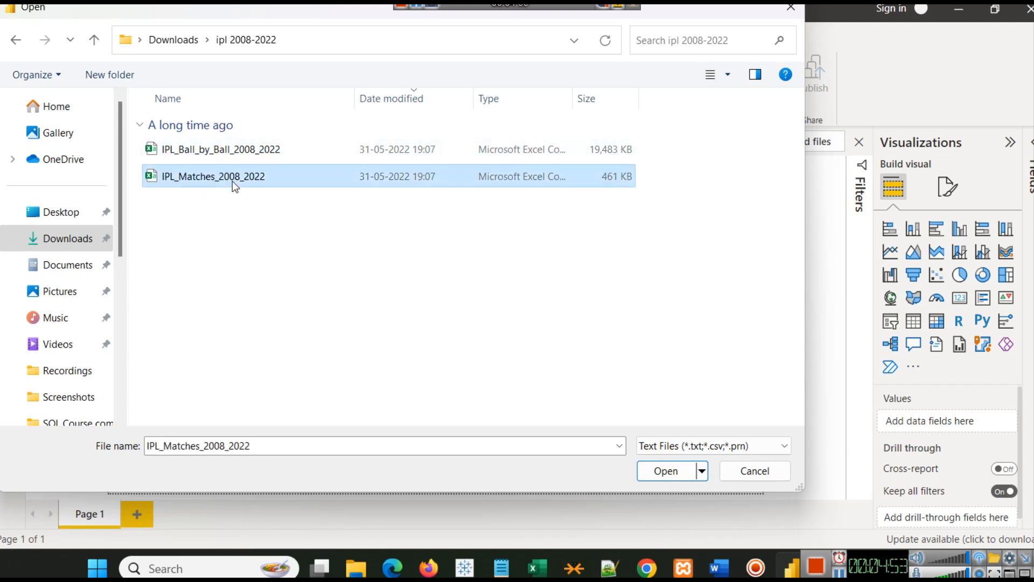
pyautogui.moveTo(202, 190)
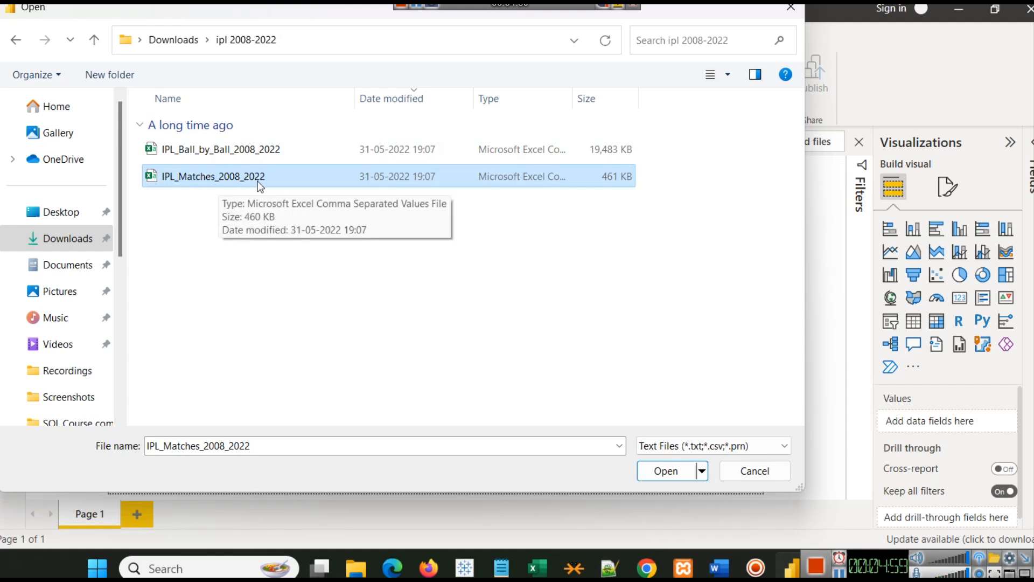
pyautogui.moveTo(322, 361)
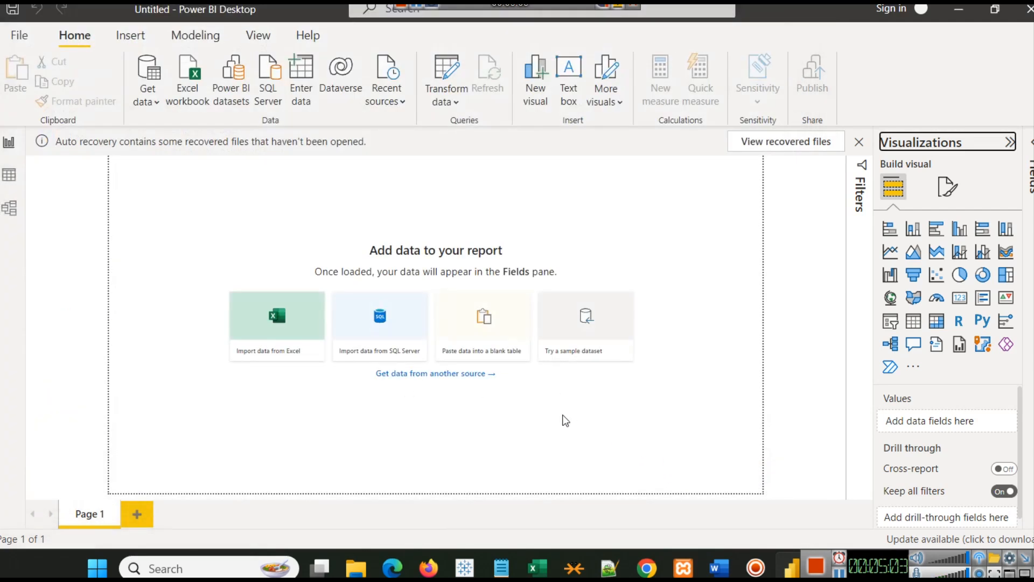
# Step: Load IPL_Matches_2008_2022 with data types from the first 200 rows and apply the query changes
pyautogui.click(277, 325)
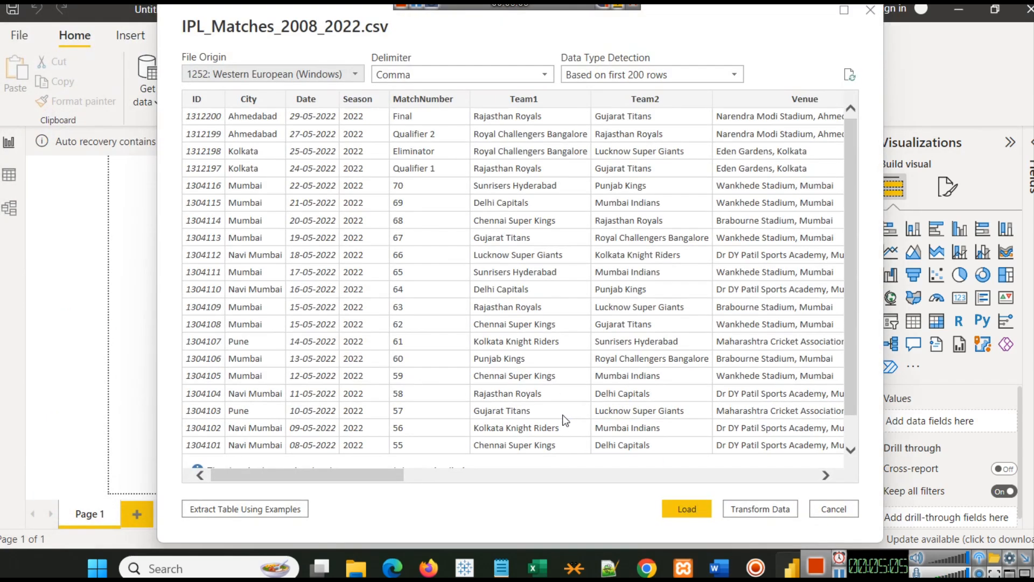
pyautogui.moveTo(224, 216)
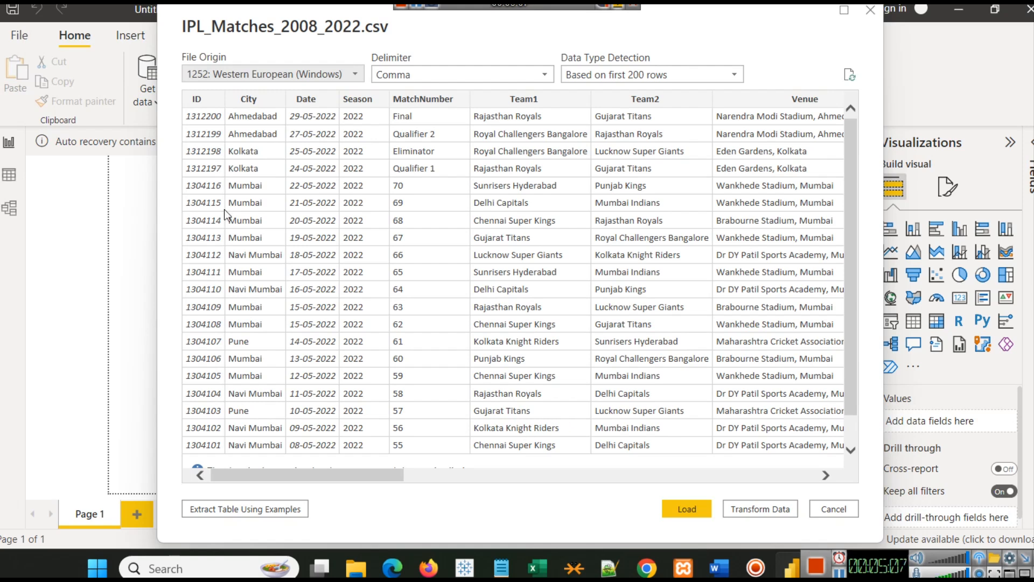
pyautogui.moveTo(340, 474)
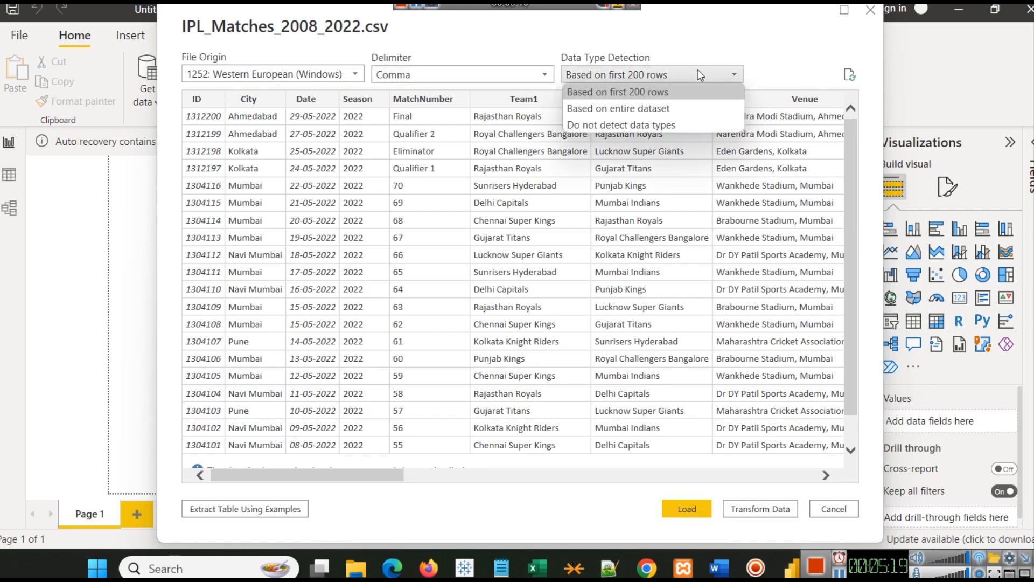
pyautogui.click(617, 92)
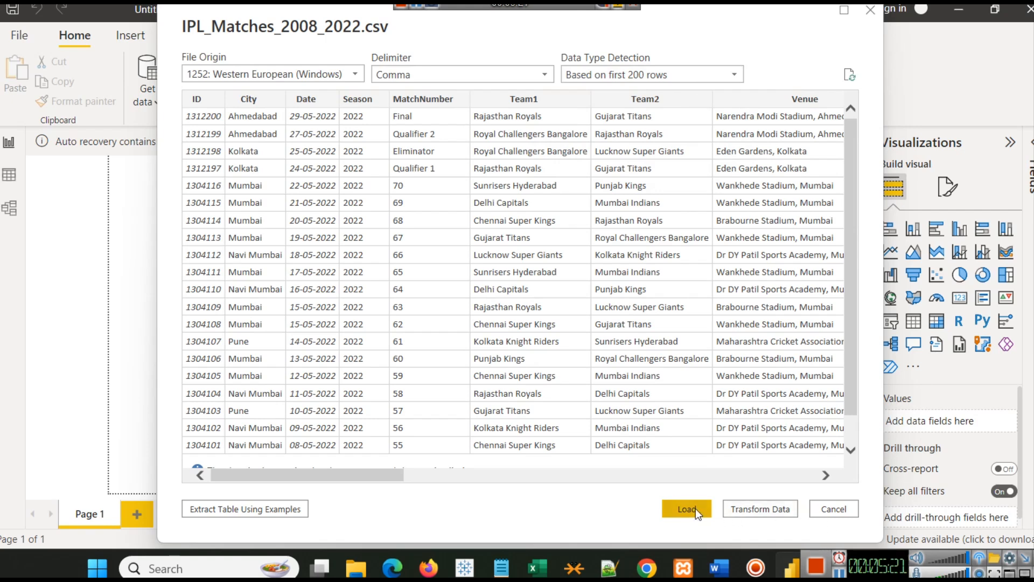
pyautogui.click(686, 509)
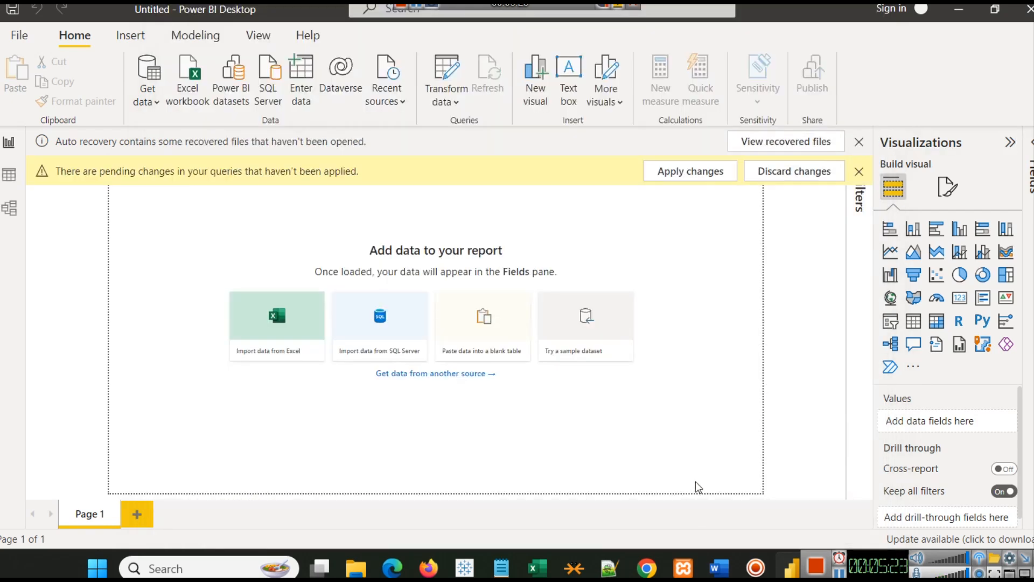
pyautogui.click(277, 316)
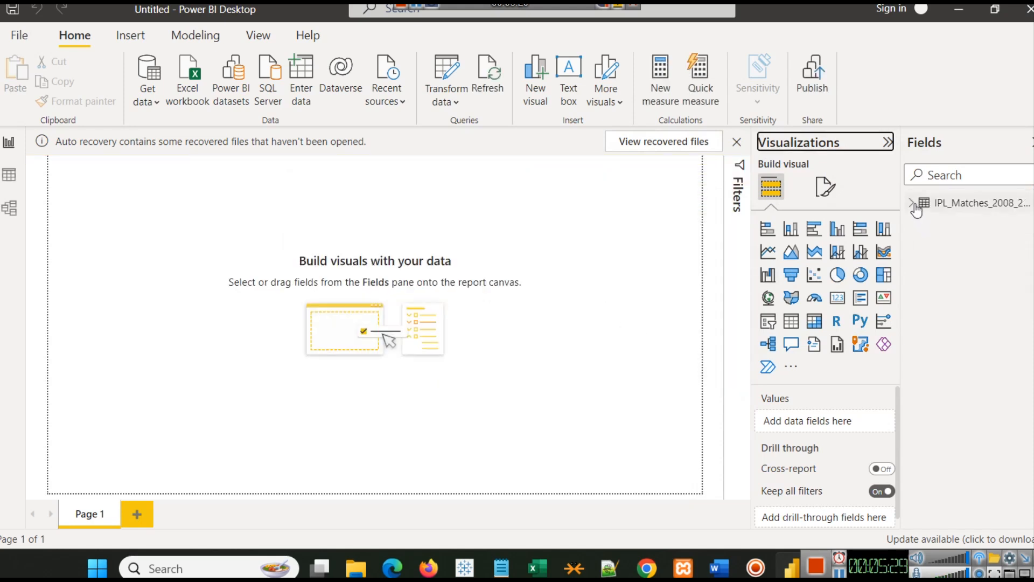
pyautogui.click(916, 204)
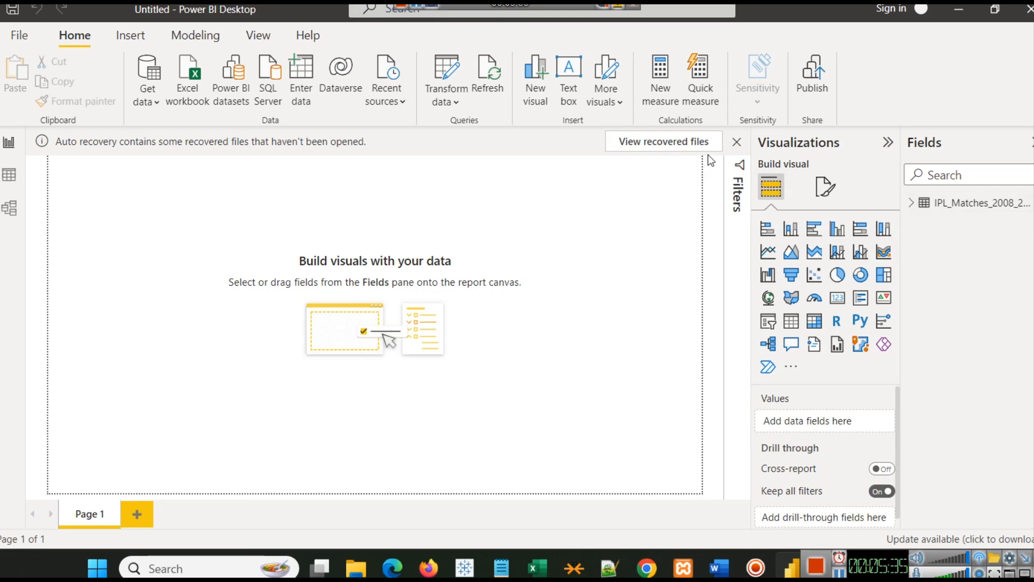
pyautogui.click(663, 142)
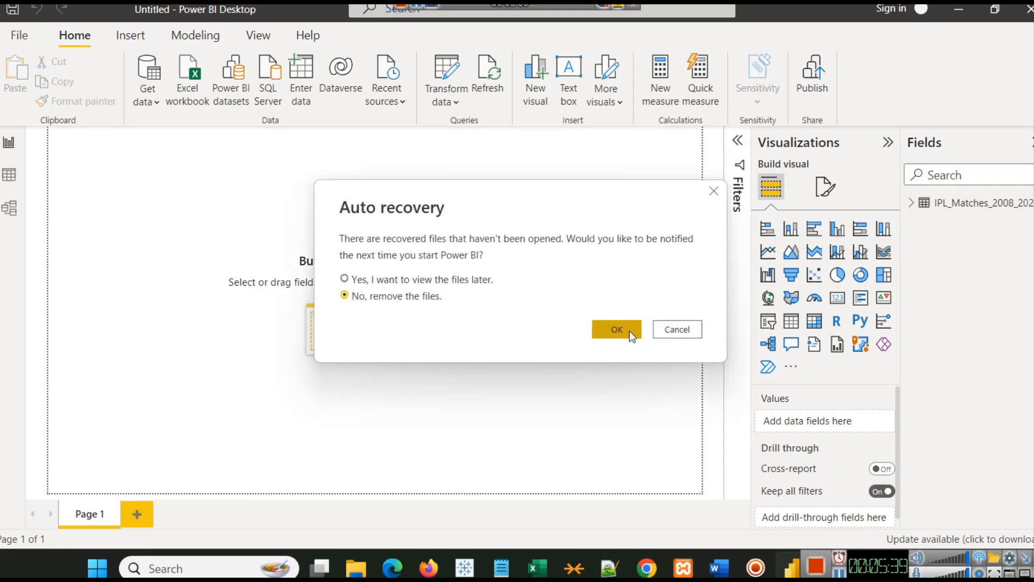
pyautogui.click(617, 329)
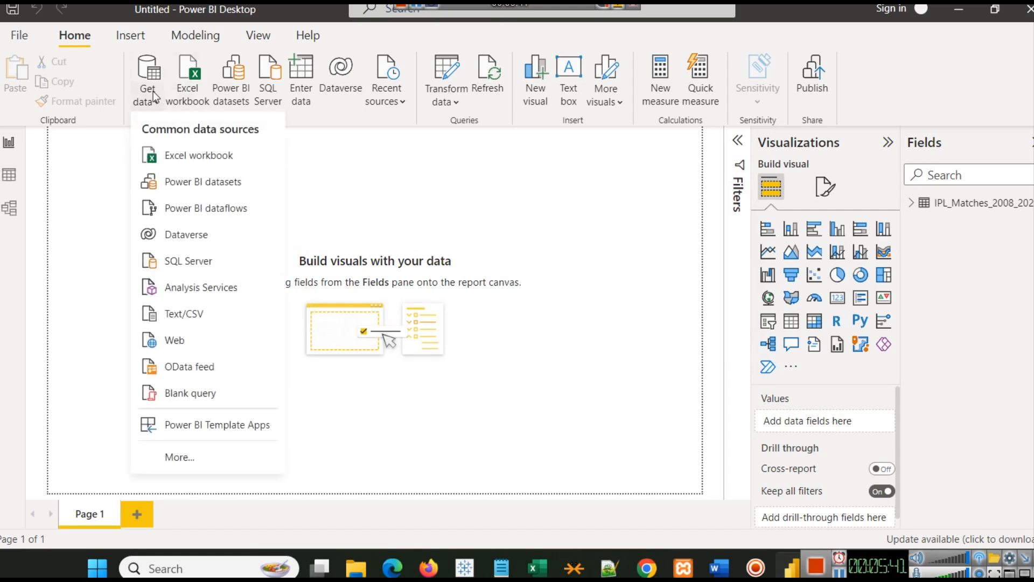
pyautogui.moveTo(183, 314)
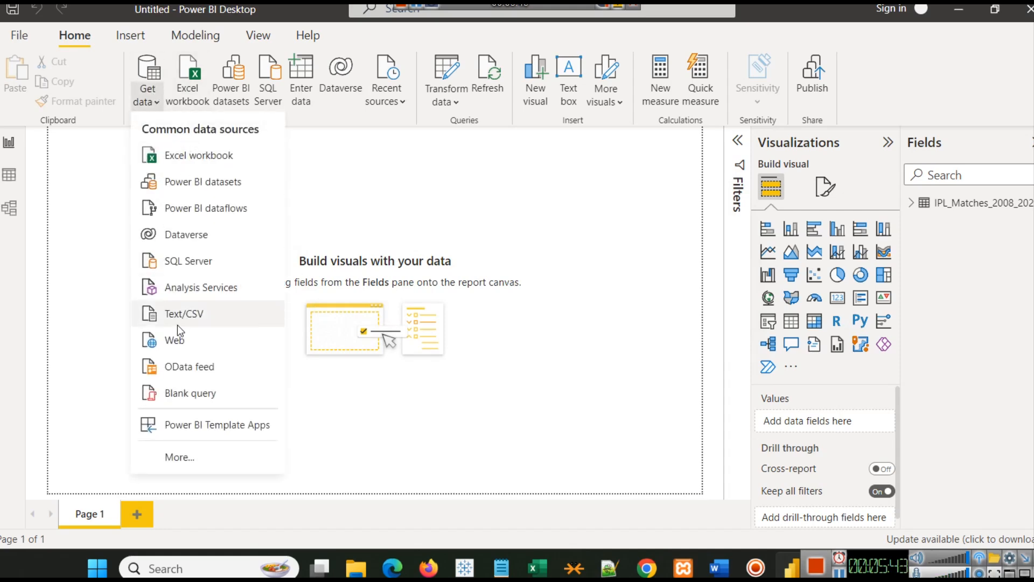
pyautogui.click(183, 314)
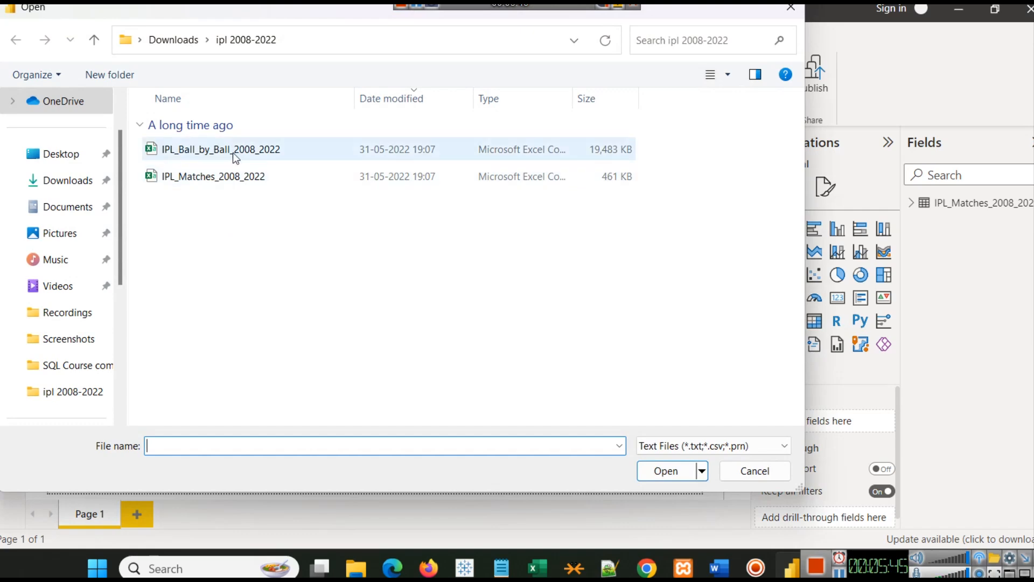
pyautogui.click(219, 149)
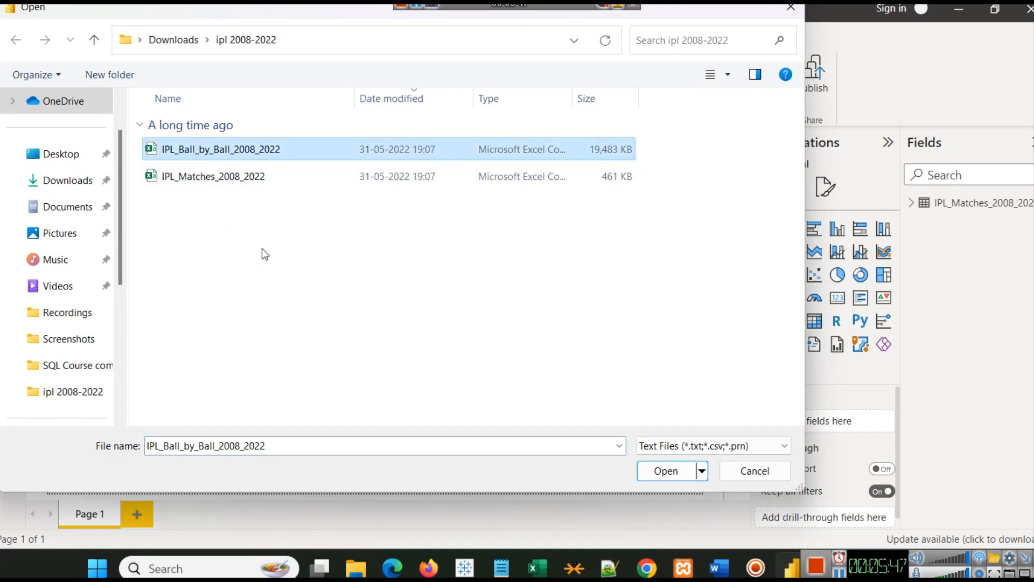
pyautogui.click(666, 471)
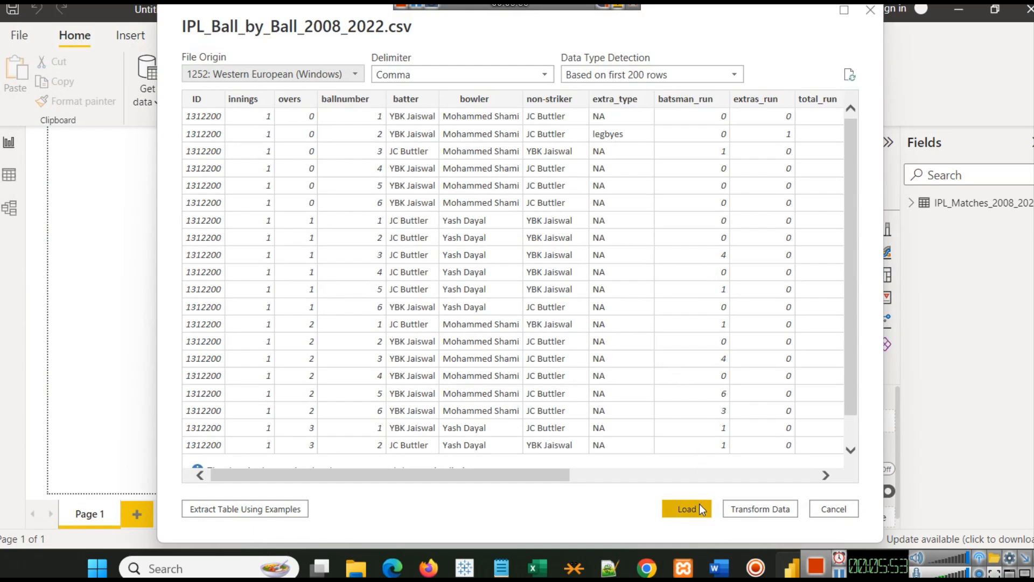
pyautogui.click(686, 508)
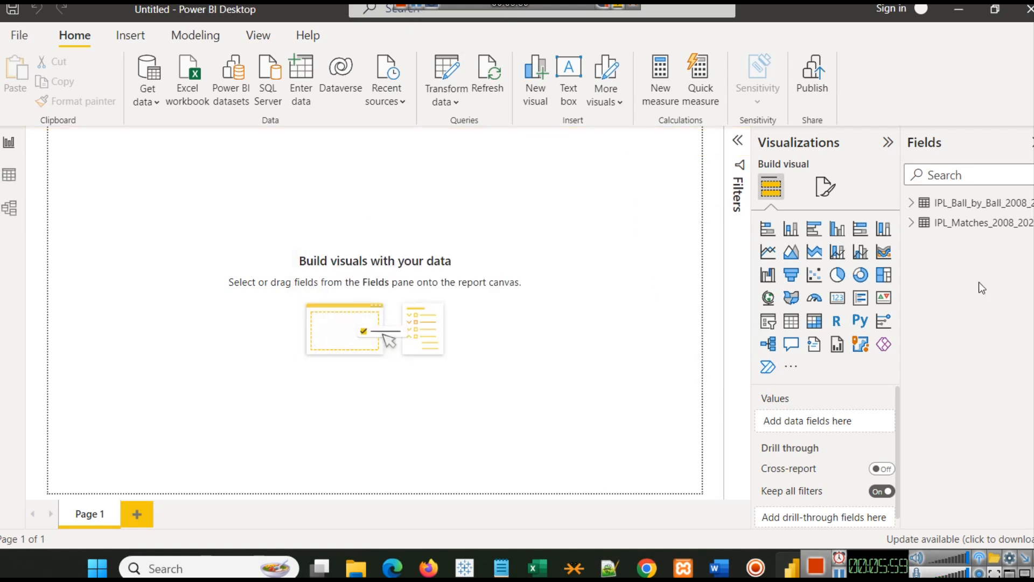
pyautogui.click(912, 203)
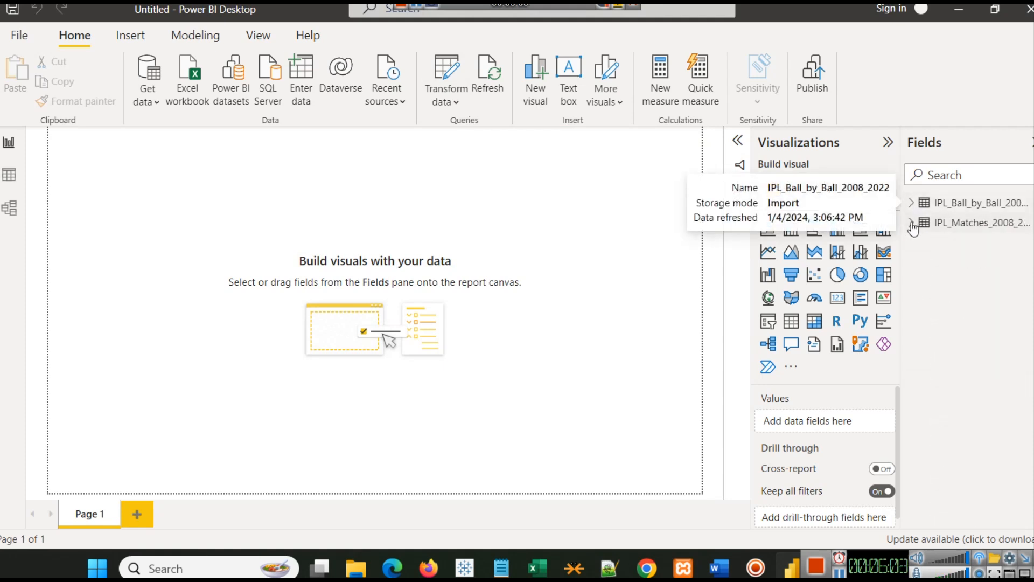
pyautogui.moveTo(914, 223)
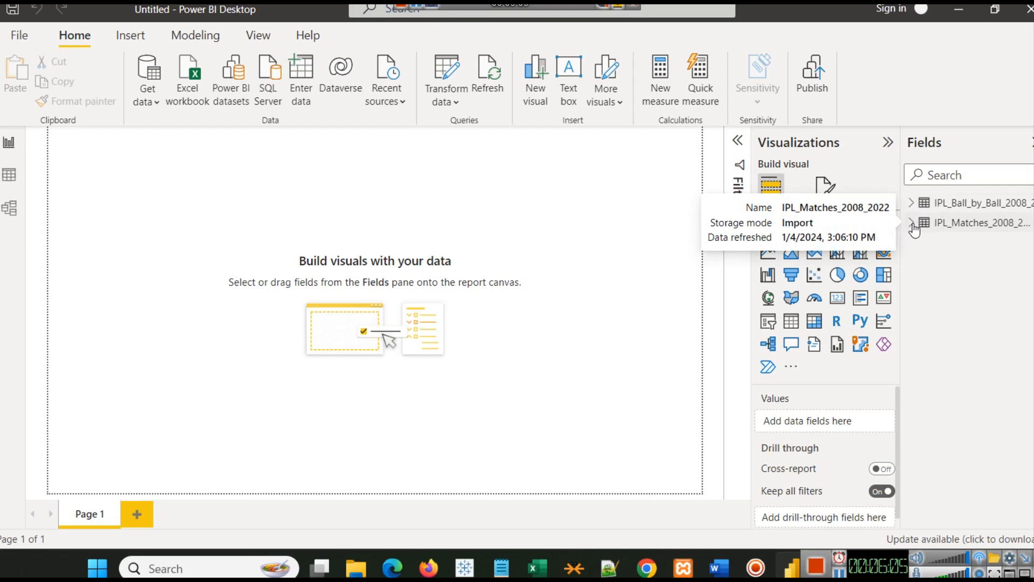
pyautogui.moveTo(596, 441)
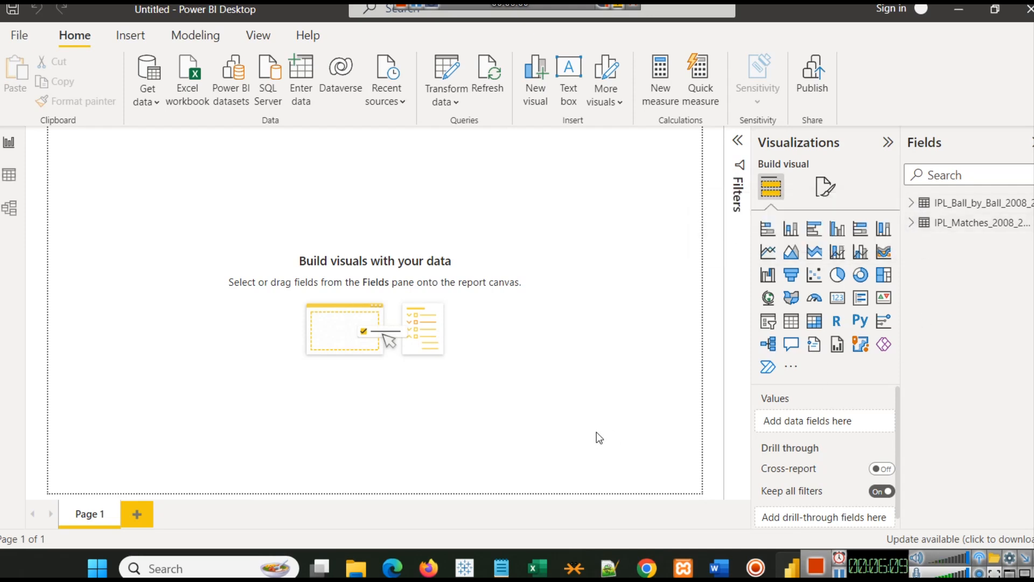
pyautogui.moveTo(597, 338)
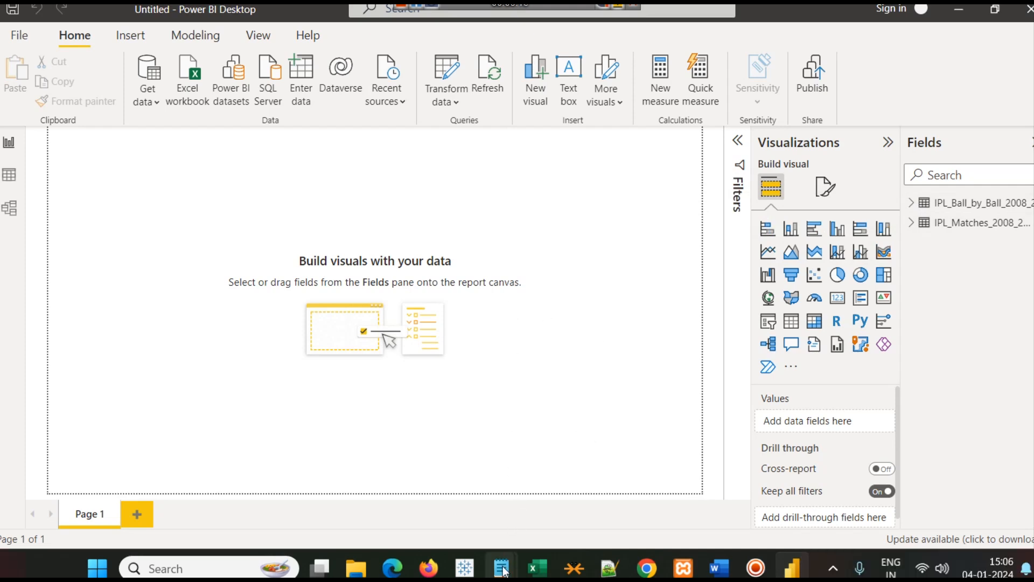
pyautogui.moveTo(499, 568)
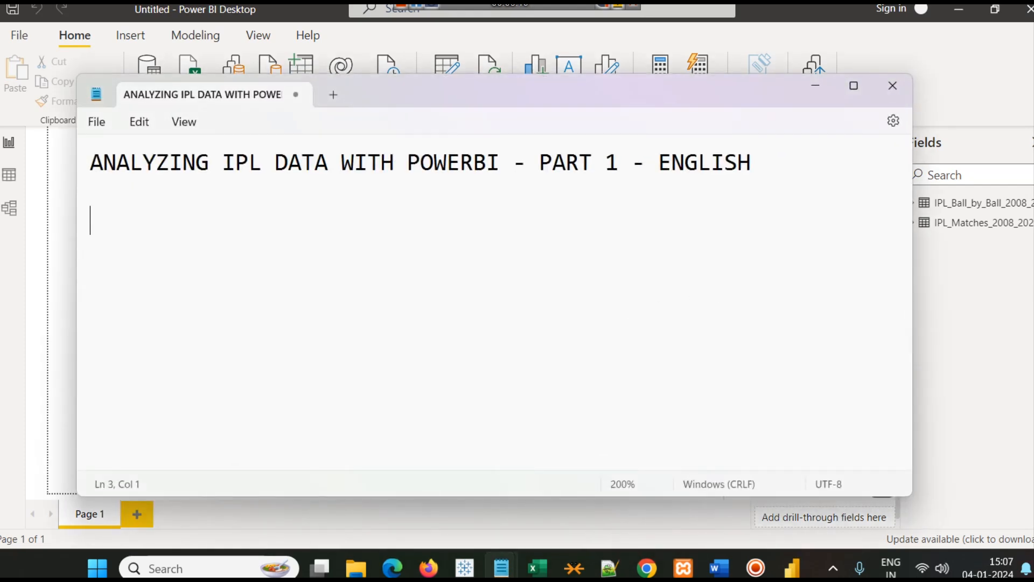
# Step: Write the line 'VENUE wise Number of Matches Played' under the title in Notepad
pyautogui.write('T')
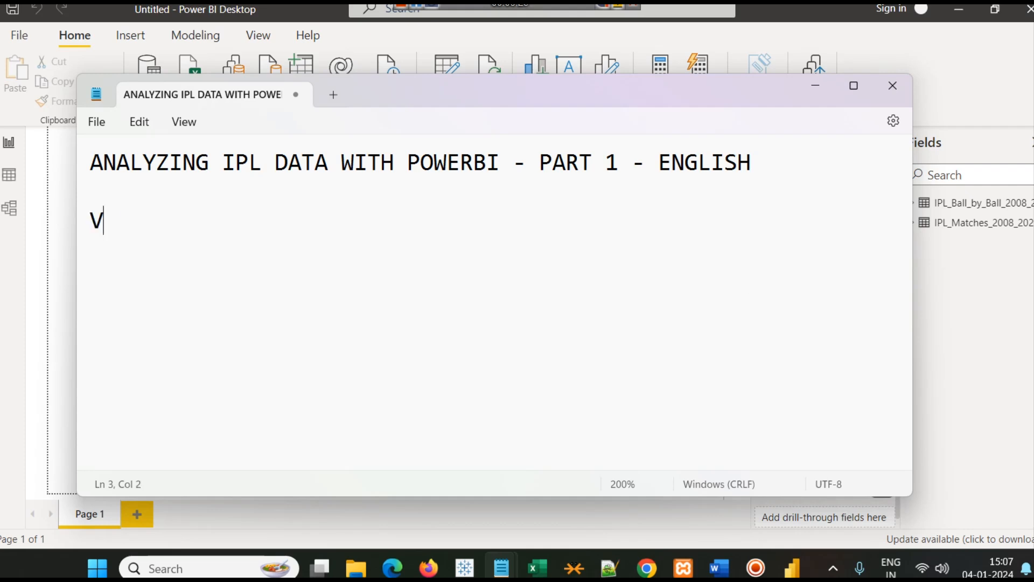
pyautogui.write('ENUE wi')
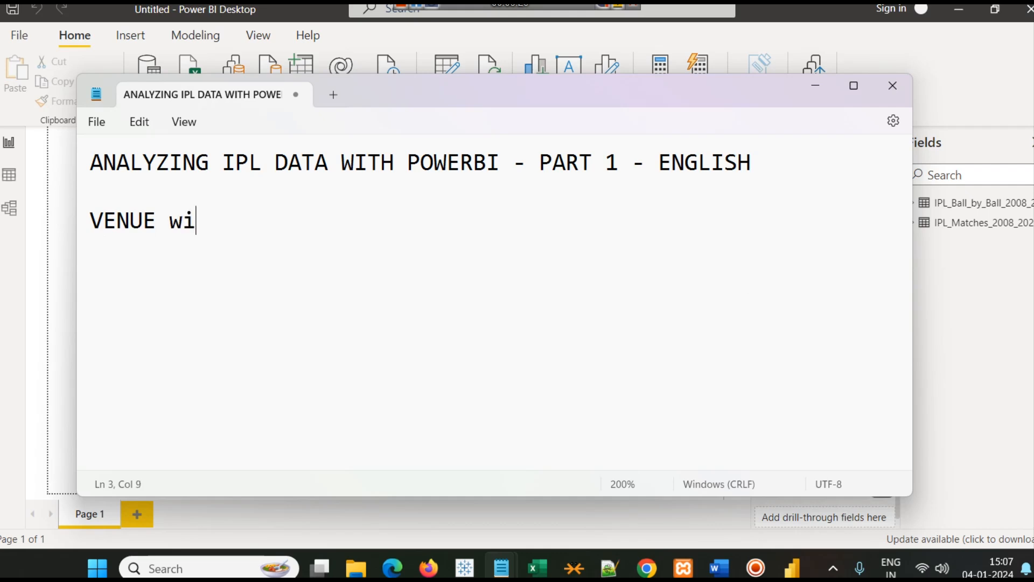
pyautogui.write('se')
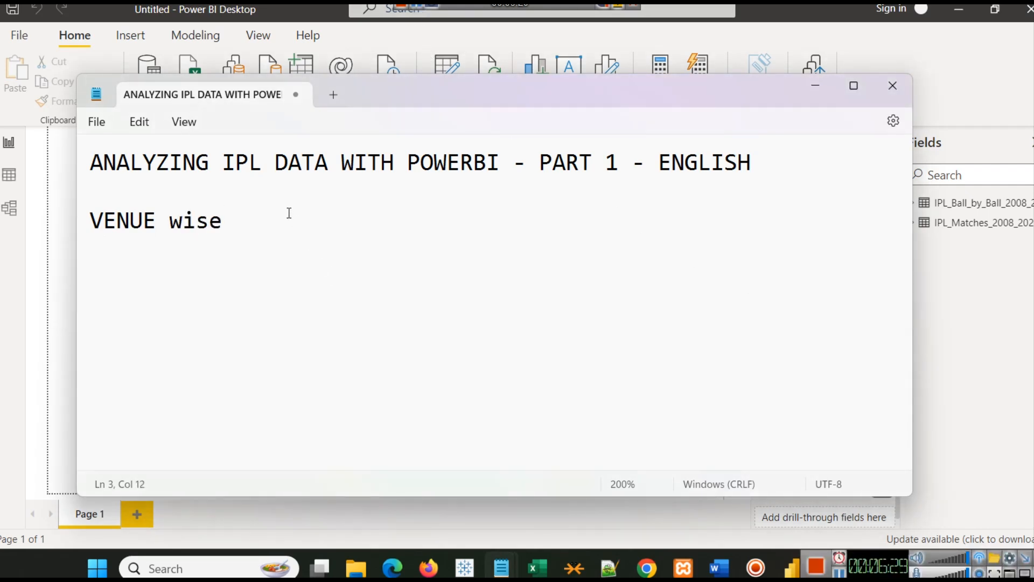
pyautogui.write('Number of Matches Pl')
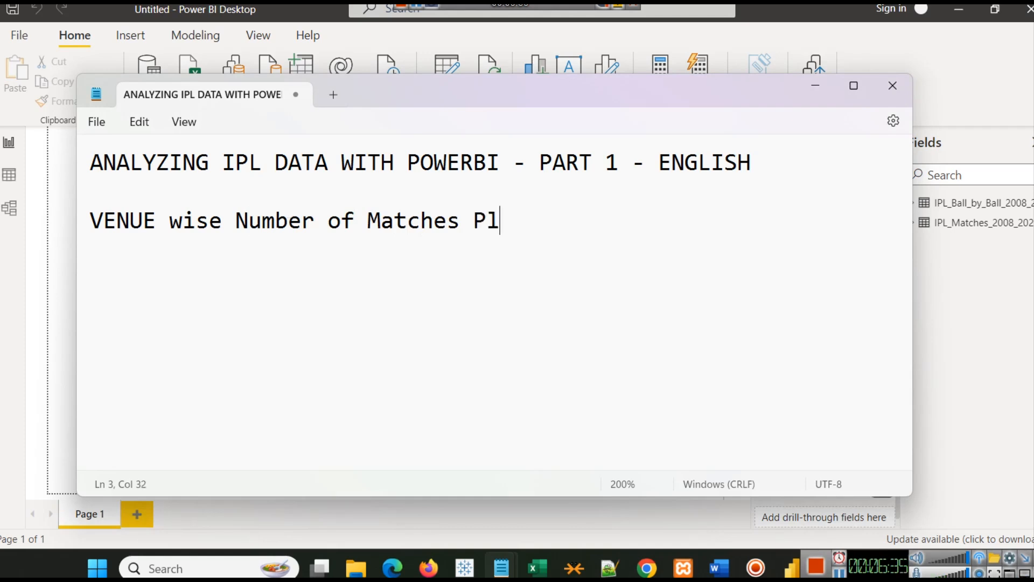
pyautogui.write('ayed')
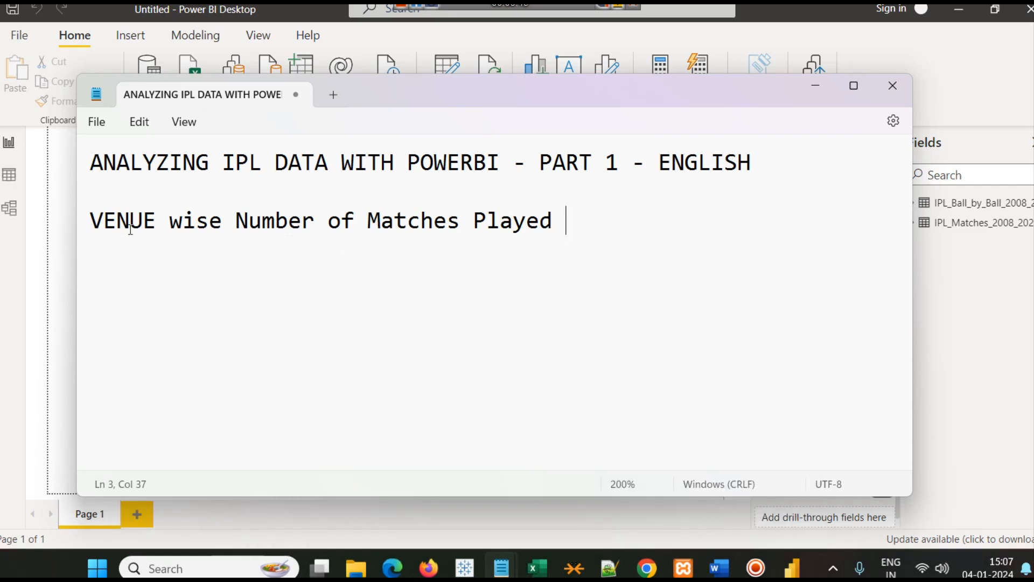
pyautogui.moveTo(159, 249)
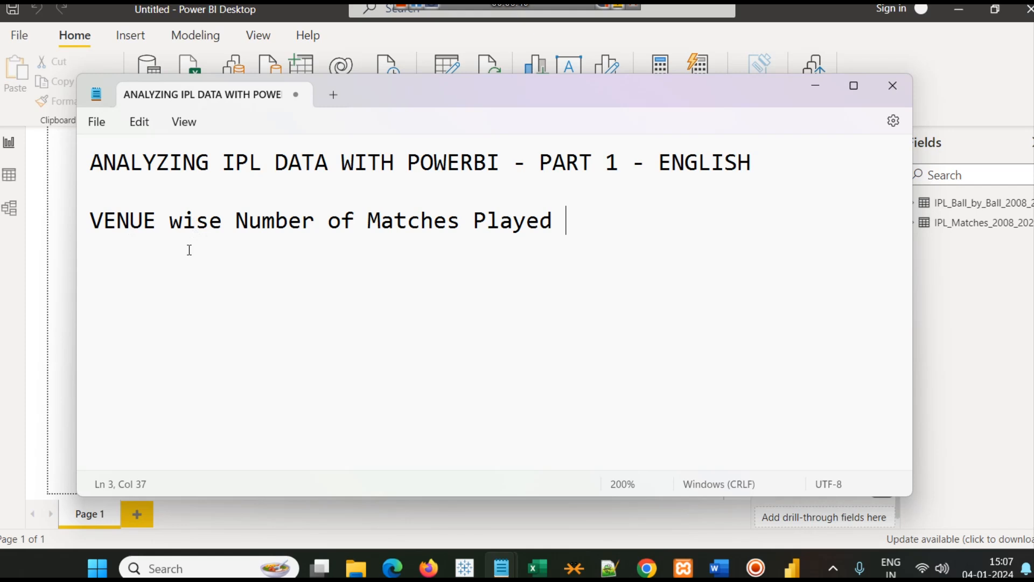
pyautogui.moveTo(187, 309)
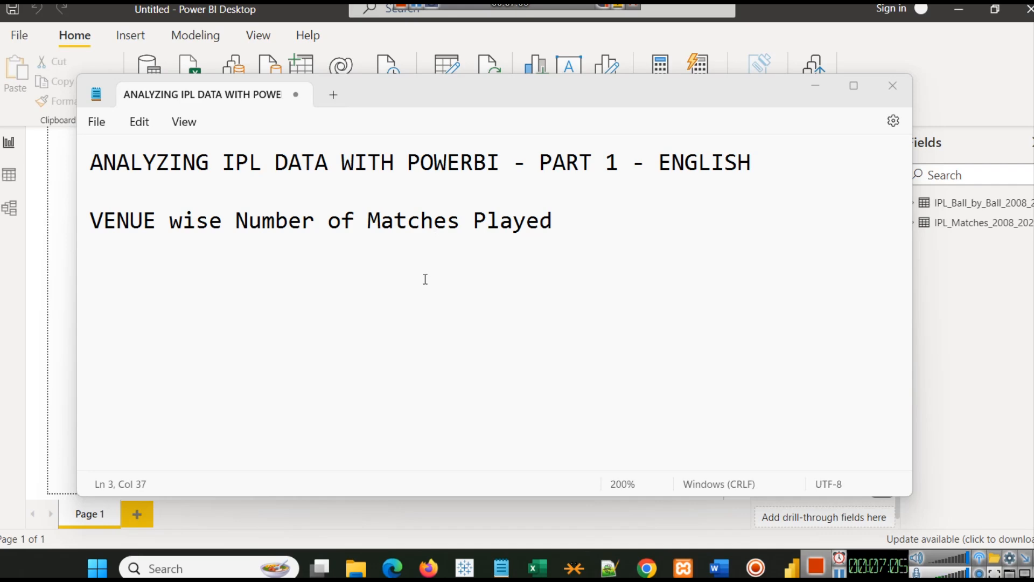
pyautogui.moveTo(536, 568)
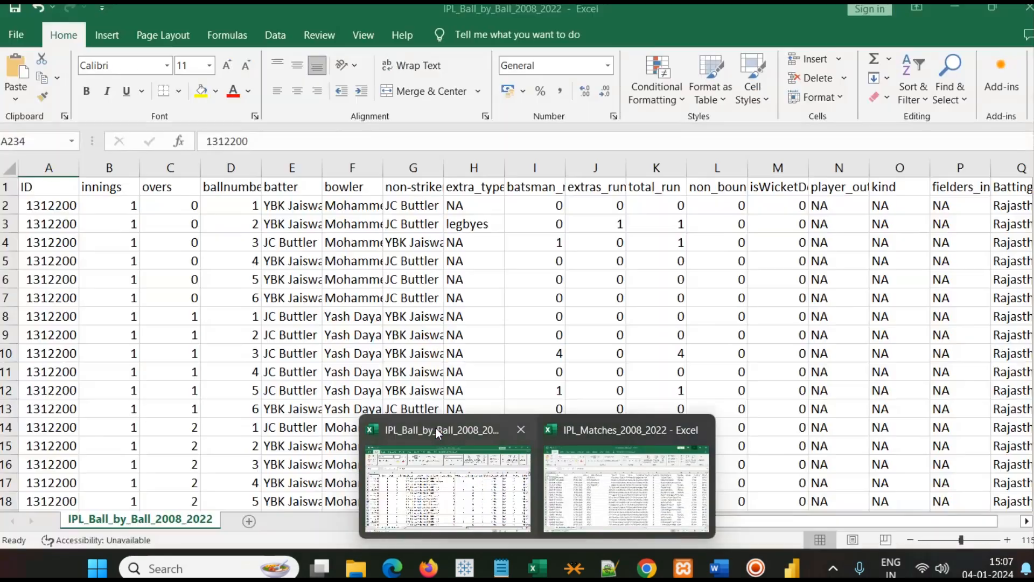
# Step: Select the Venue column in the matches workbook to see its count of 951 cells
pyautogui.click(627, 430)
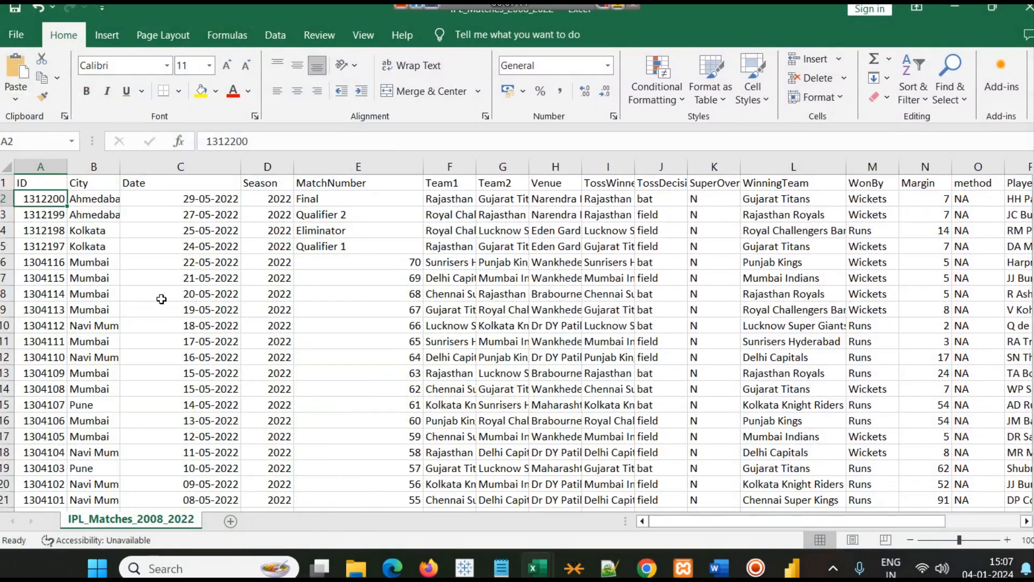
pyautogui.moveTo(126, 230)
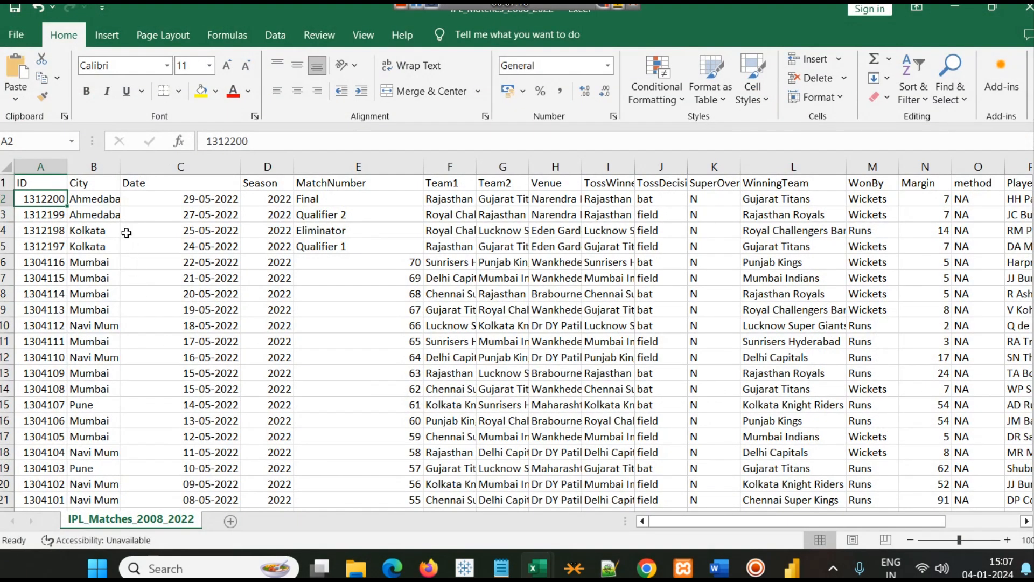
pyautogui.click(555, 166)
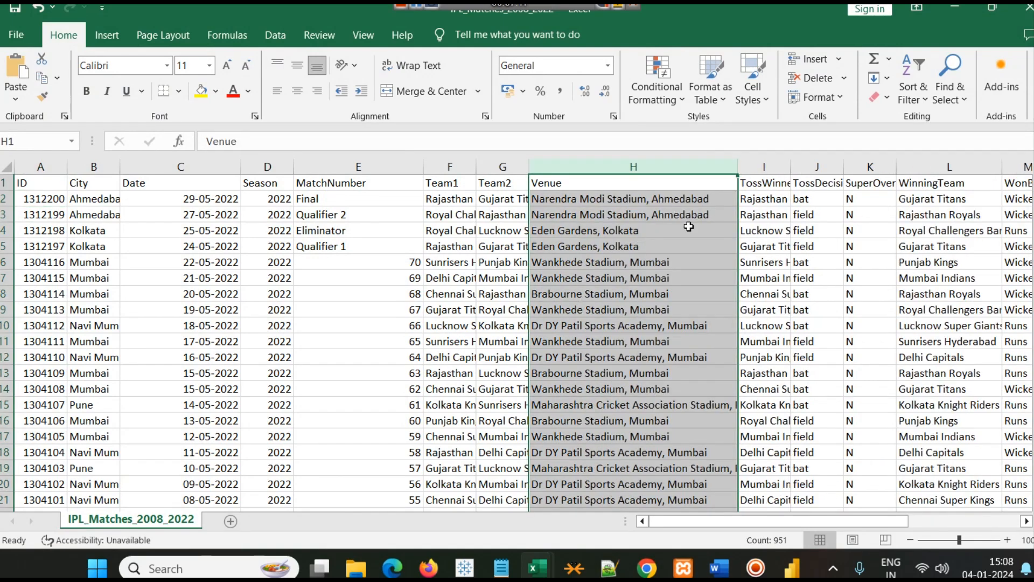
pyautogui.scroll(-3)
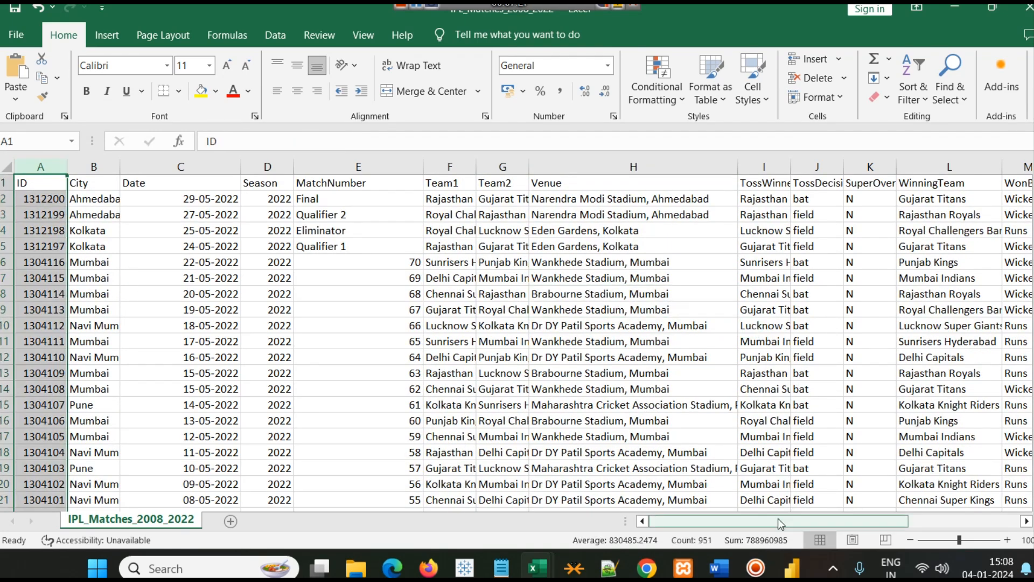
pyautogui.moveTo(719, 568)
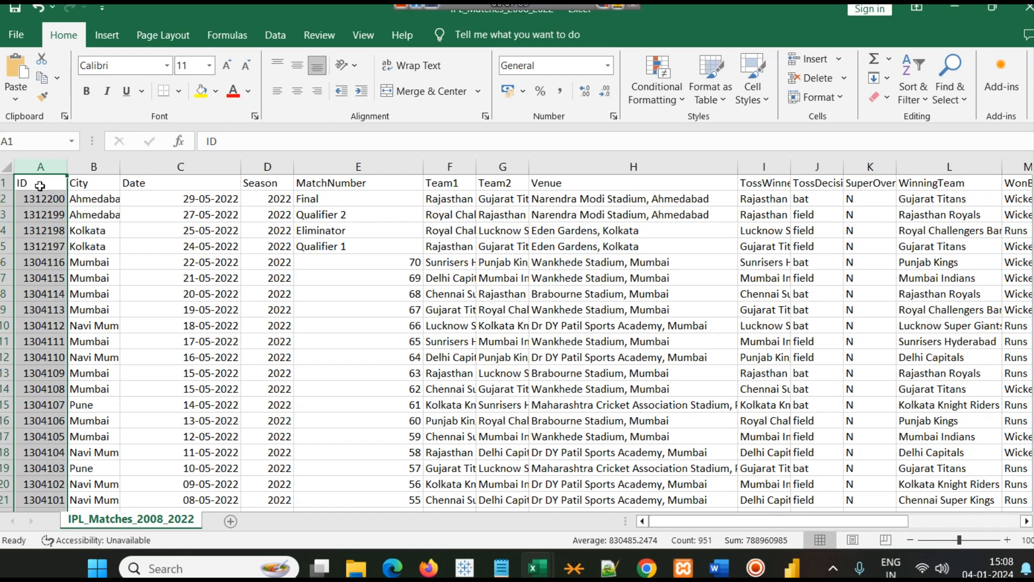
pyautogui.moveTo(719, 474)
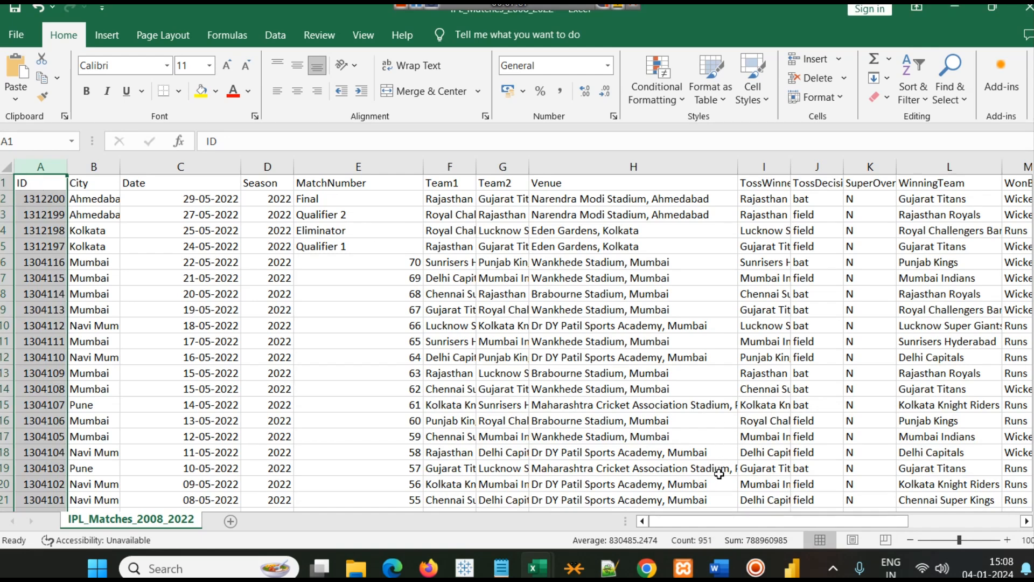
pyautogui.moveTo(988, 25)
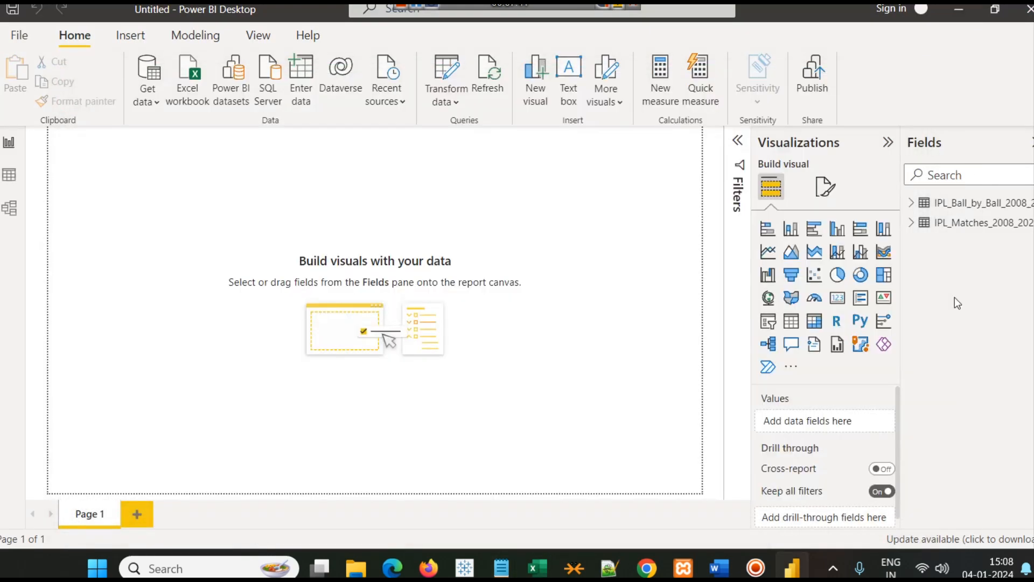
# Step: Expand IPL_Matches_2008_2022 and tick Venue to create a table visual listing the stadiums
pyautogui.click(912, 222)
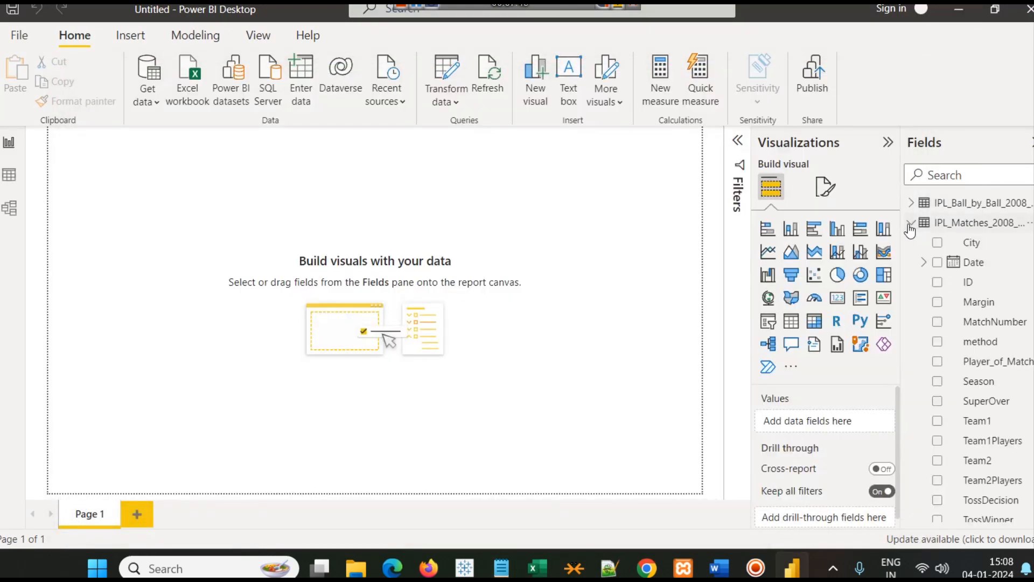
pyautogui.scroll(-3)
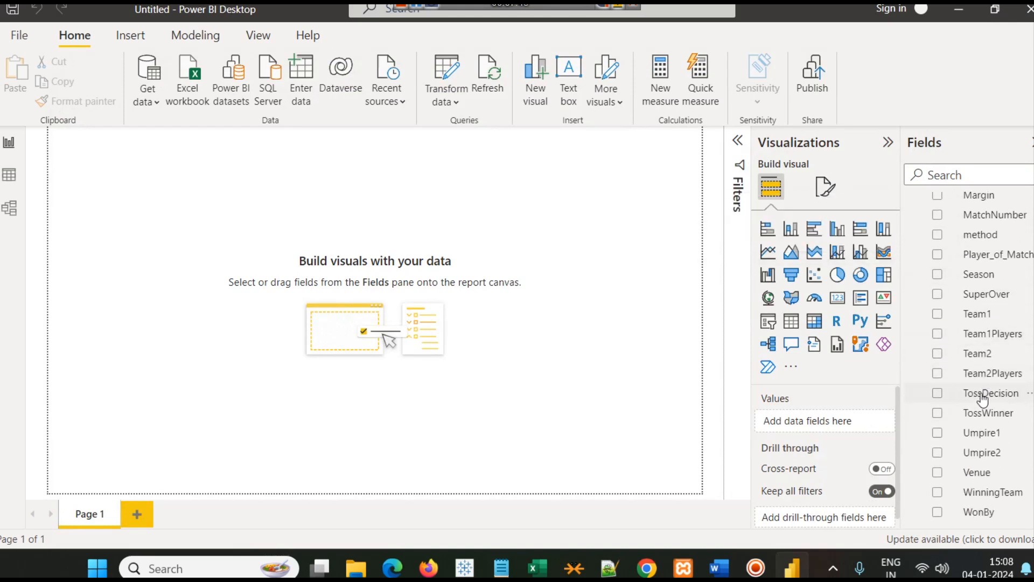
pyautogui.moveTo(939, 476)
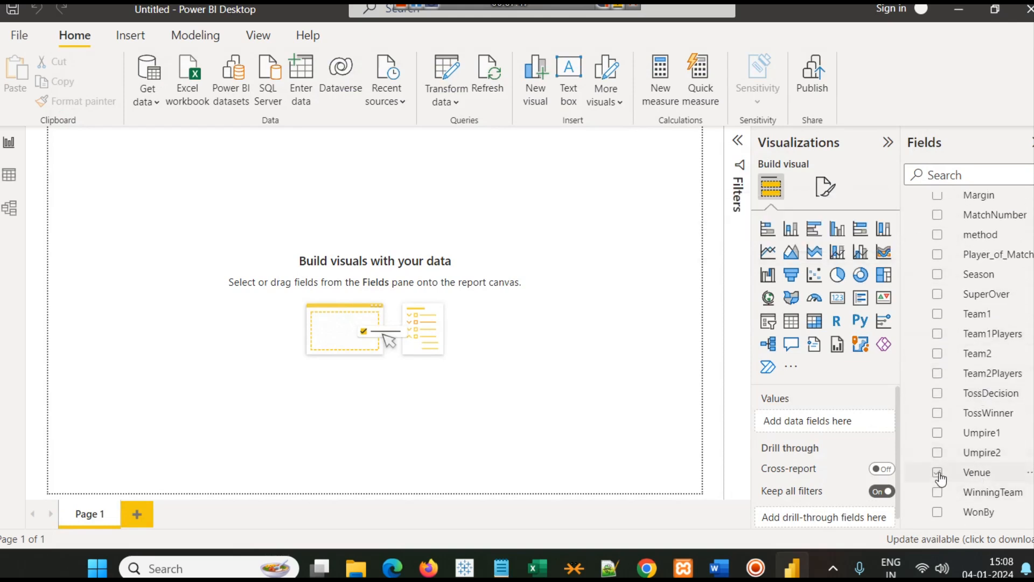
pyautogui.click(938, 472)
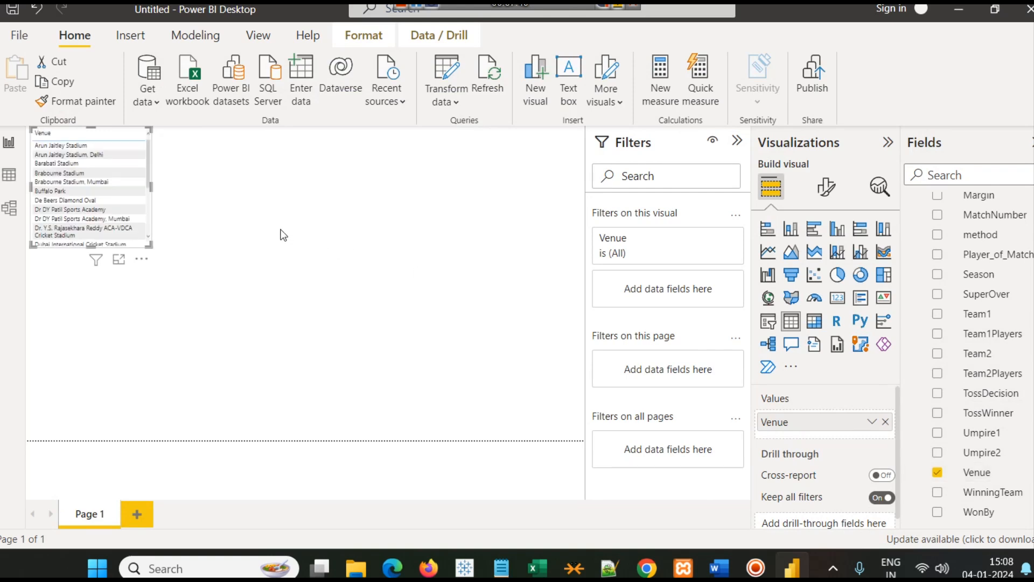
pyautogui.moveTo(151, 245)
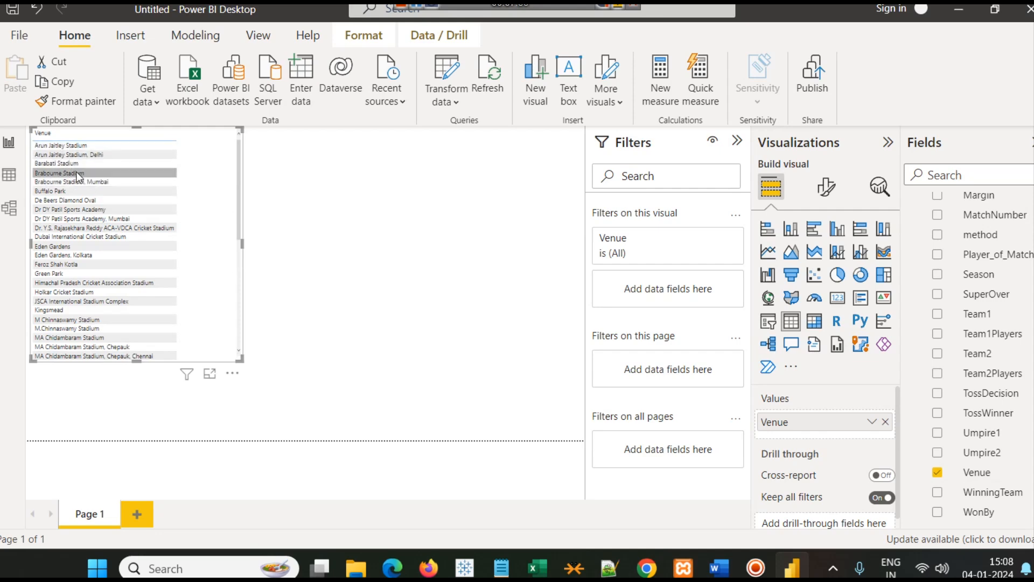
pyautogui.scroll(-3)
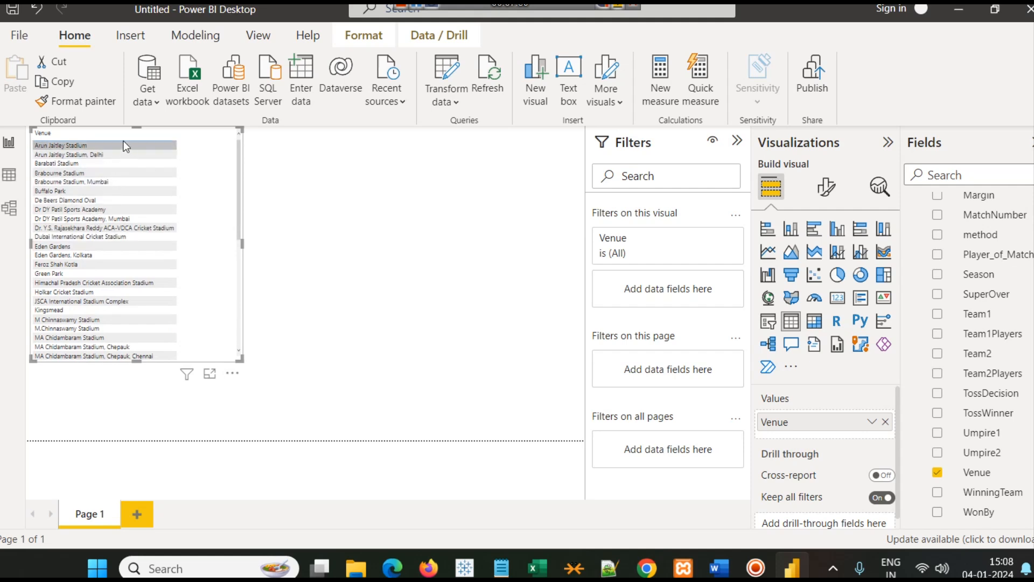
pyautogui.moveTo(103, 154)
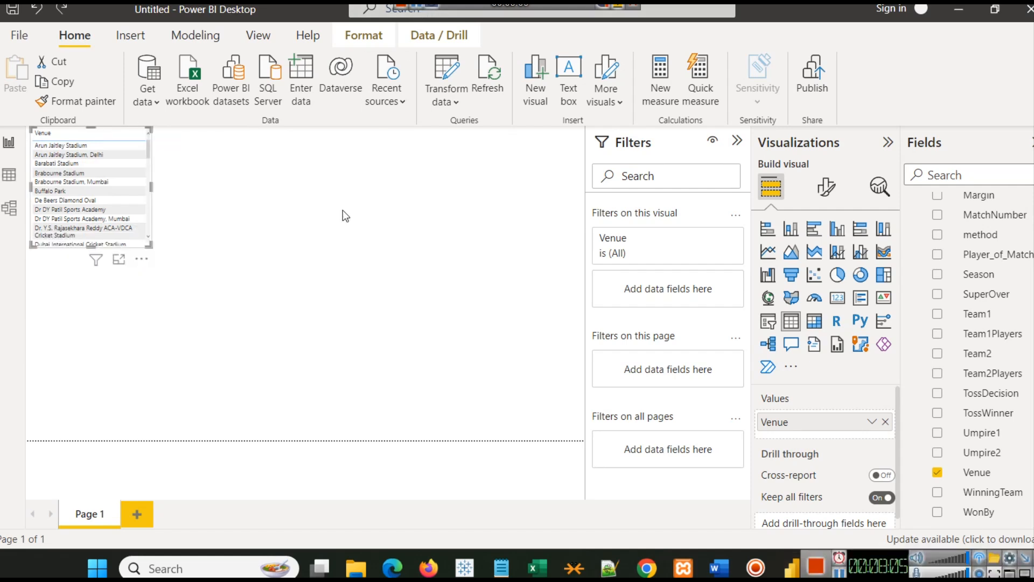
pyautogui.rightClick(68, 154)
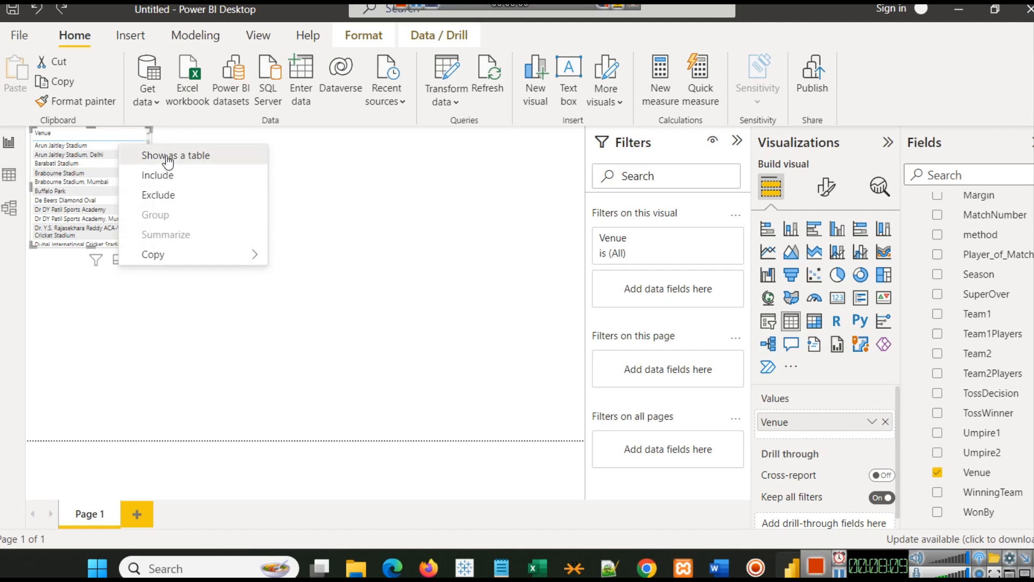
# Step: Examine the Venue visual's data as an enlarged table, then return to the normal report layout
pyautogui.click(176, 155)
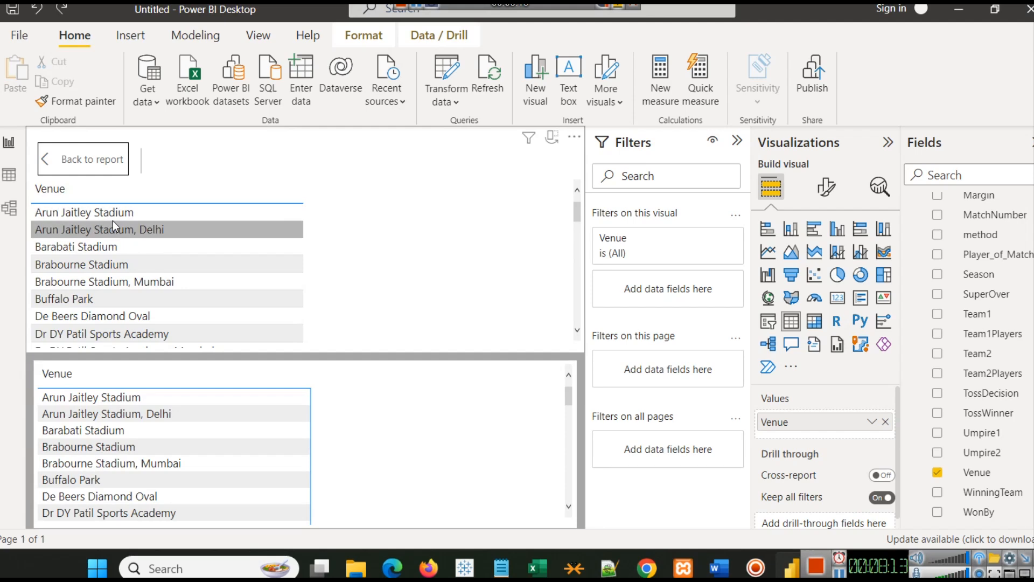
pyautogui.moveTo(175, 231)
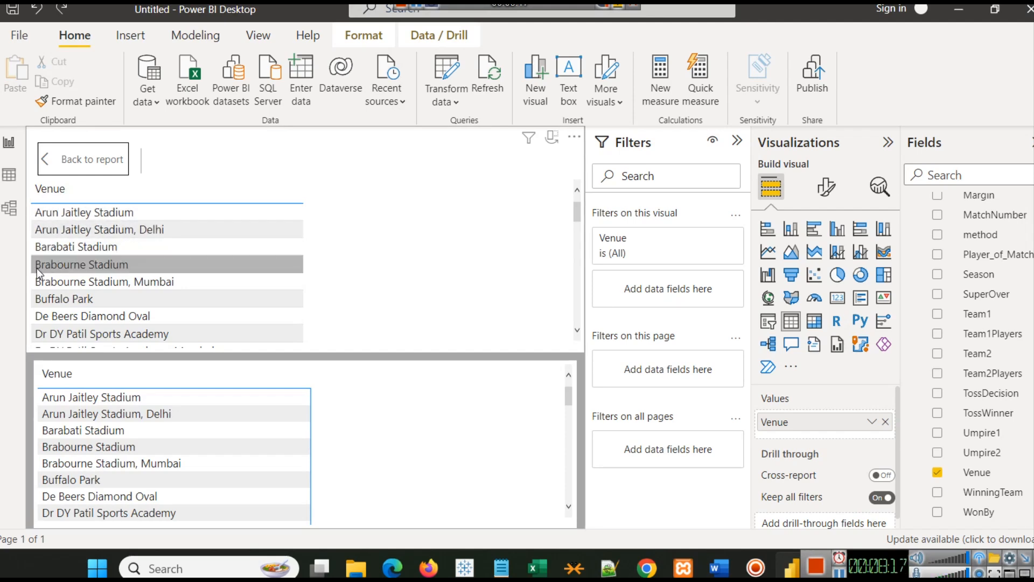
pyautogui.moveTo(169, 273)
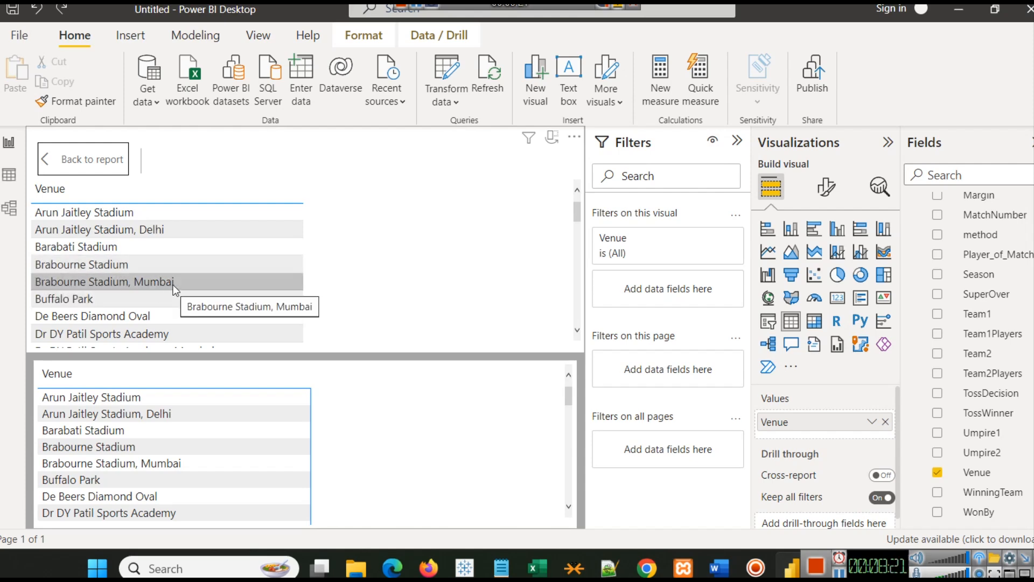
pyautogui.scroll(-3)
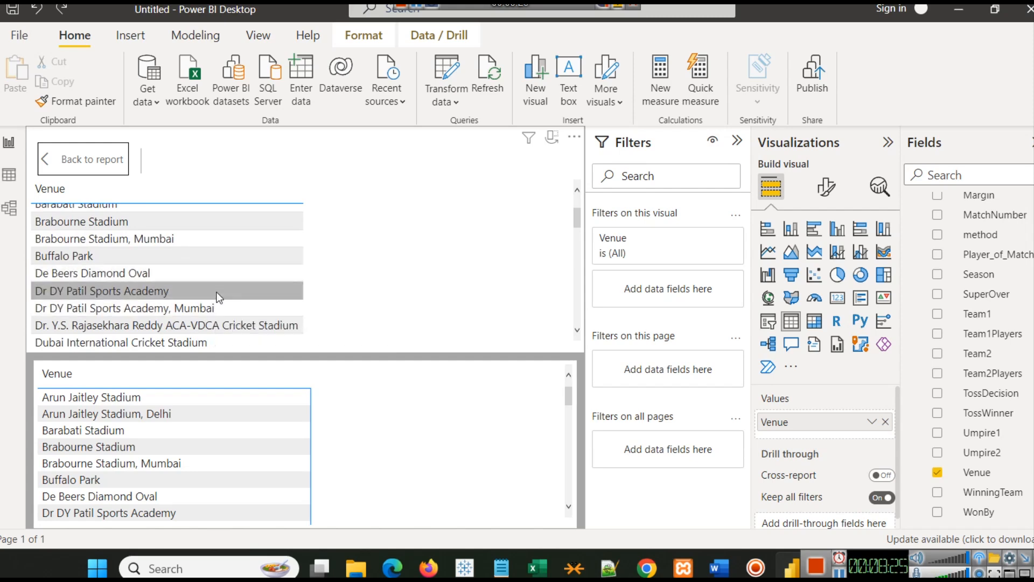
pyautogui.moveTo(211, 308)
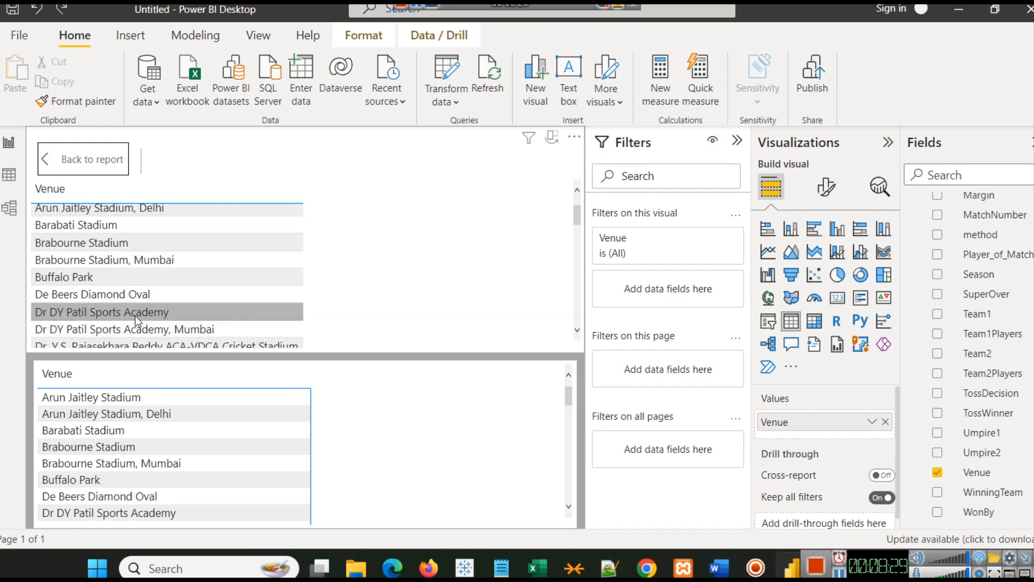
pyautogui.moveTo(184, 333)
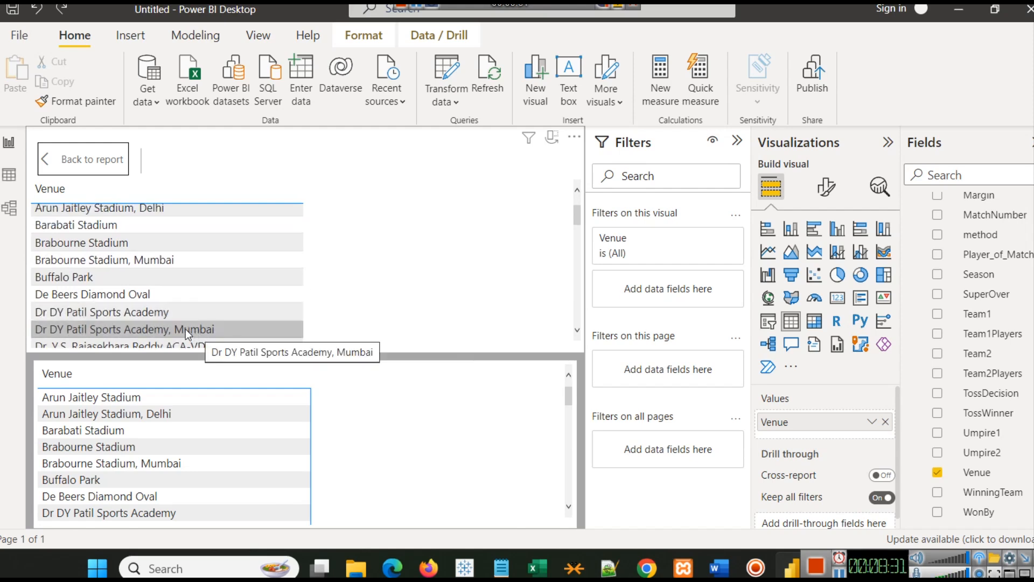
pyautogui.moveTo(92, 294)
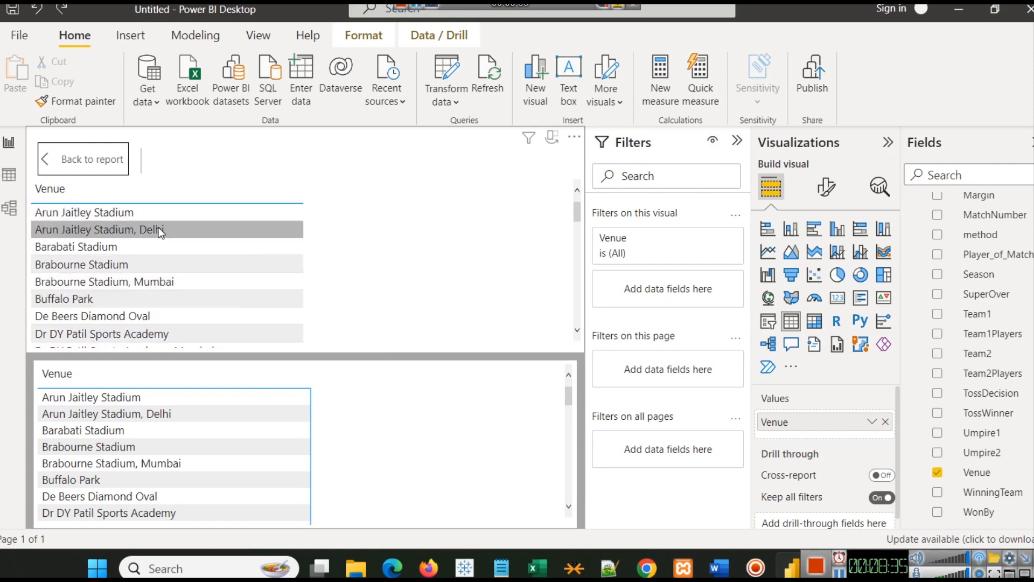
pyautogui.moveTo(146, 265)
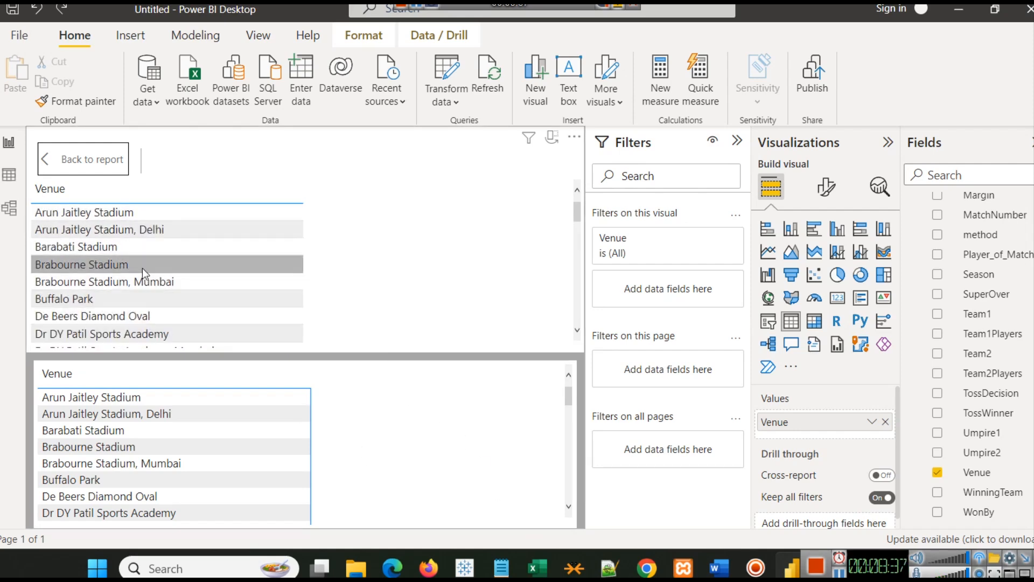
pyautogui.moveTo(379, 328)
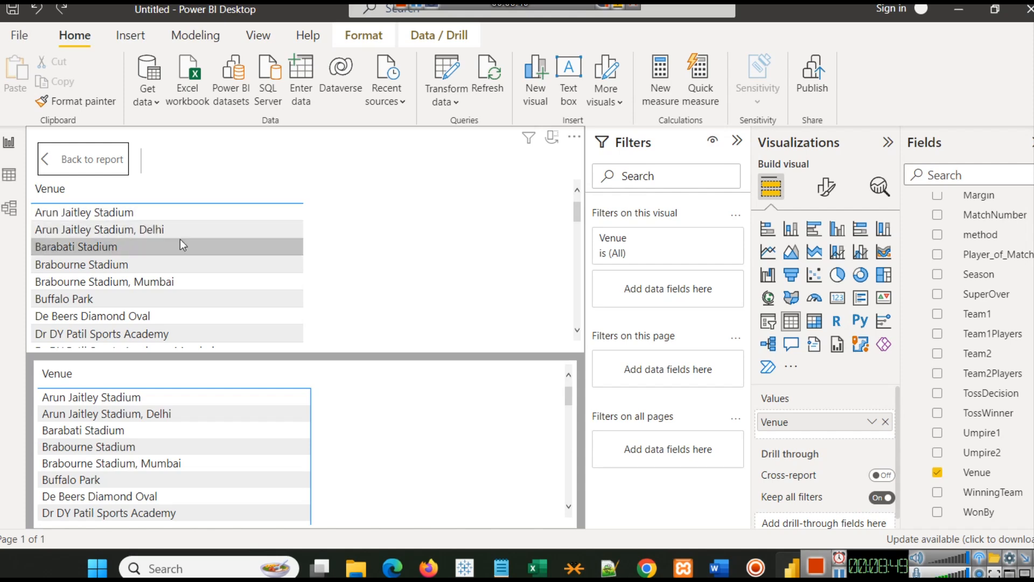
pyautogui.moveTo(161, 217)
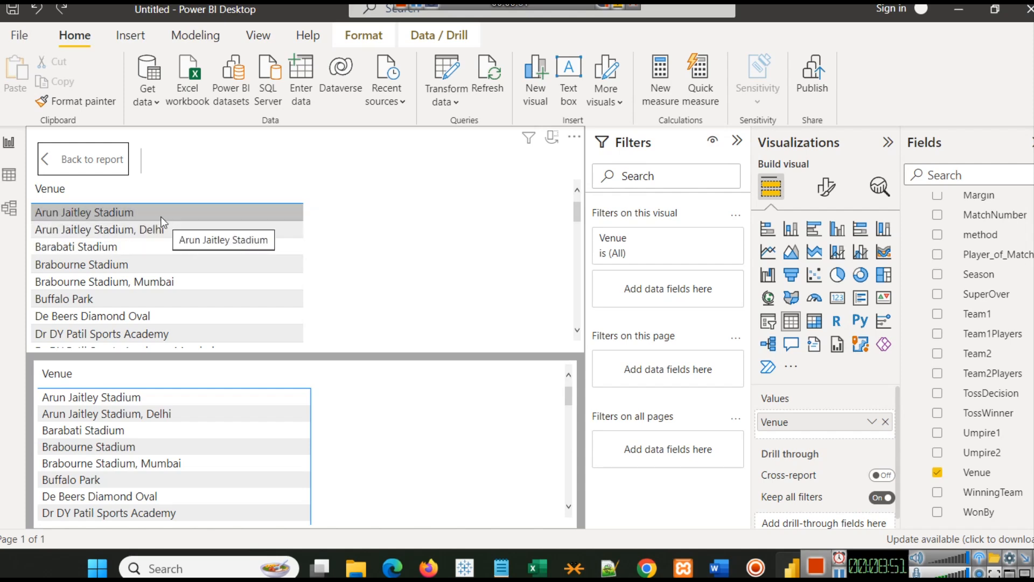
pyautogui.moveTo(99, 229)
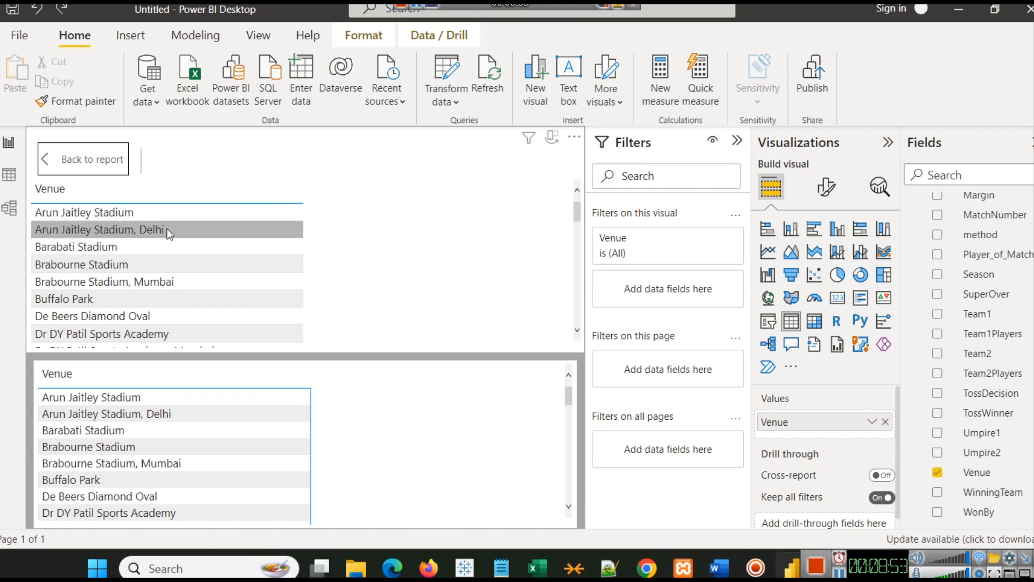
pyautogui.moveTo(165, 230)
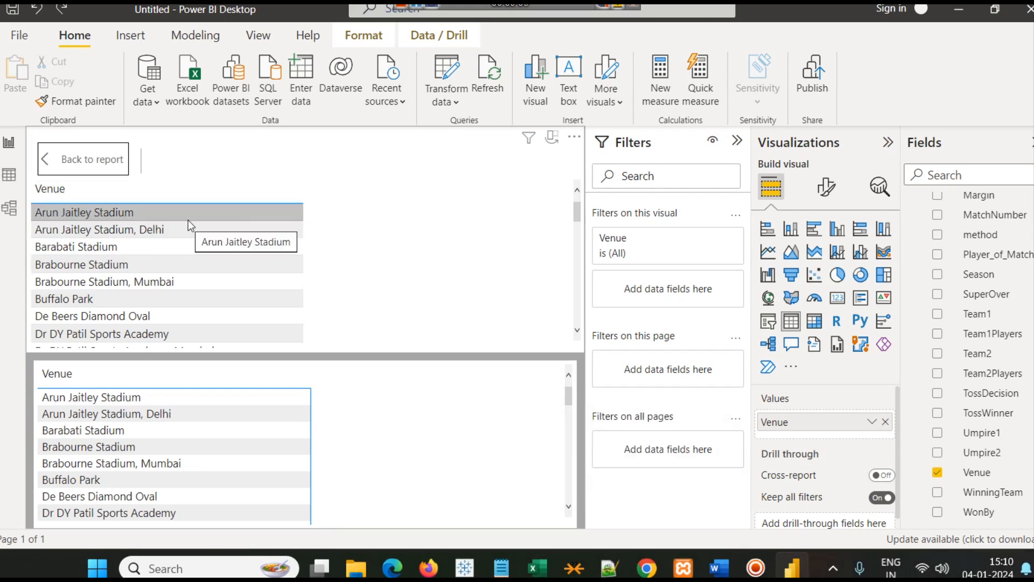
pyautogui.moveTo(43, 168)
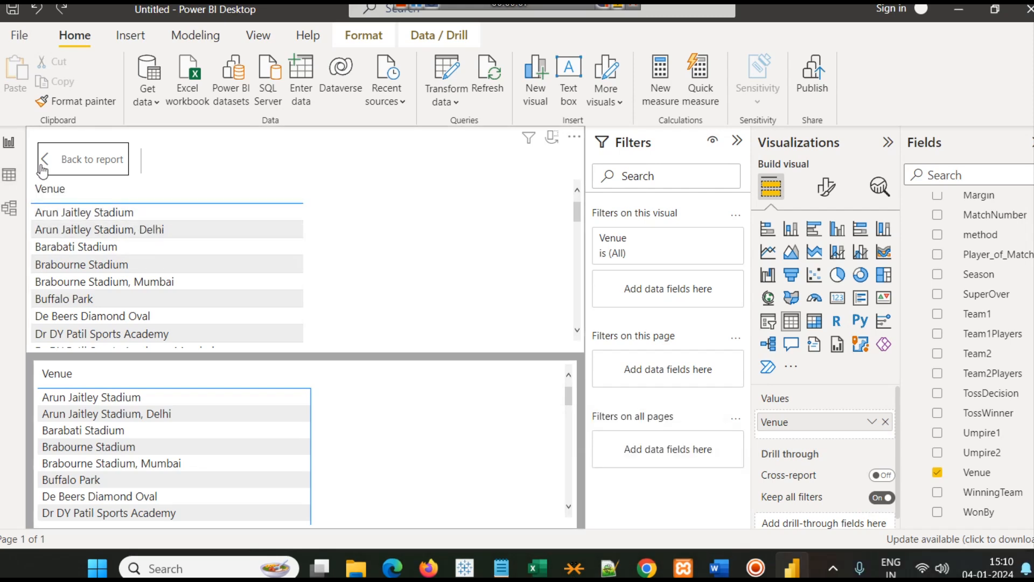
pyautogui.click(90, 159)
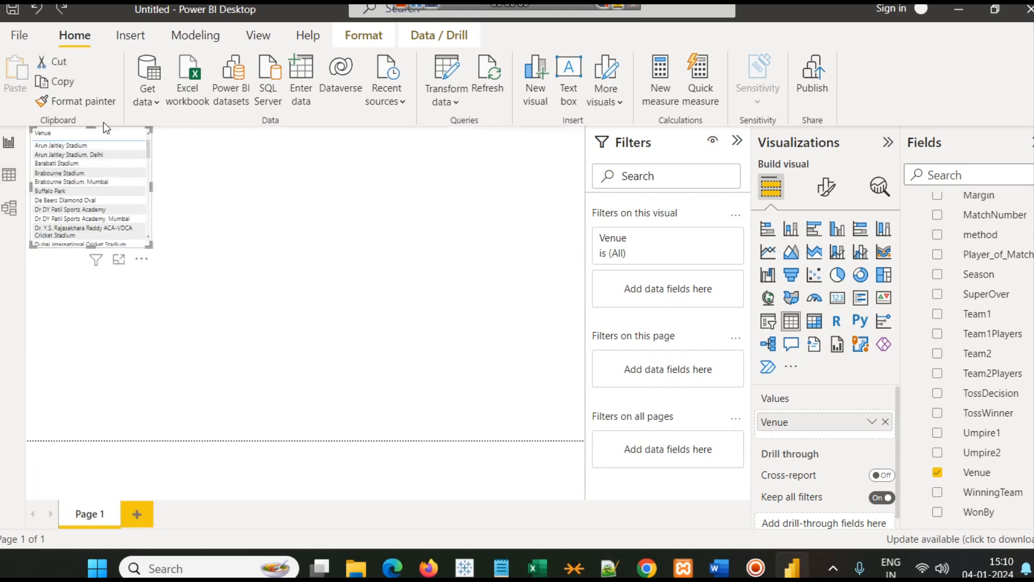
pyautogui.moveTo(169, 260)
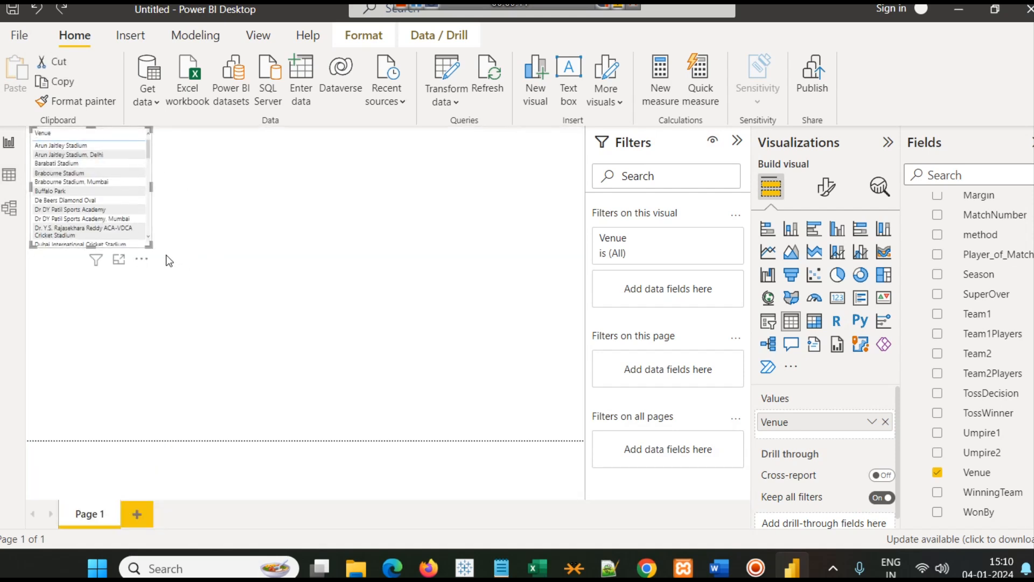
pyautogui.moveTo(219, 271)
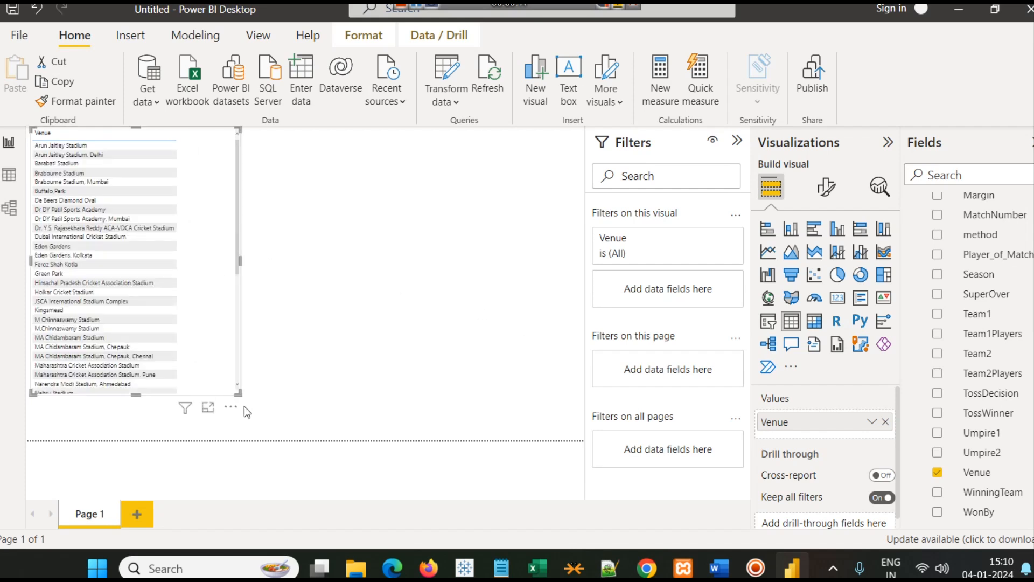
pyautogui.moveTo(242, 399)
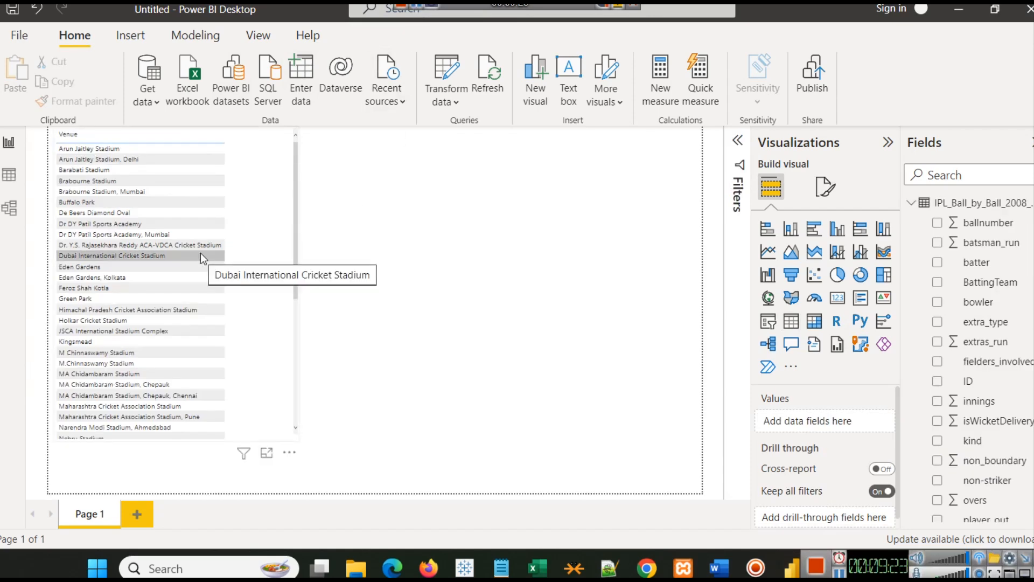
pyautogui.moveTo(170, 128)
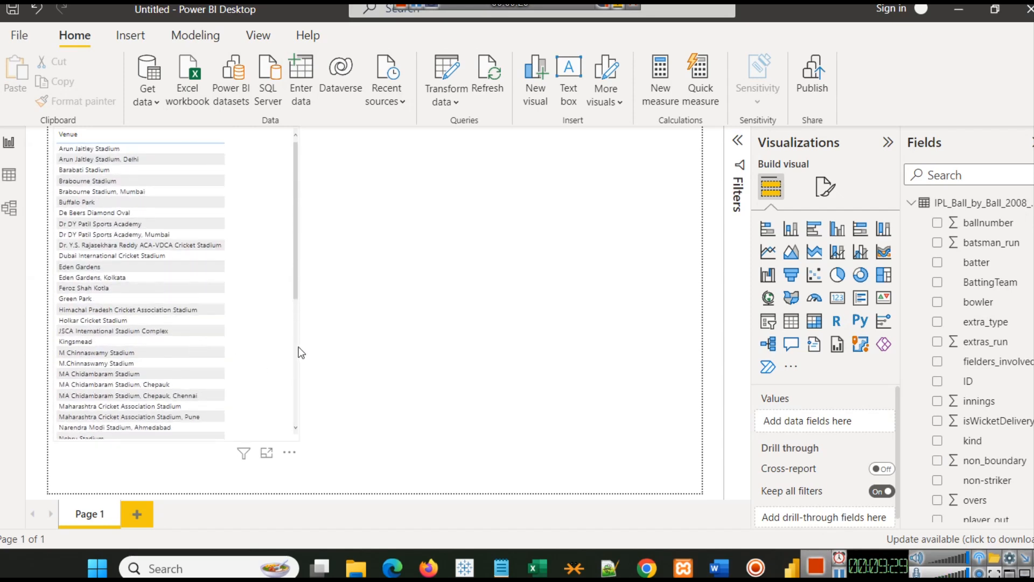
pyautogui.moveTo(246, 170)
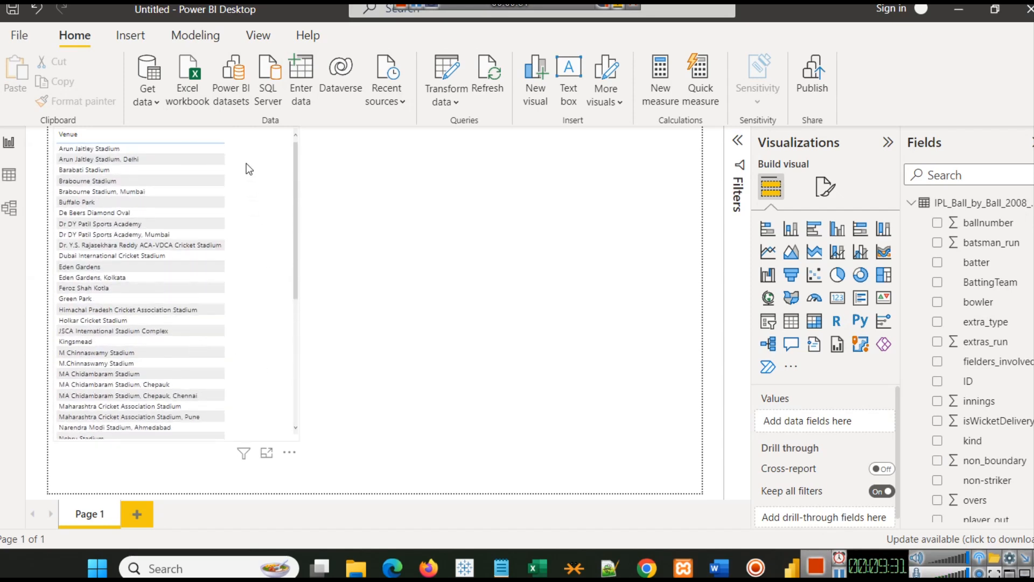
pyautogui.moveTo(258, 151)
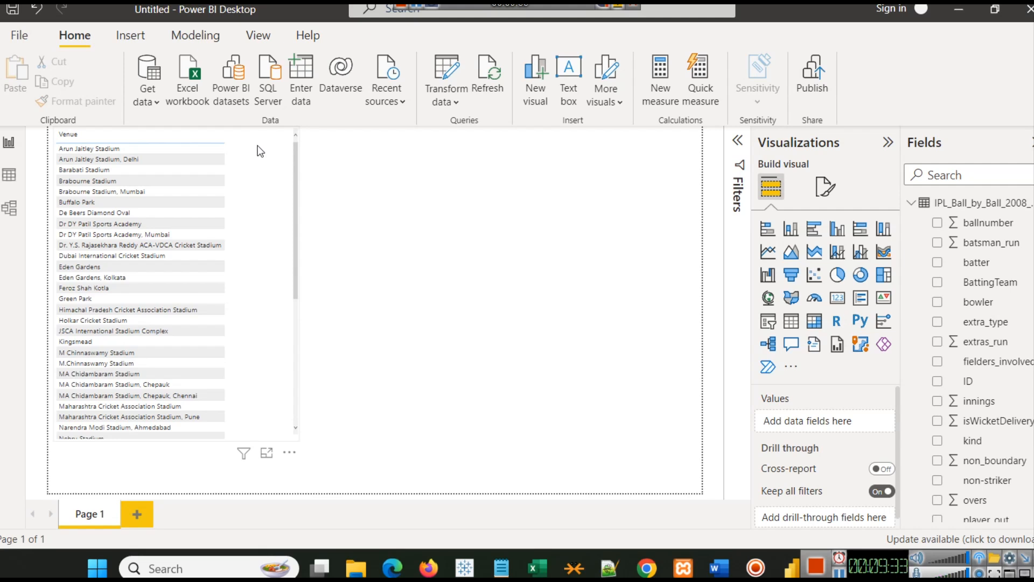
pyautogui.moveTo(246, 151)
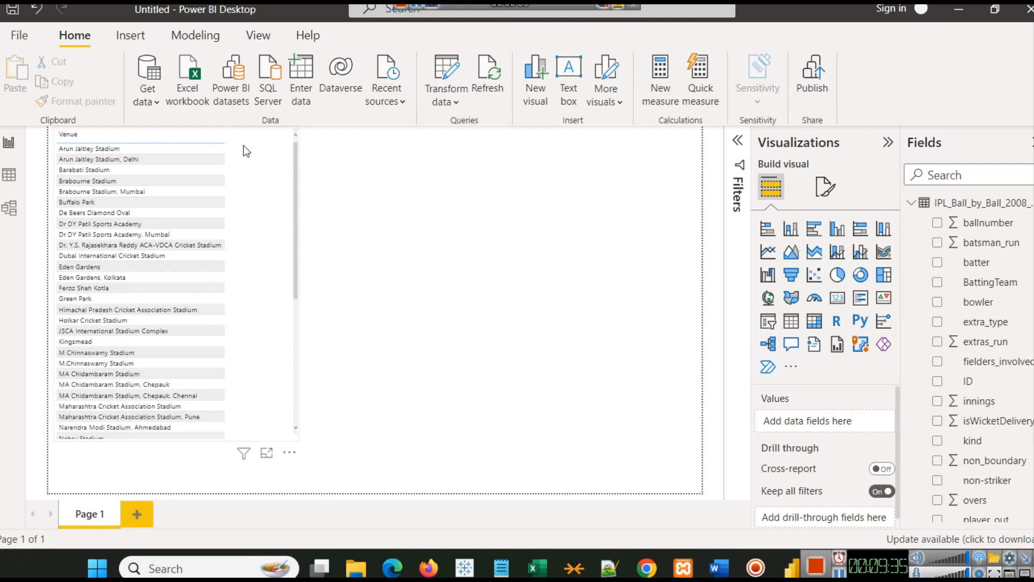
pyautogui.moveTo(256, 155)
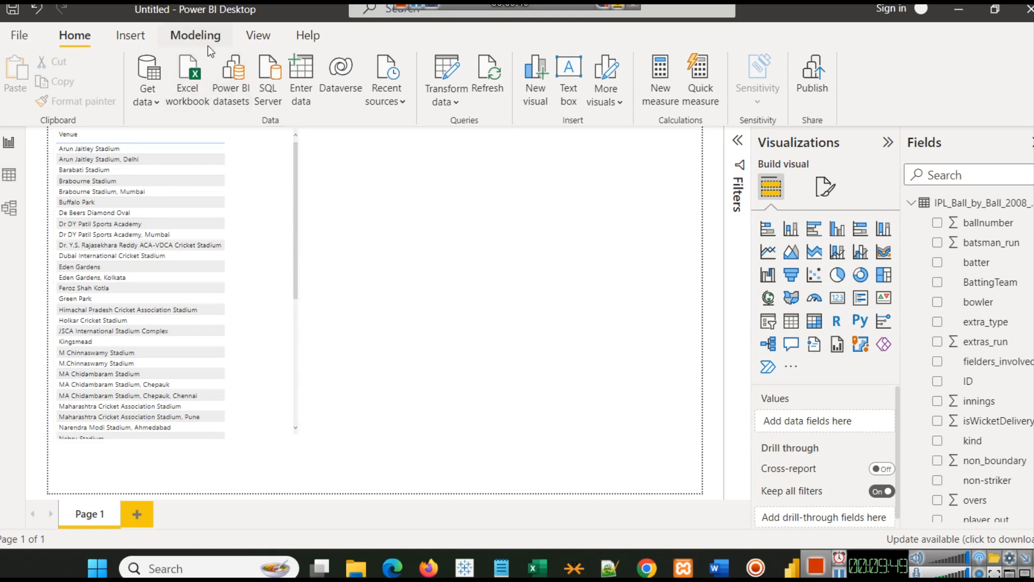
pyautogui.click(195, 35)
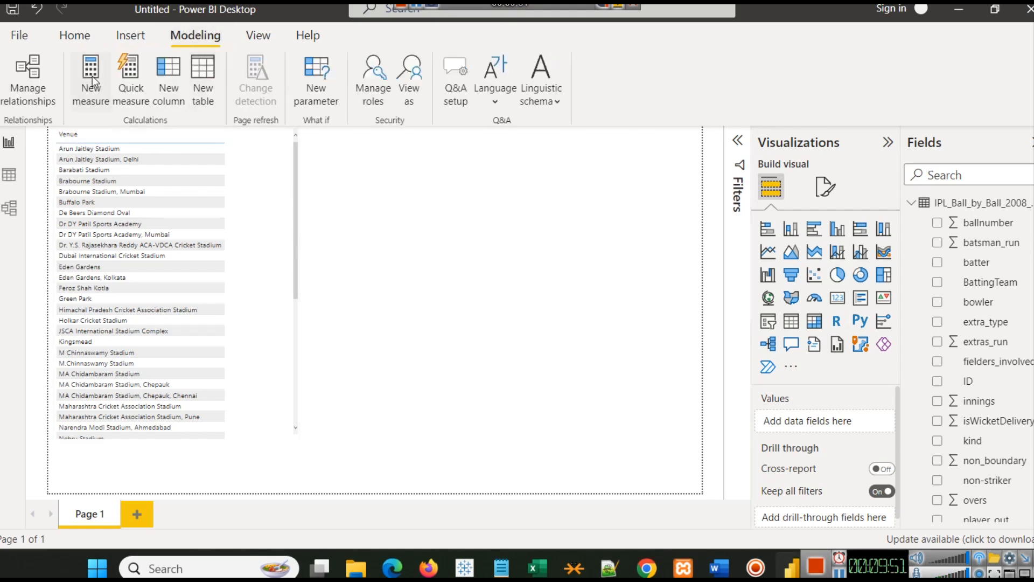
pyautogui.click(91, 79)
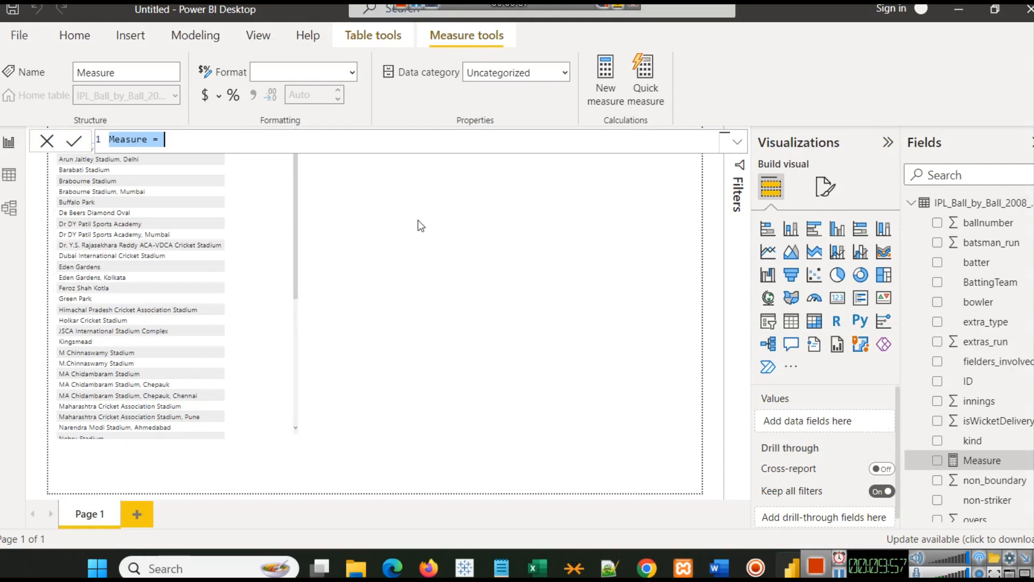
pyautogui.moveTo(982, 460)
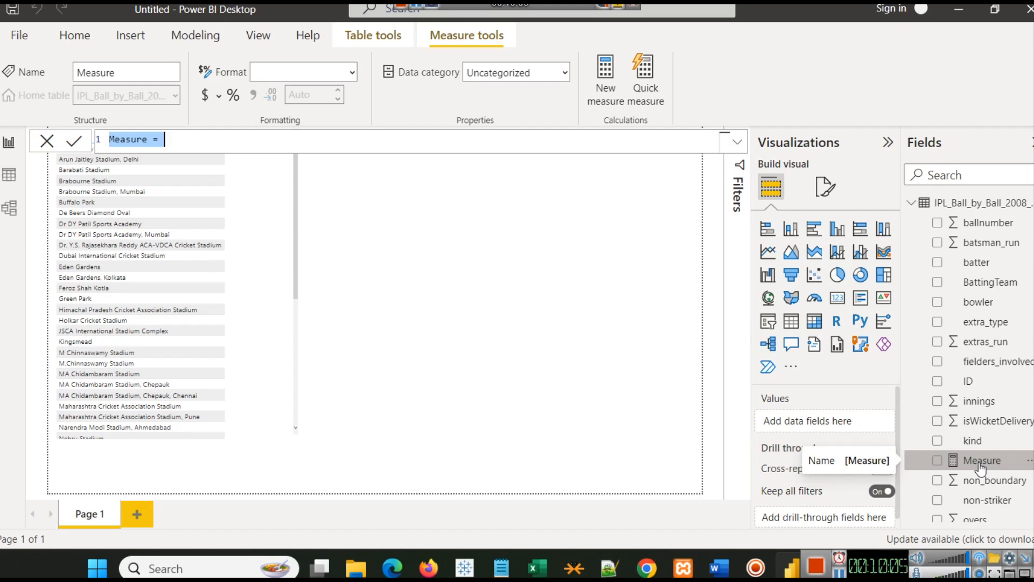
pyautogui.moveTo(170, 104)
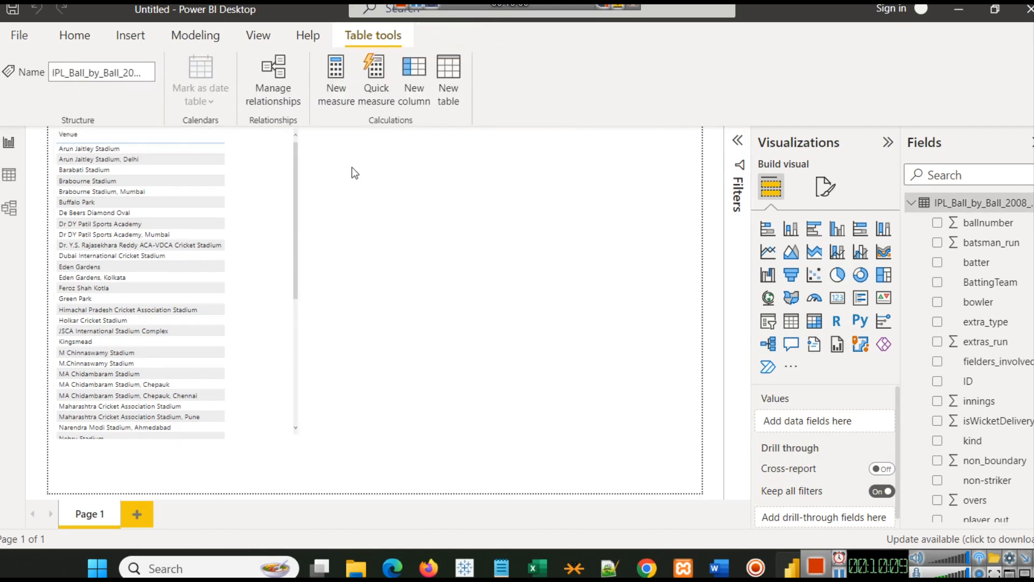
pyautogui.moveTo(295, 173)
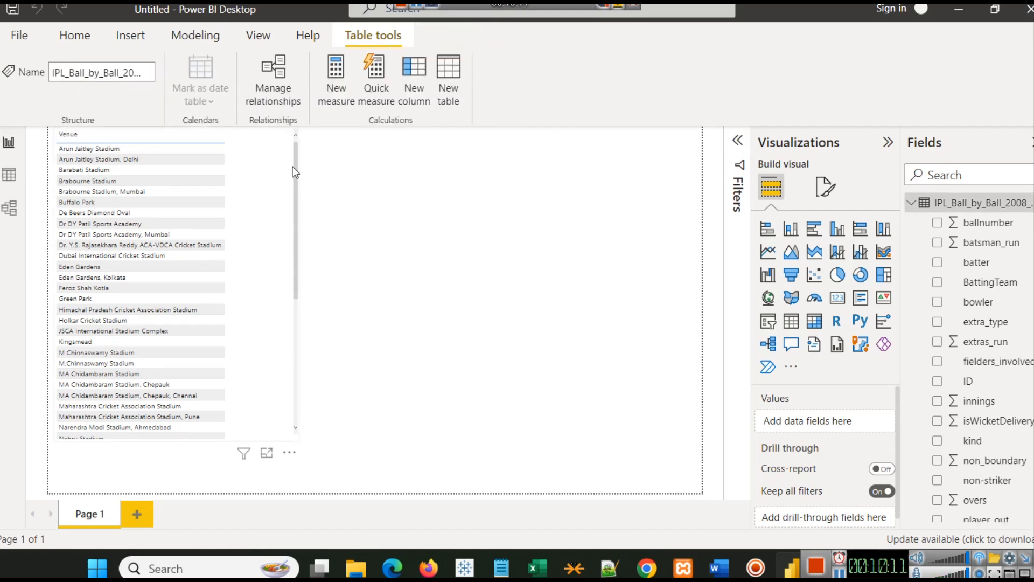
pyautogui.click(195, 35)
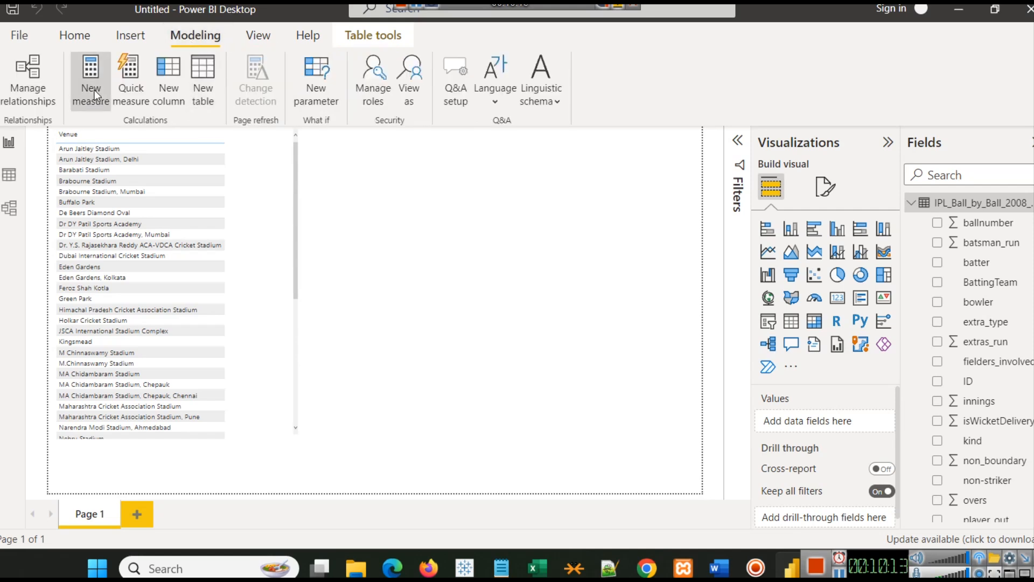
pyautogui.click(91, 79)
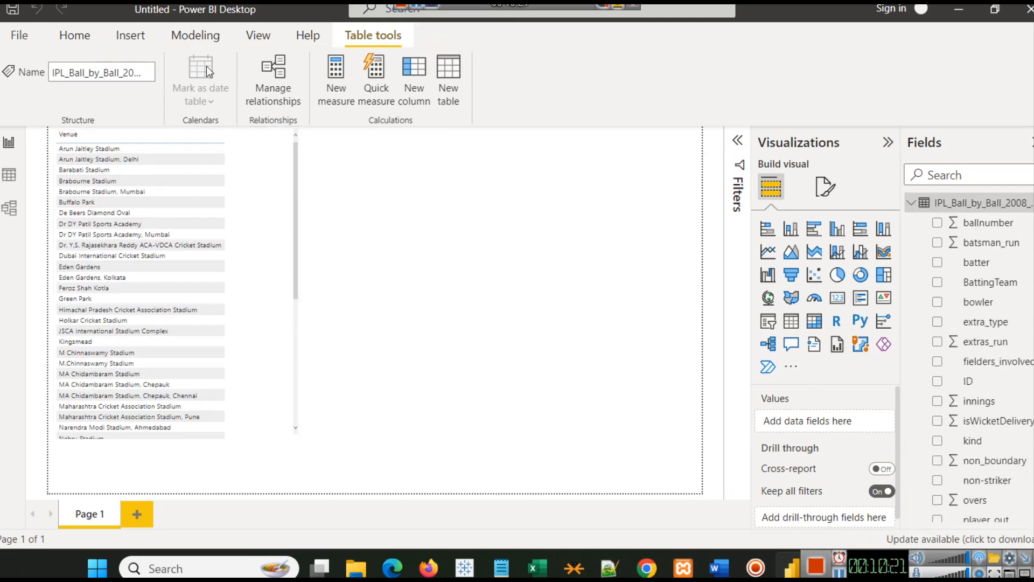
pyautogui.click(195, 36)
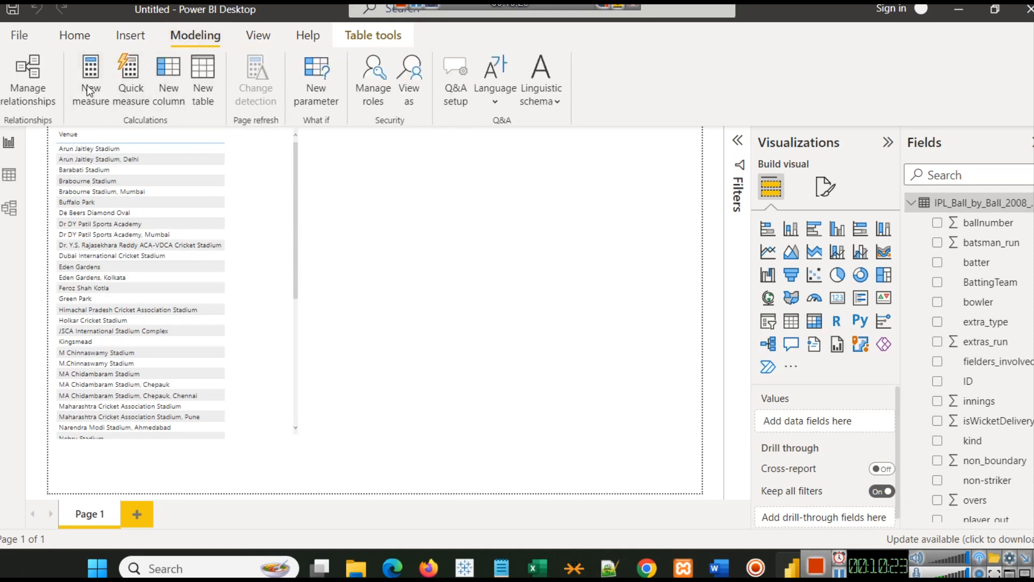
# Step: Define the measure NumMatches = COUNTROWS(IPL_Matches_2008_2022), picking the table from autocomplete
pyautogui.click(91, 79)
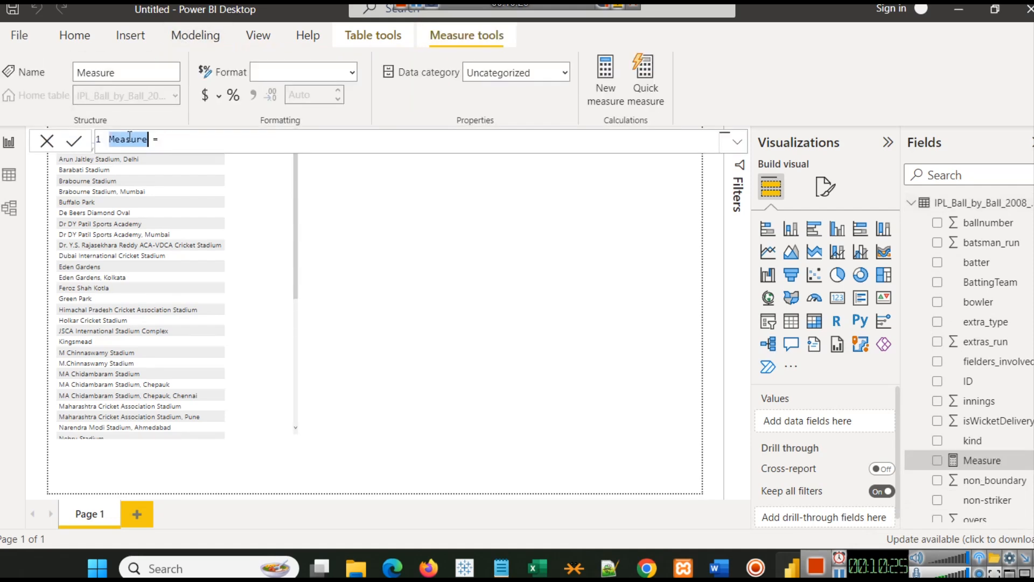
pyautogui.write('Numb =')
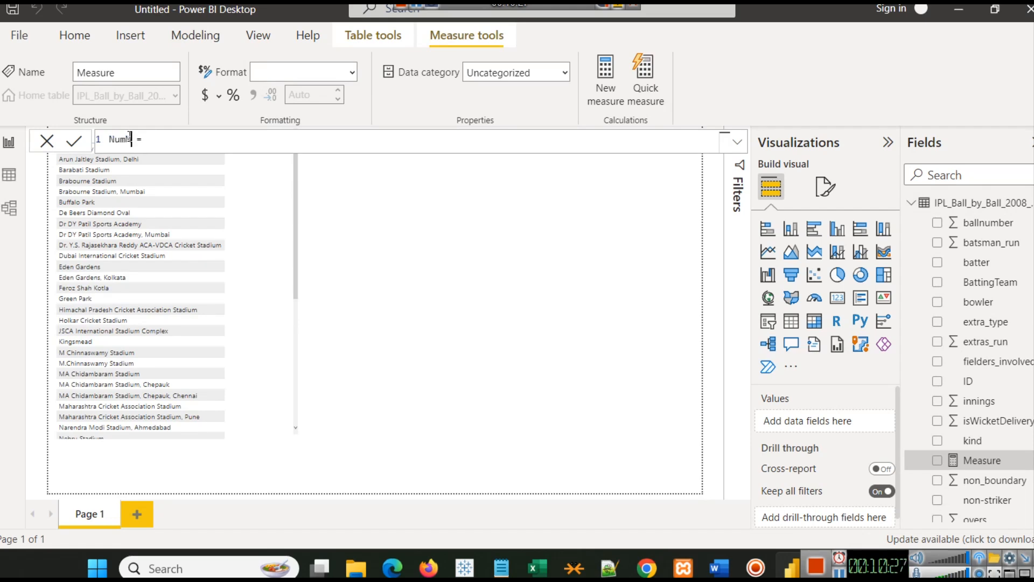
pyautogui.write('Matches')
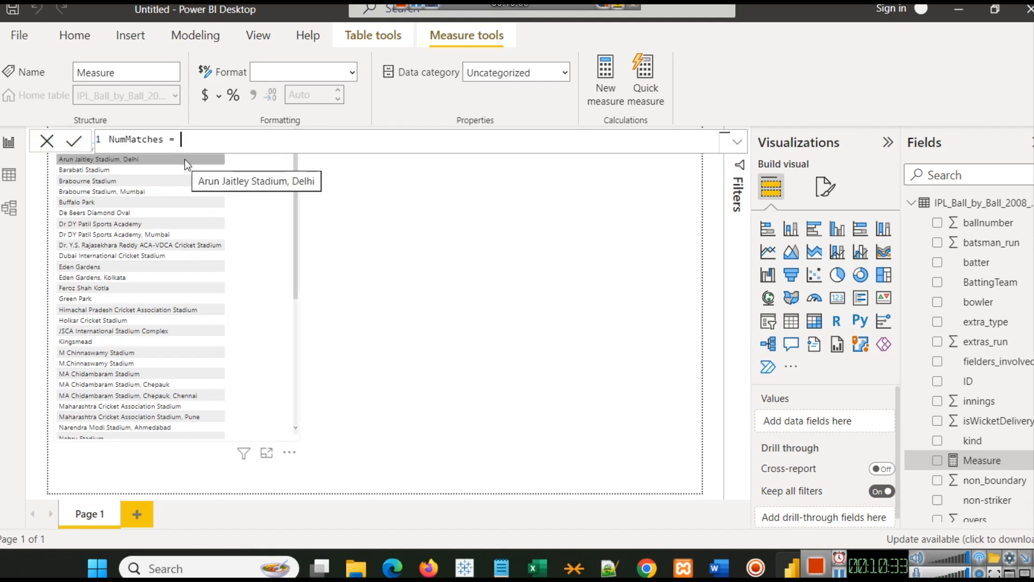
pyautogui.write('COUNT')
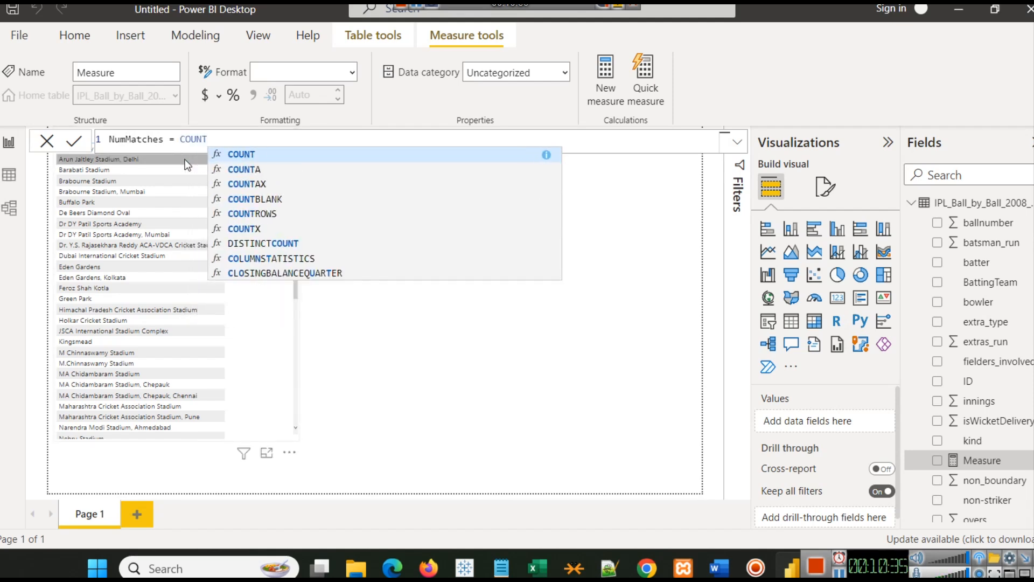
pyautogui.write('ROWS(')
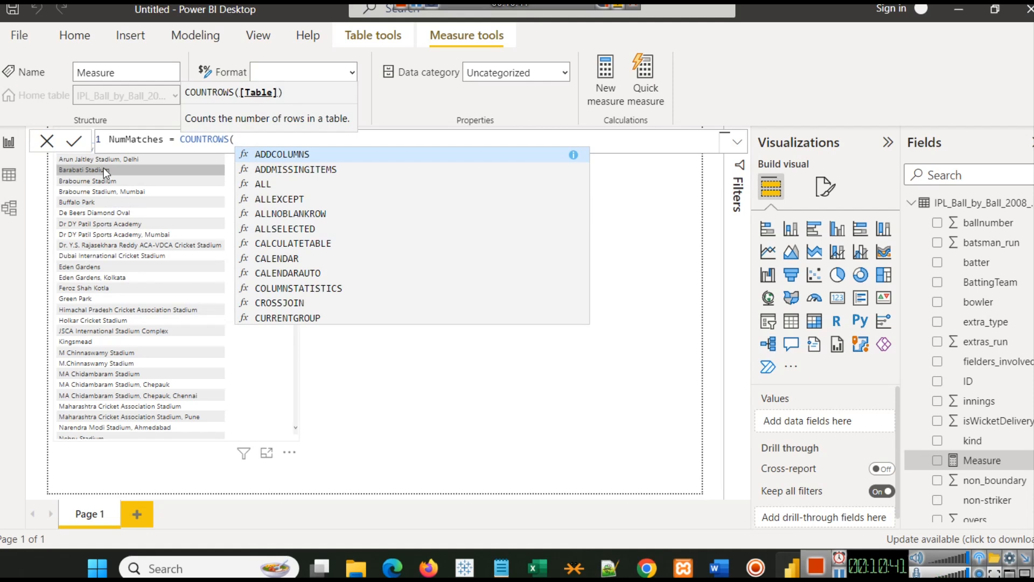
pyautogui.moveTo(122, 244)
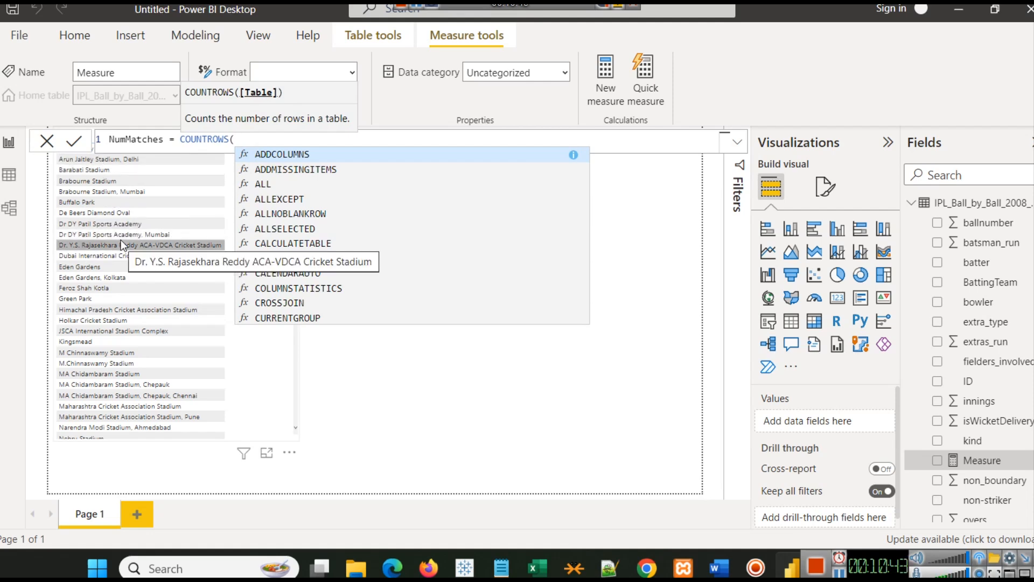
pyautogui.moveTo(114, 234)
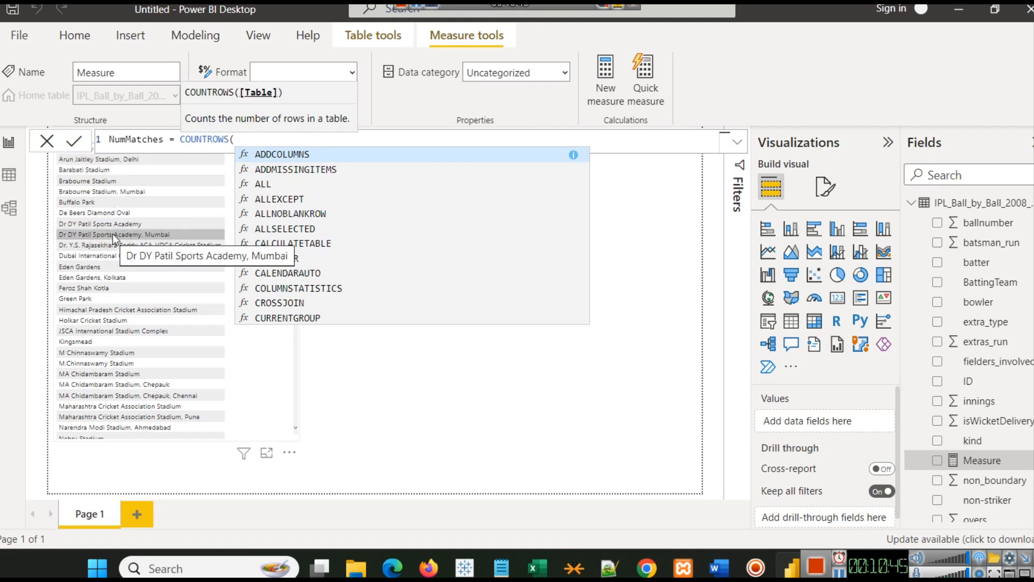
pyautogui.scroll(-3)
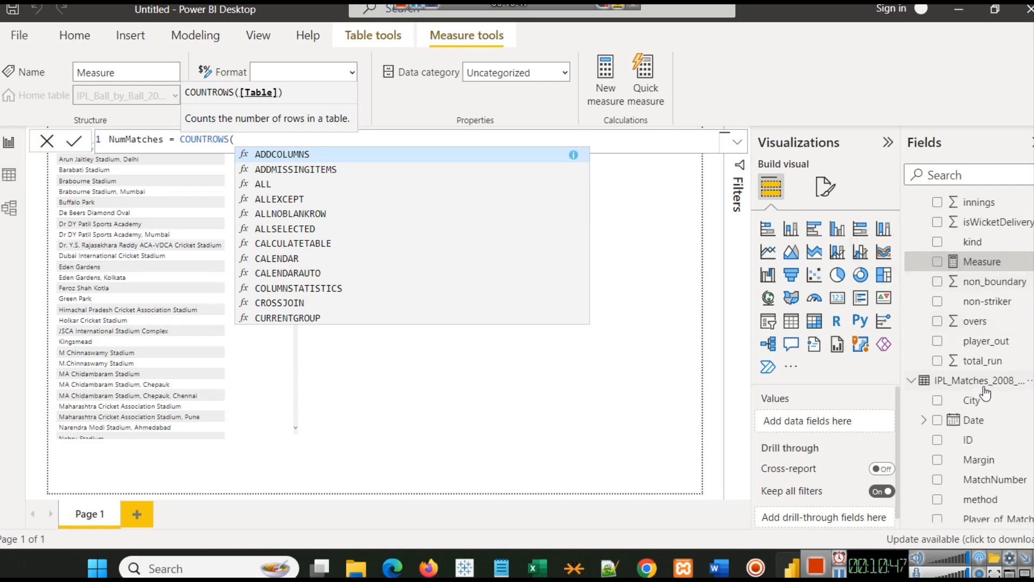
pyautogui.moveTo(983, 382)
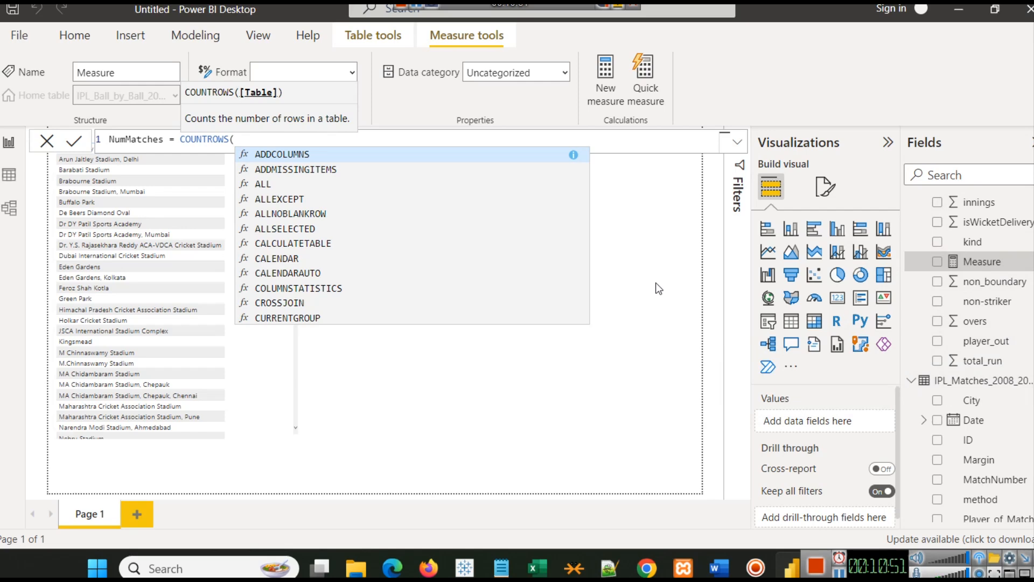
pyautogui.write('IP')
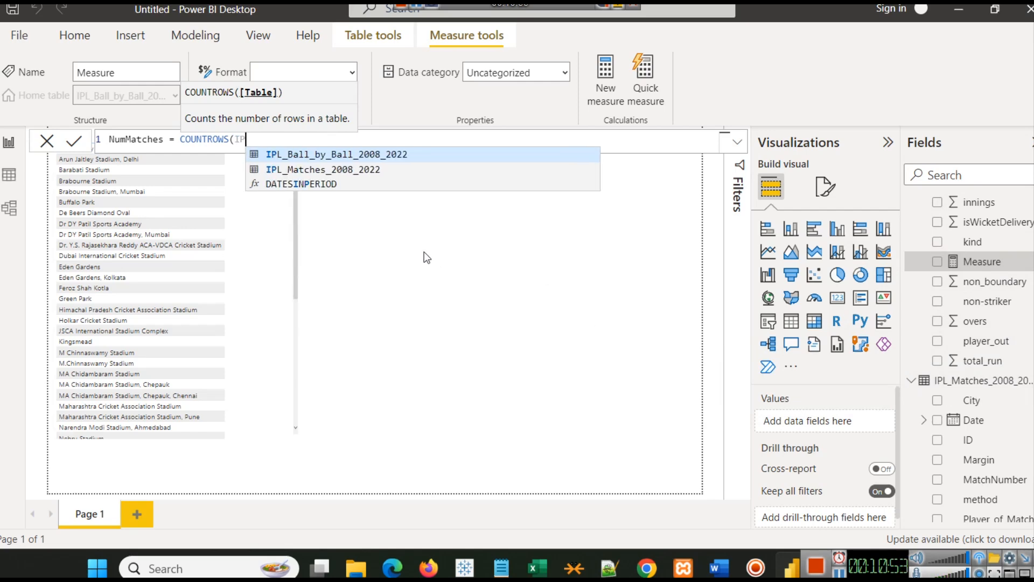
pyautogui.click(322, 169)
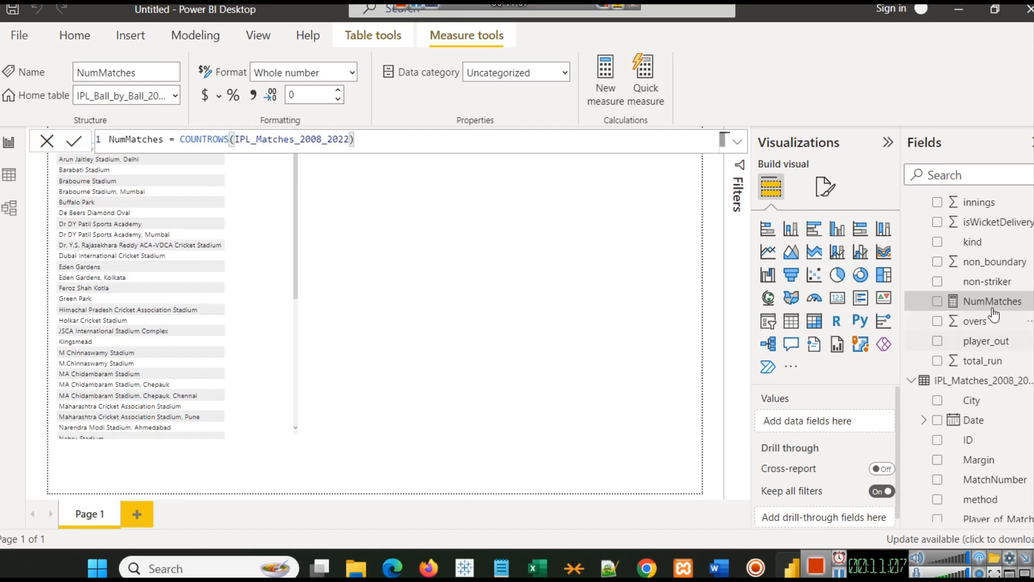
pyautogui.moveTo(989, 301)
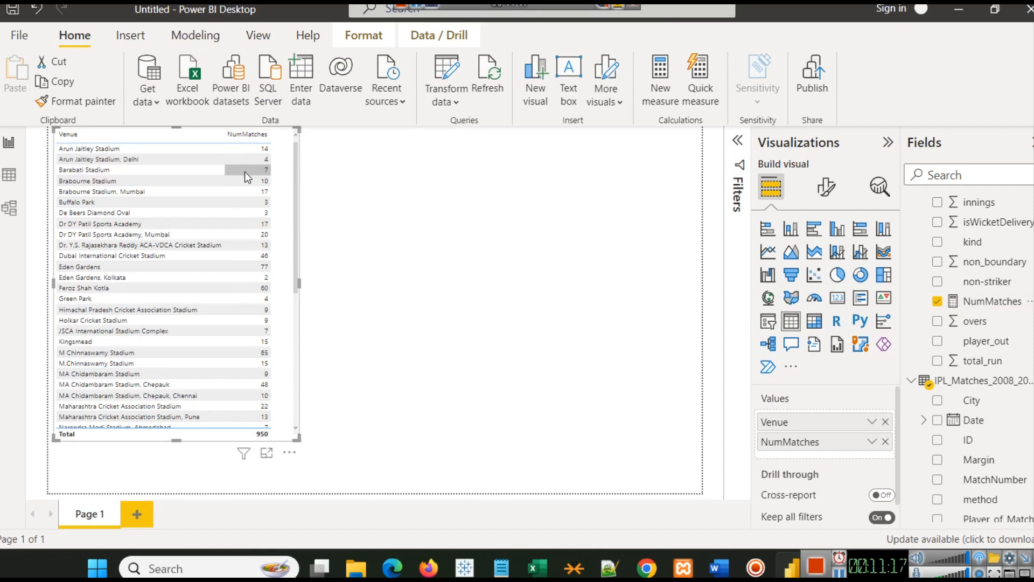
pyautogui.moveTo(208, 172)
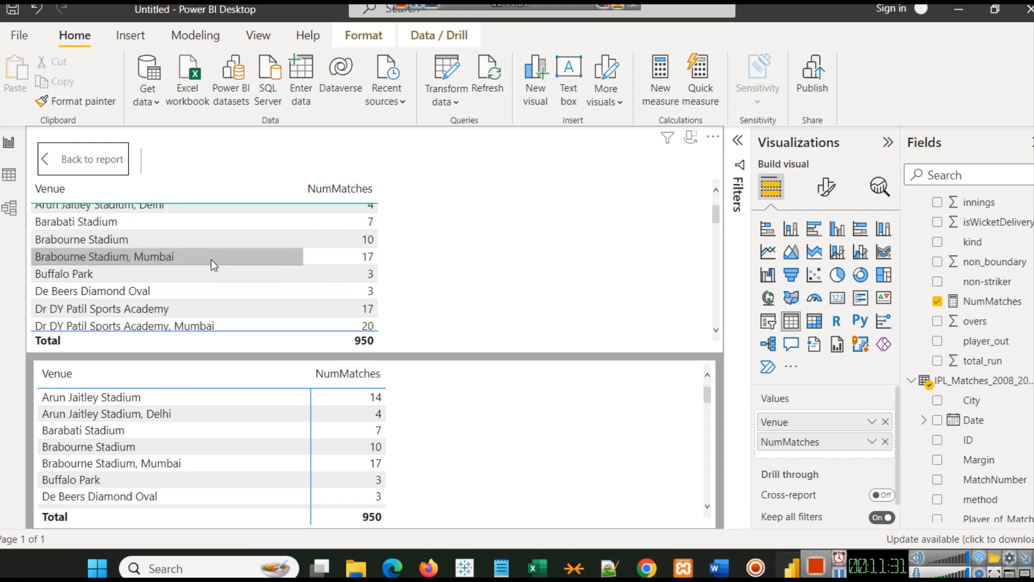
pyautogui.scroll(-3)
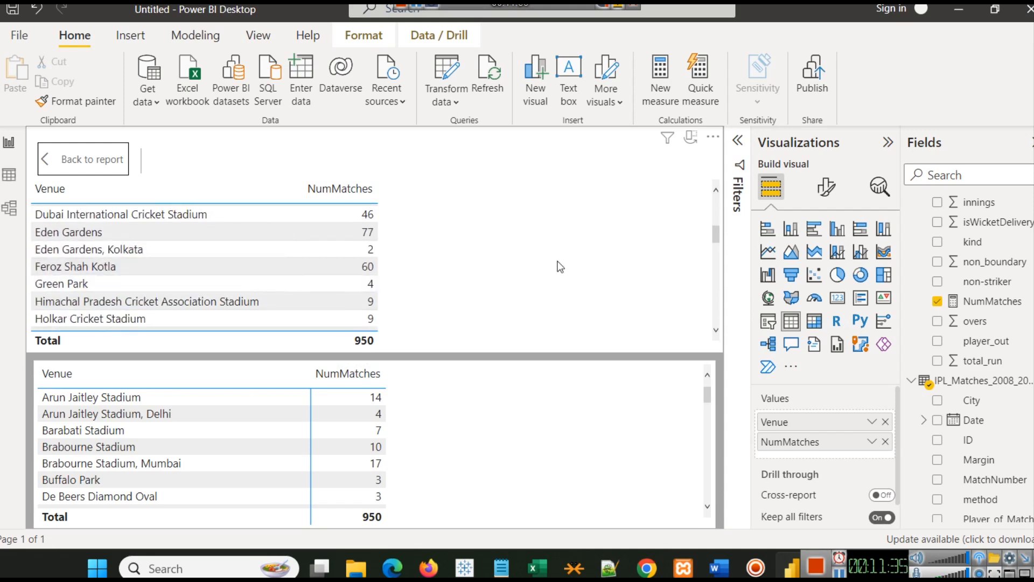
pyautogui.moveTo(571, 263)
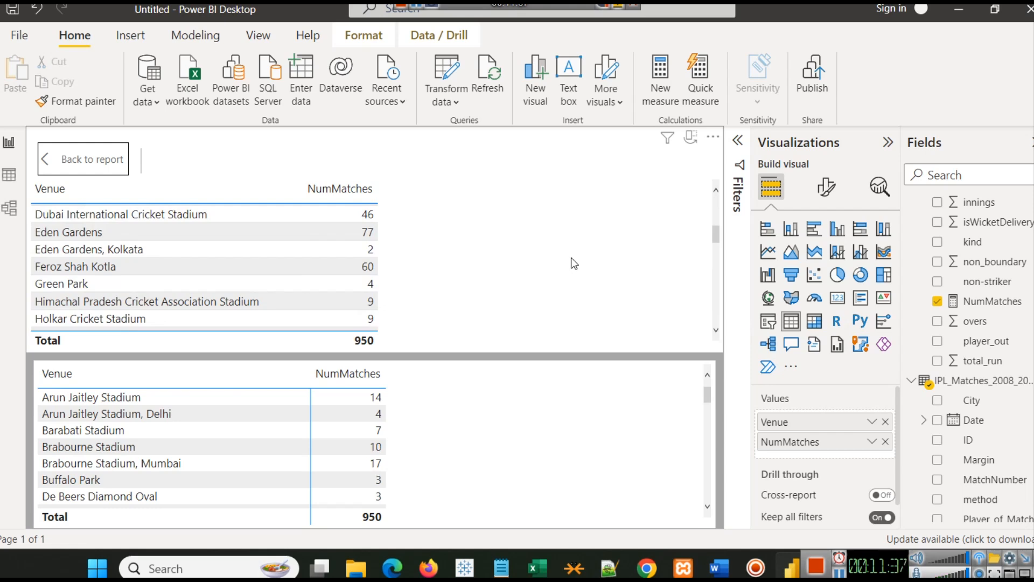
pyautogui.scroll(-3)
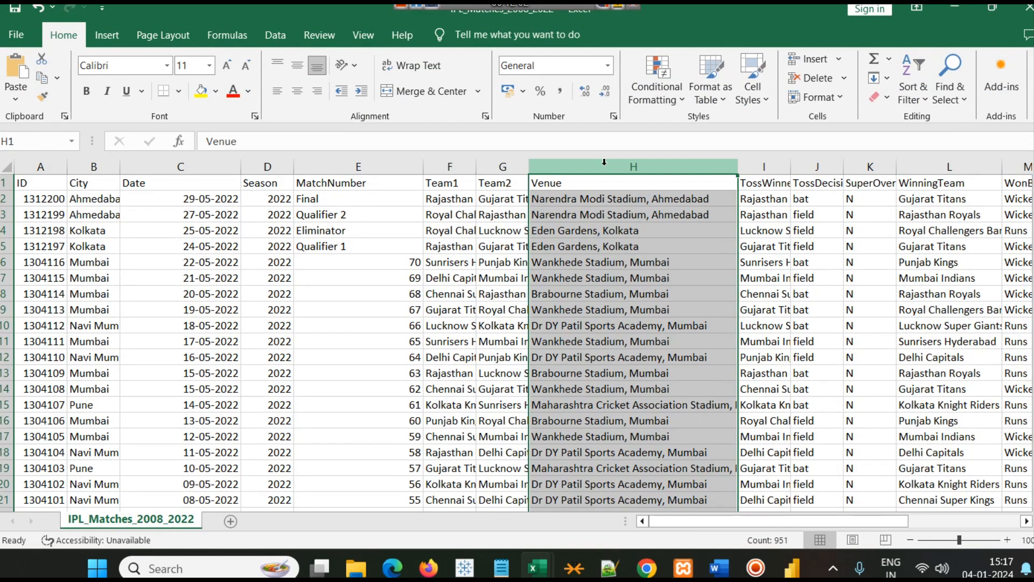
# Step: Select the whole Venue column in the matches sheet to read its entry count
pyautogui.click(632, 230)
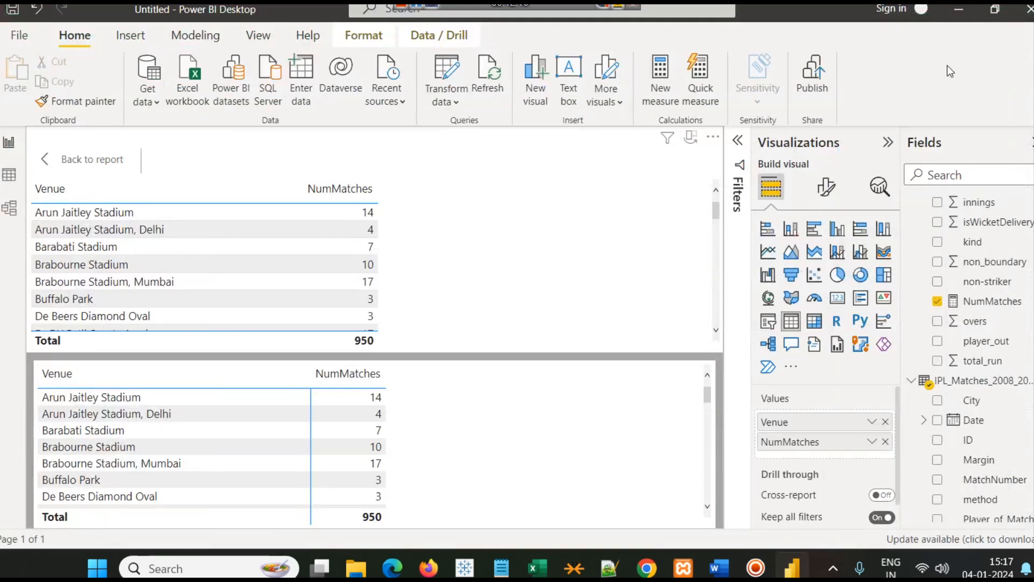
# Step: Scroll the venue table in Power BI, which still totals 950 matches
pyautogui.scroll(-3)
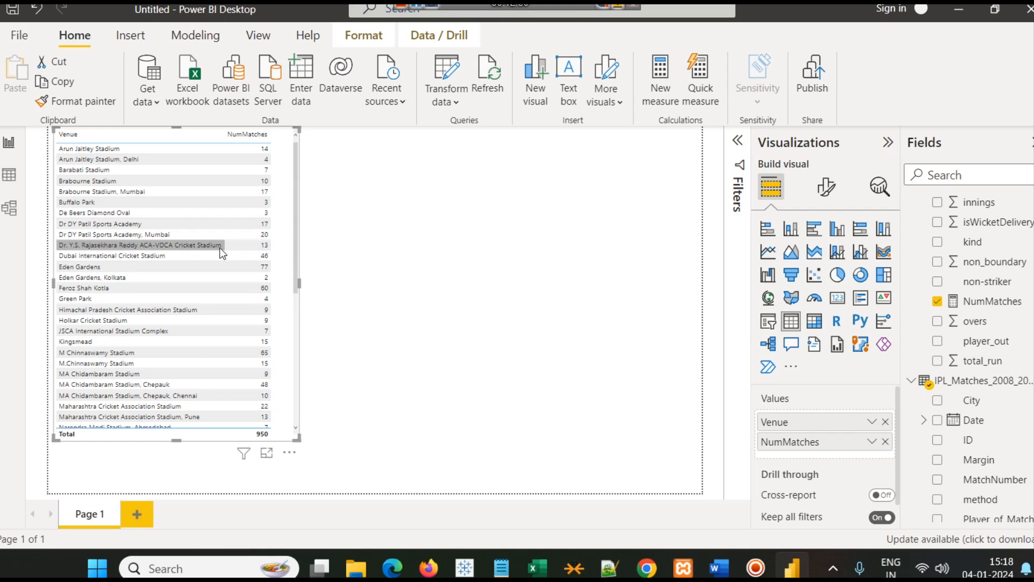
pyautogui.moveTo(314, 229)
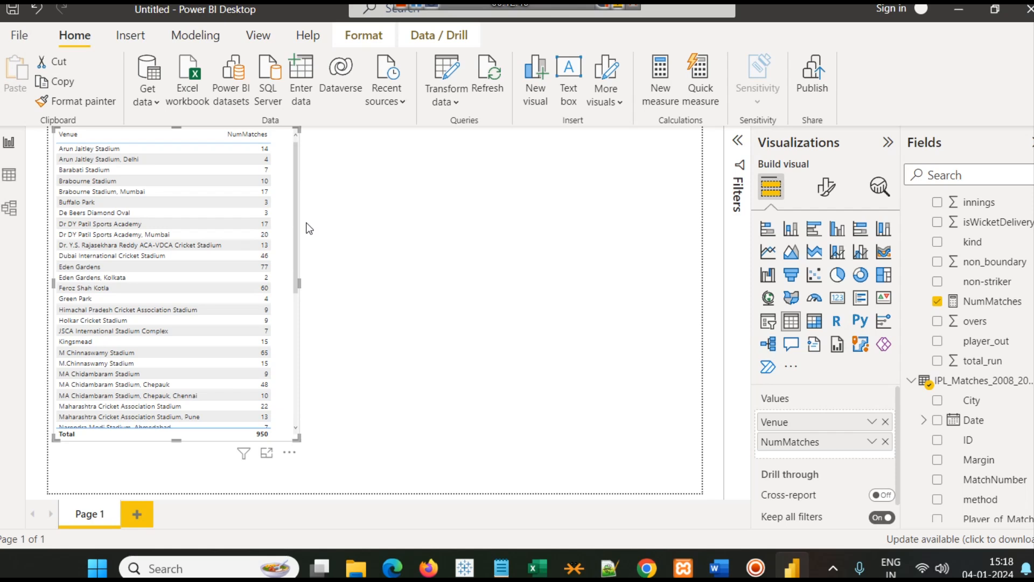
pyautogui.moveTo(414, 219)
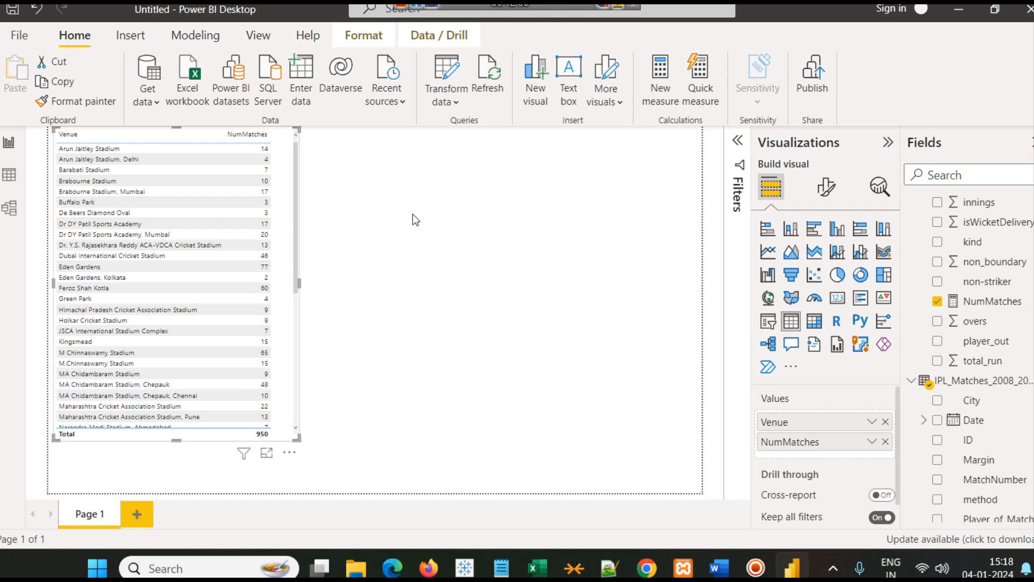
pyautogui.moveTo(425, 239)
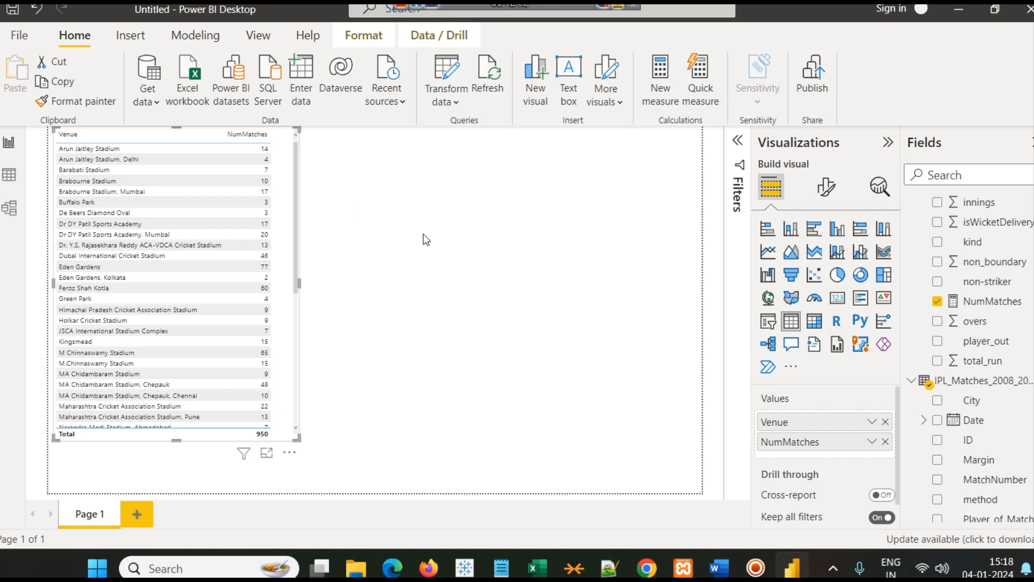
pyautogui.moveTo(430, 260)
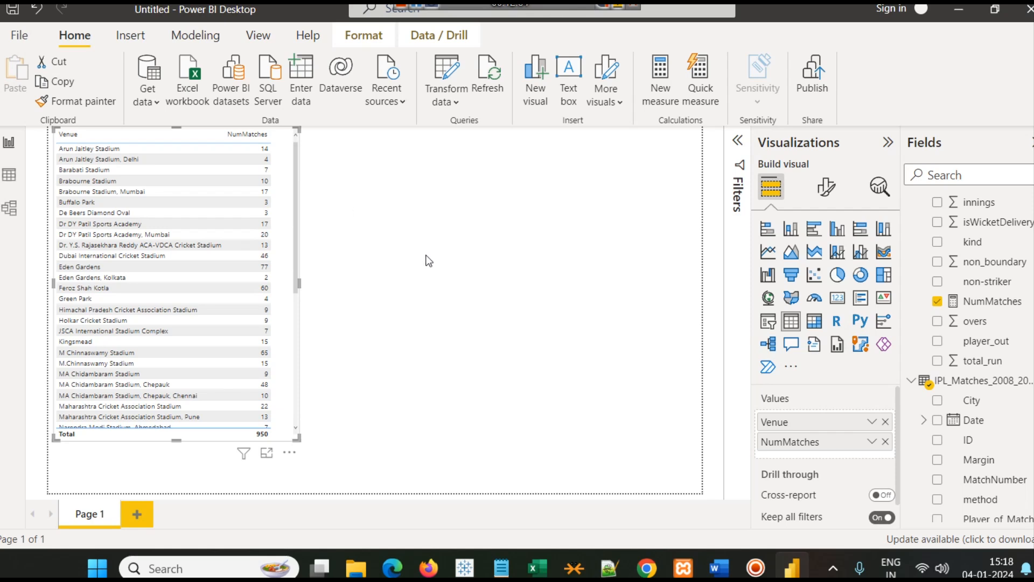
pyautogui.moveTo(433, 273)
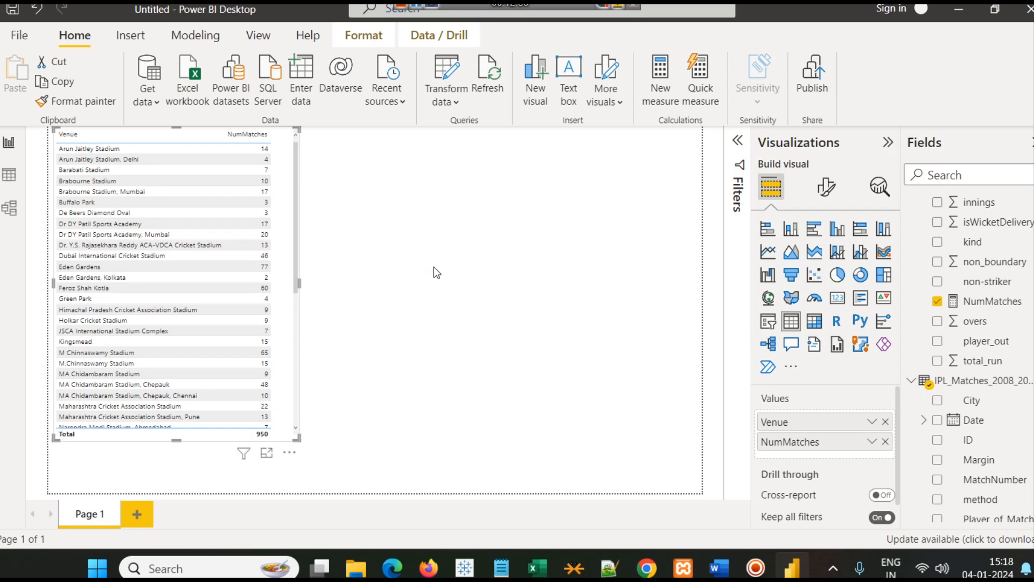